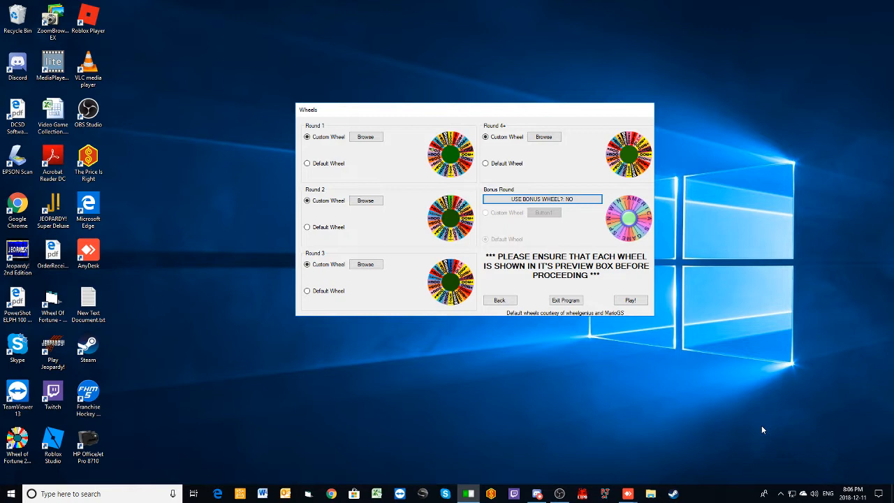
pyautogui.moveTo(702, 441)
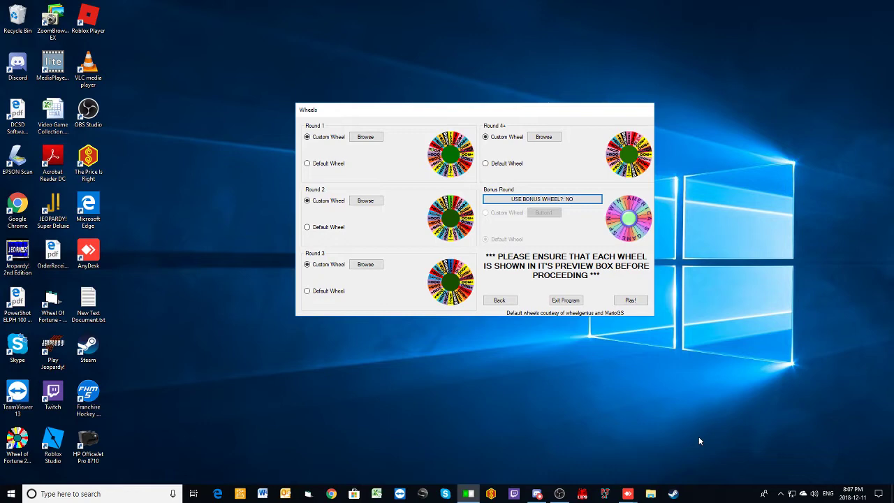
pyautogui.moveTo(630, 299)
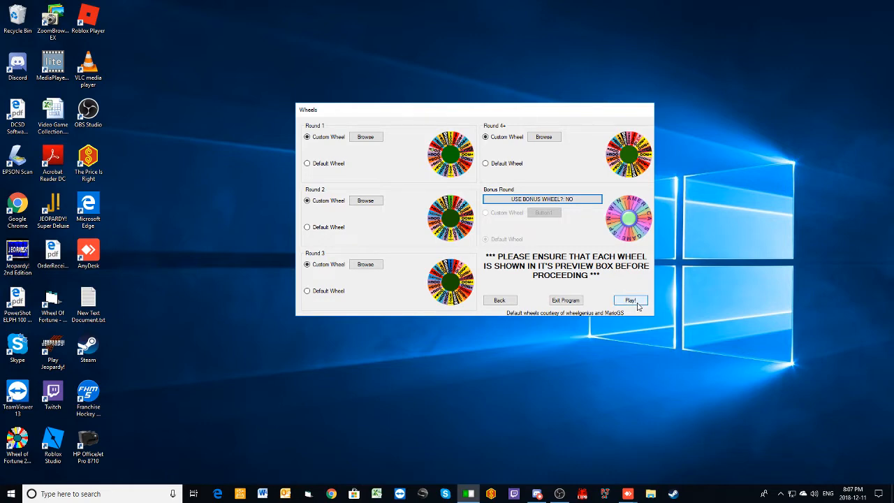
# - Start the game, spin for red, call S and credit red 750 for three S tiles
pyautogui.click(629, 299)
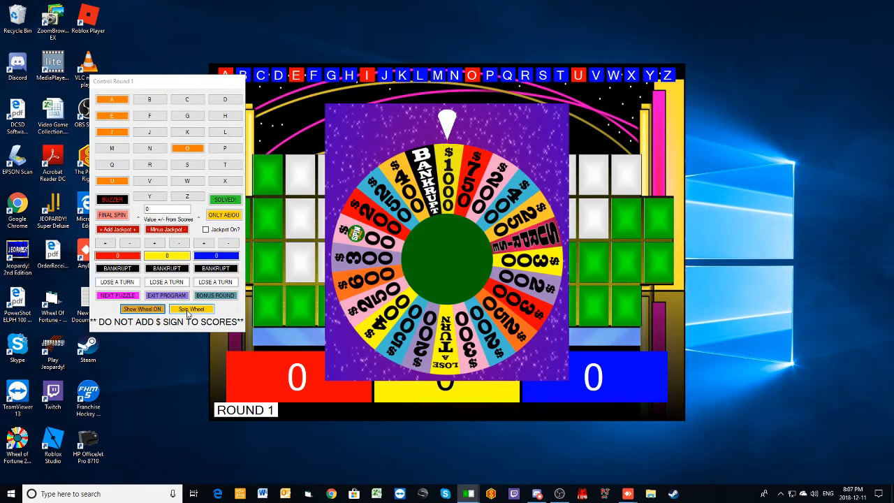
pyautogui.click(190, 309)
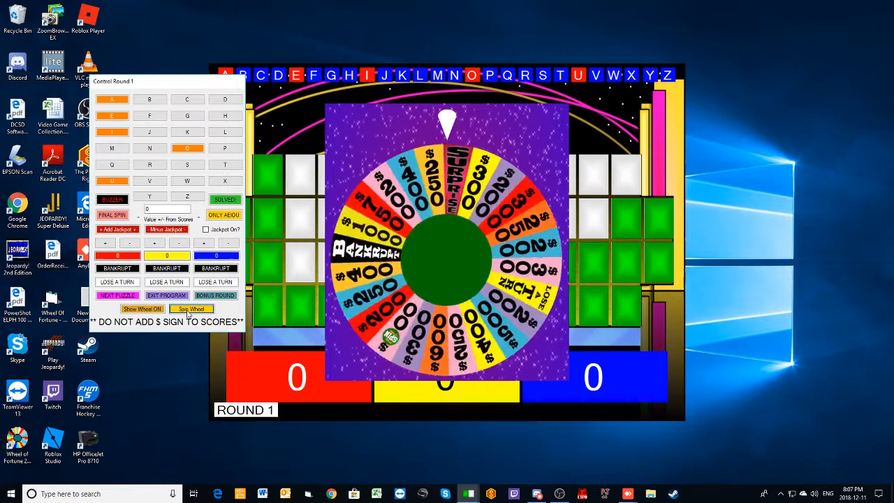
pyautogui.click(191, 308)
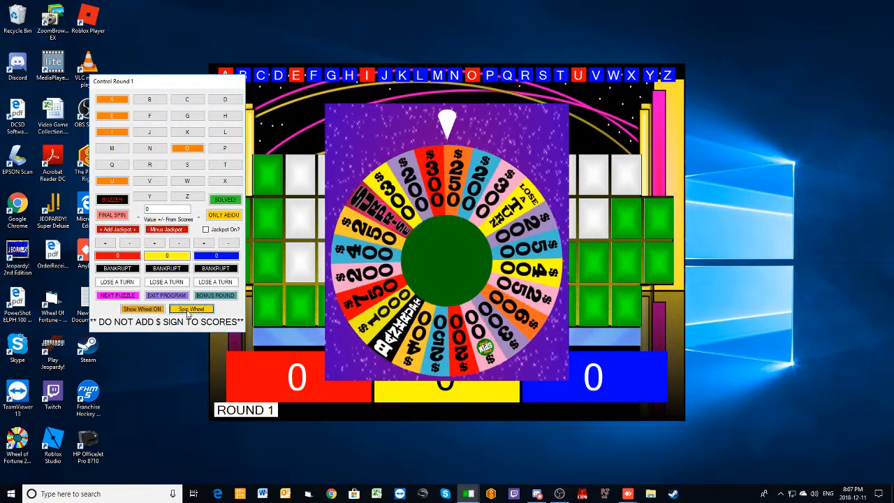
pyautogui.click(142, 309)
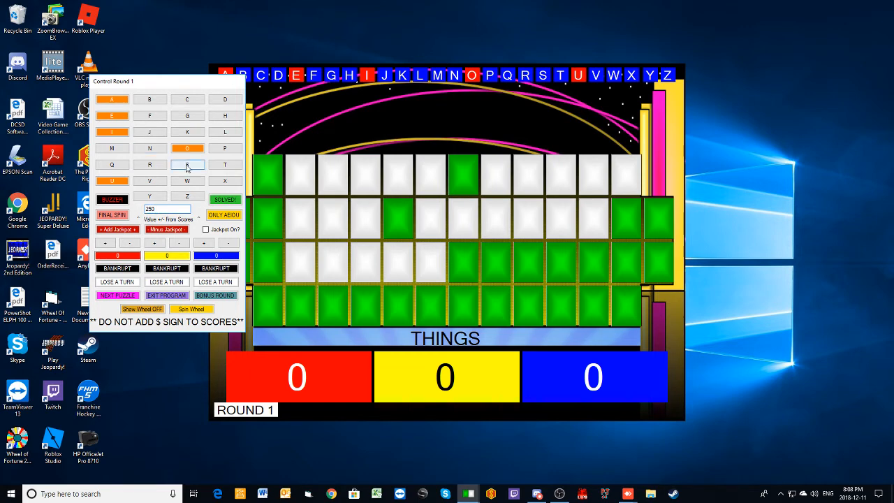
pyautogui.click(188, 165)
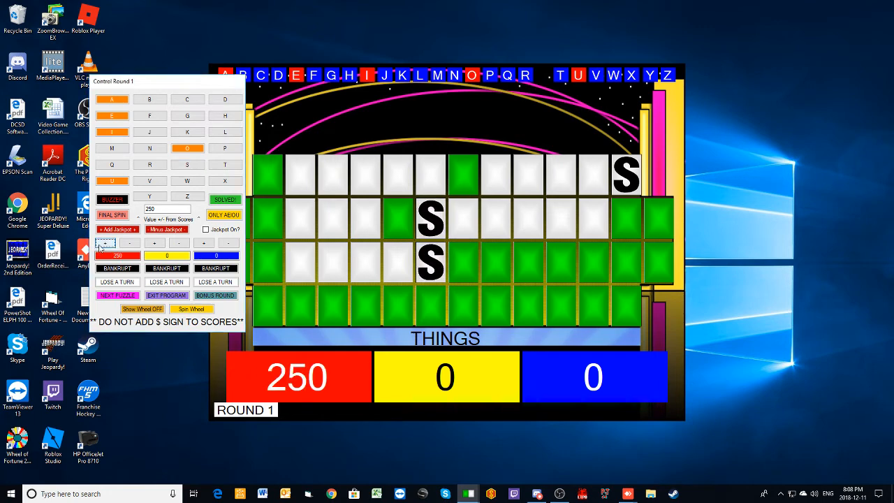
pyautogui.click(106, 243)
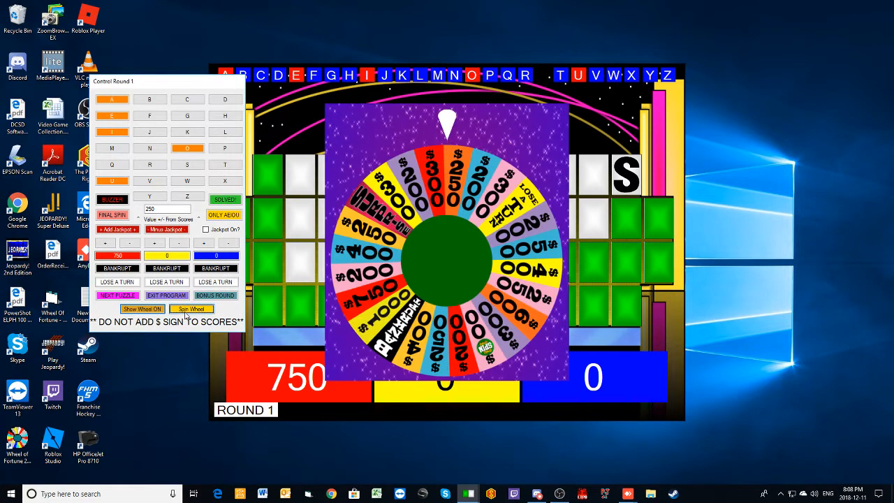
# - Spin the wheel again and call the letter T, which is not in the puzzle
pyautogui.click(193, 309)
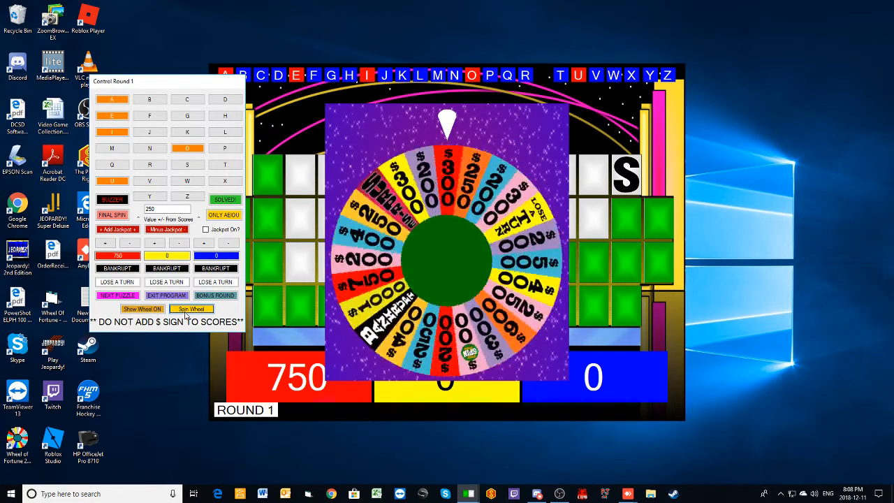
pyautogui.click(191, 309)
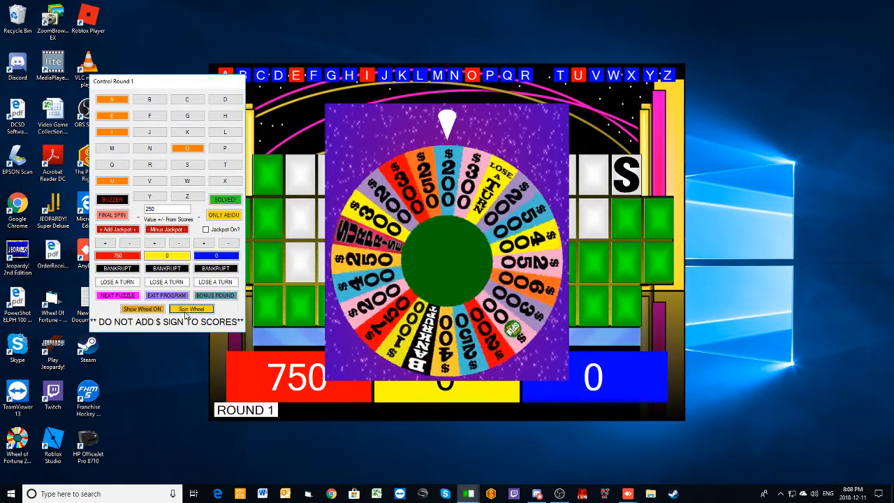
pyautogui.click(191, 309)
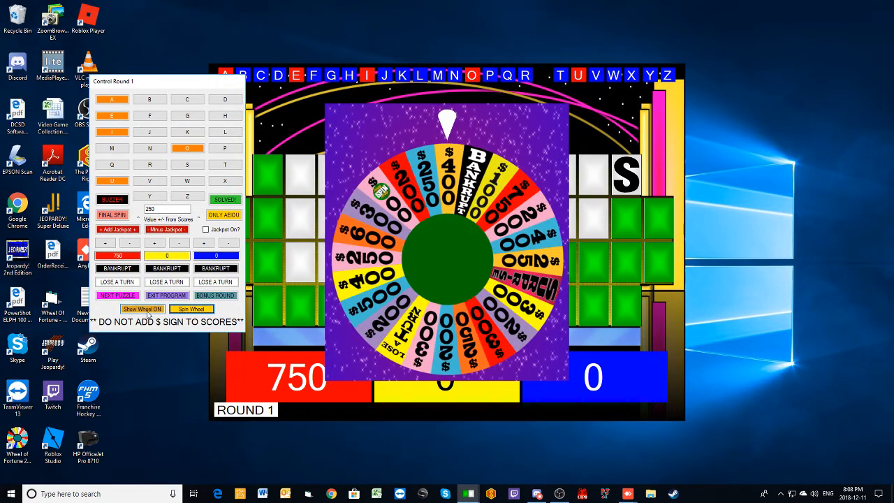
pyautogui.click(142, 309)
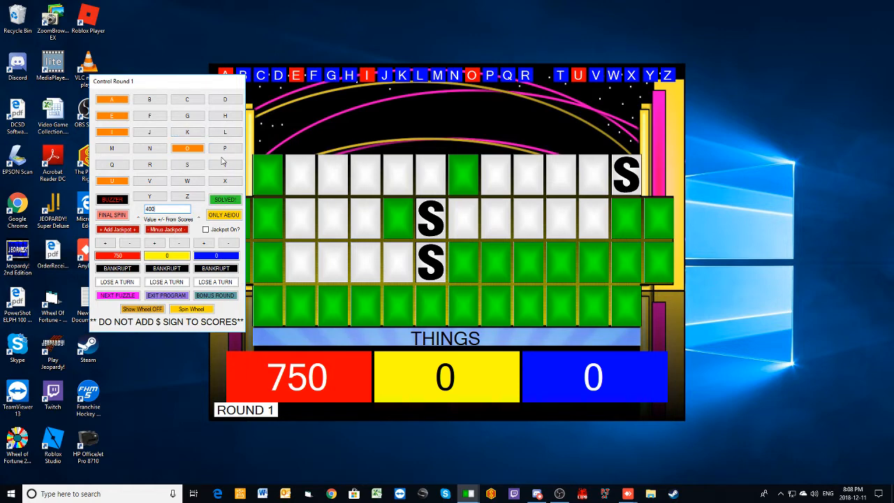
pyautogui.click(227, 163)
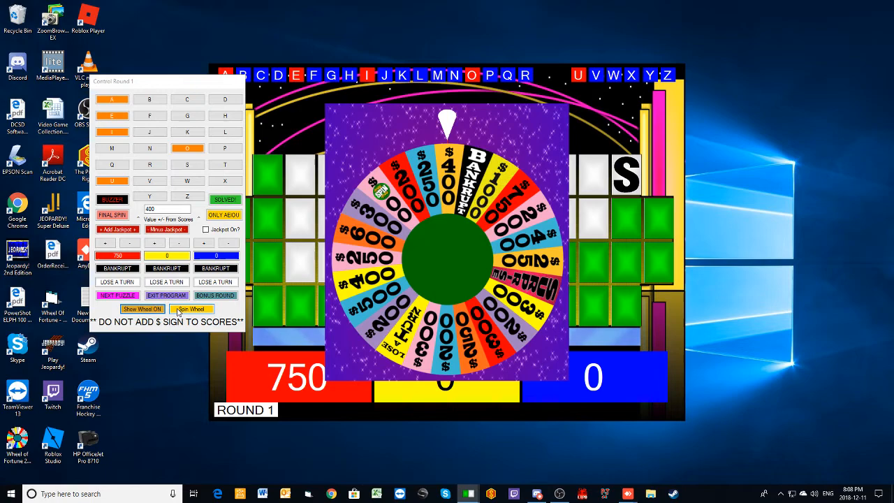
# - Spin the wheel once more and return to the THINGS puzzle for the next call
pyautogui.click(191, 309)
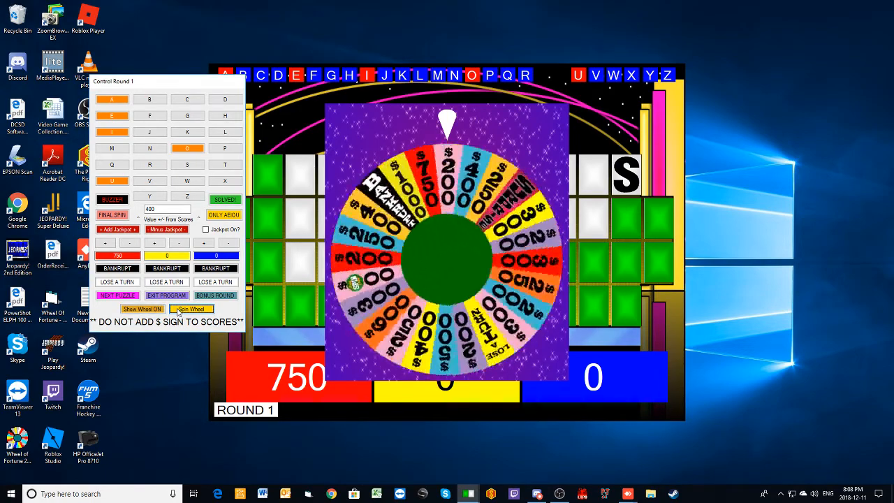
pyautogui.click(190, 309)
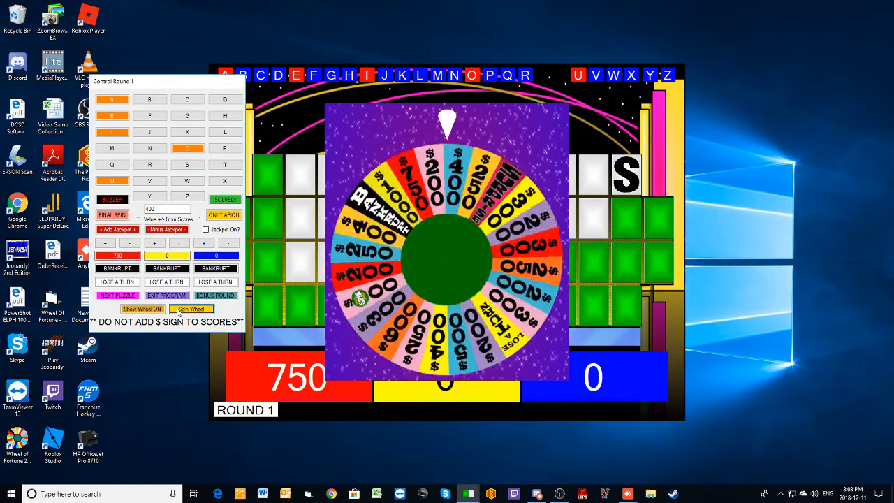
pyautogui.click(190, 309)
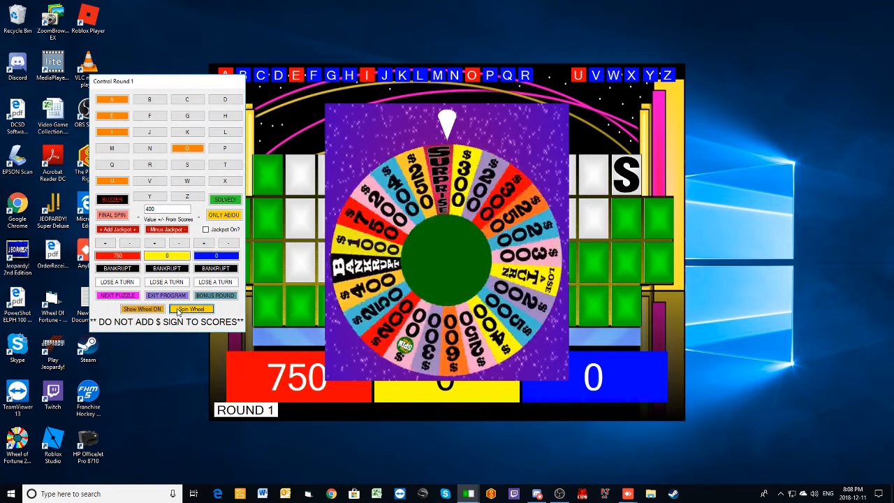
pyautogui.click(142, 309)
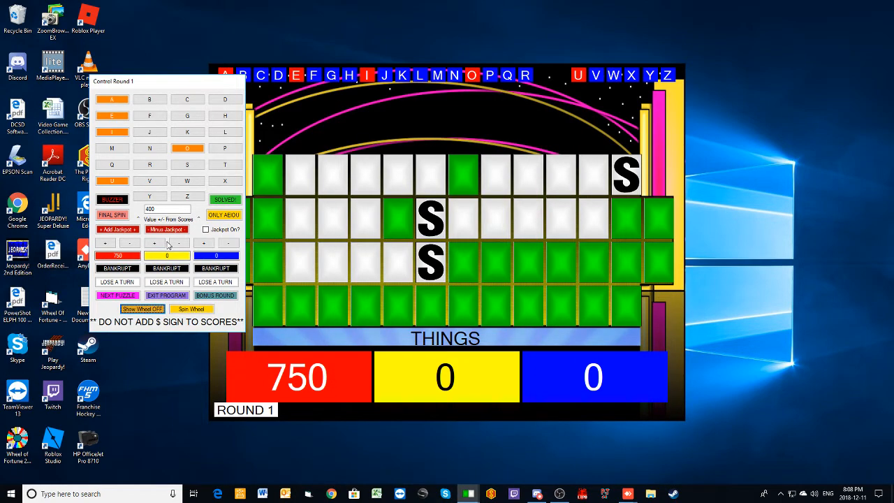
# - Call N and A, revealing their tiles so AND shows twice in the puzzle
pyautogui.click(149, 148)
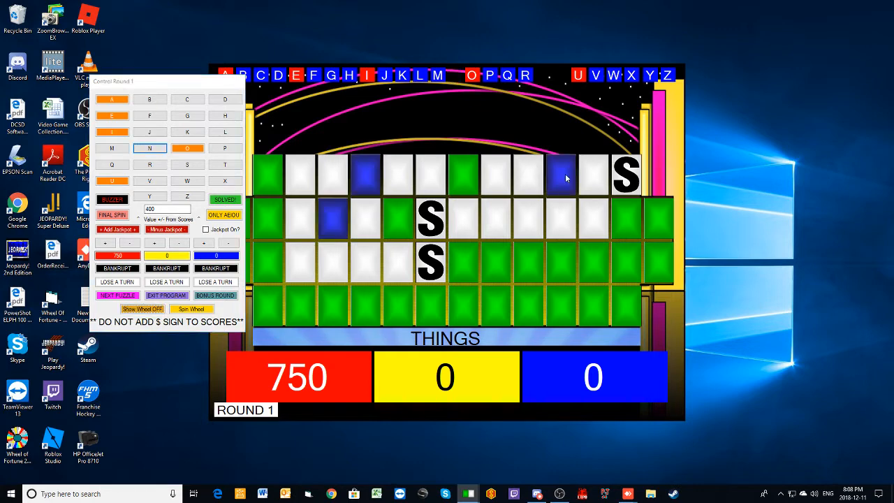
pyautogui.click(149, 148)
pyautogui.write('250')
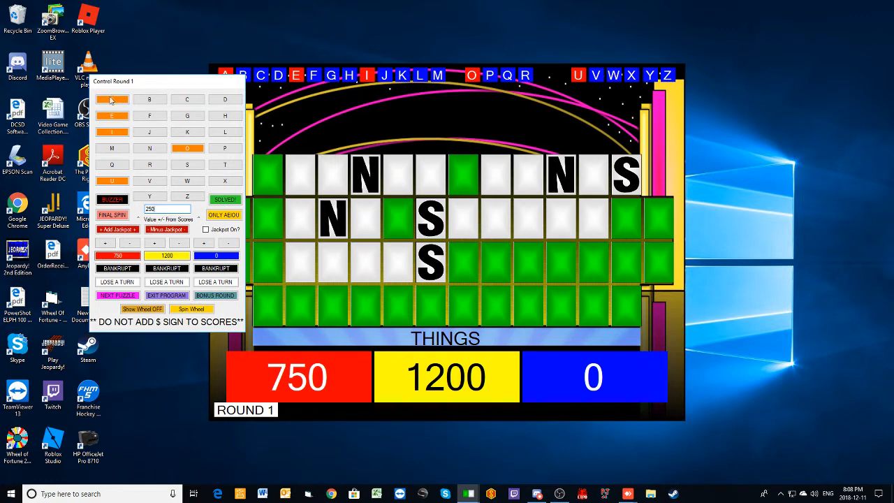
pyautogui.click(112, 99)
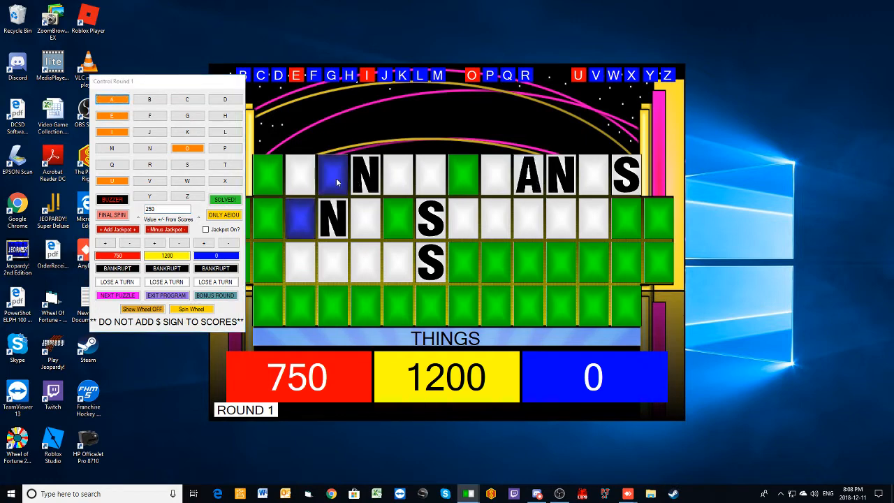
pyautogui.click(112, 99)
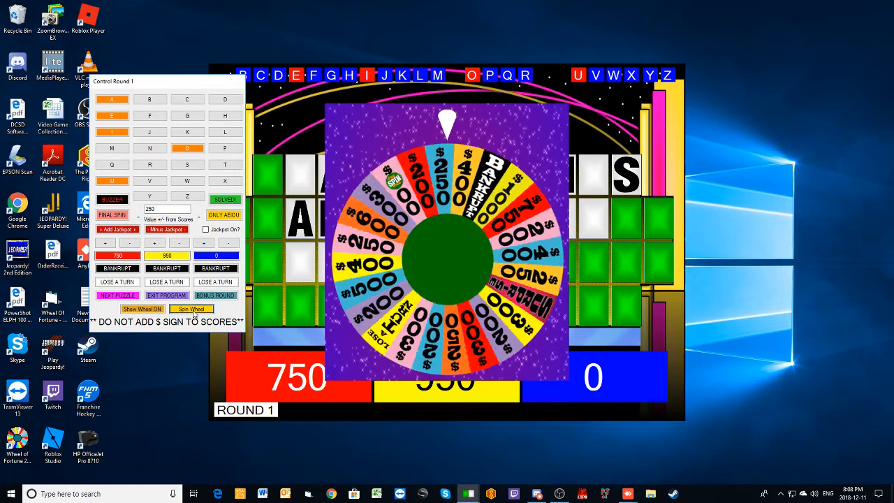
# - Spin for yellow, call D, reveal both D tiles and credit yellow to 1450
pyautogui.click(190, 308)
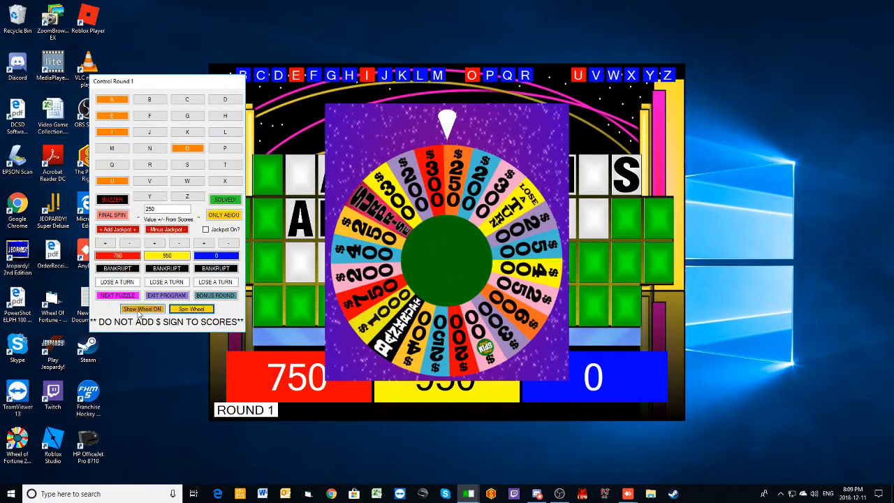
pyautogui.click(143, 309)
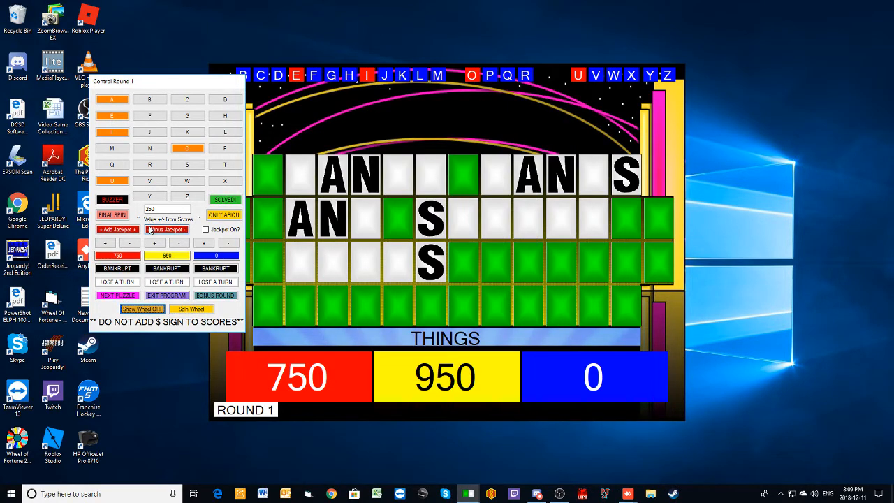
pyautogui.click(224, 98)
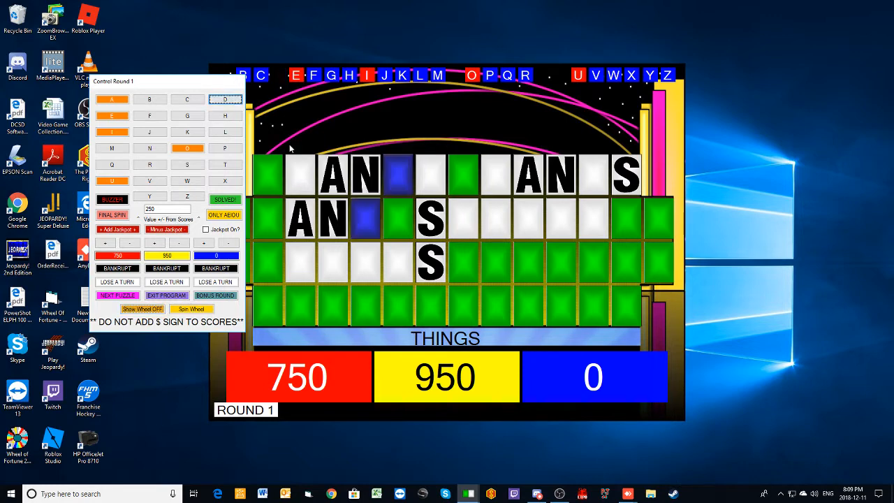
pyautogui.click(225, 97)
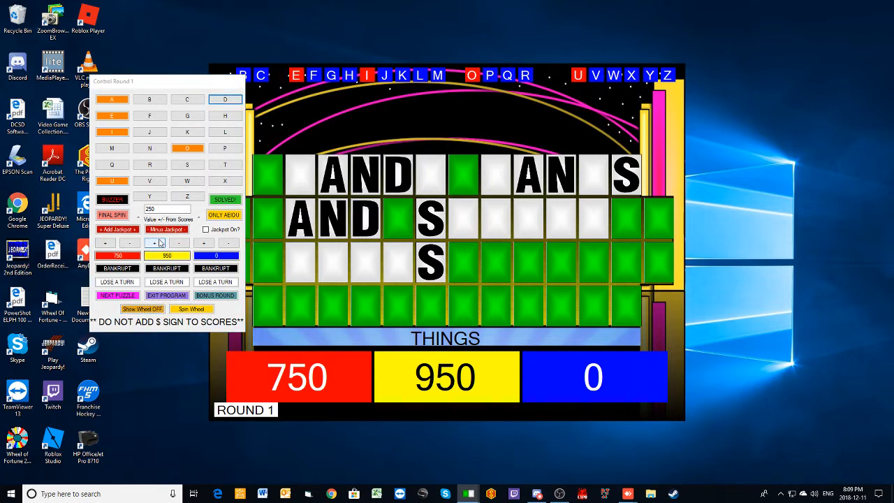
pyautogui.click(155, 243)
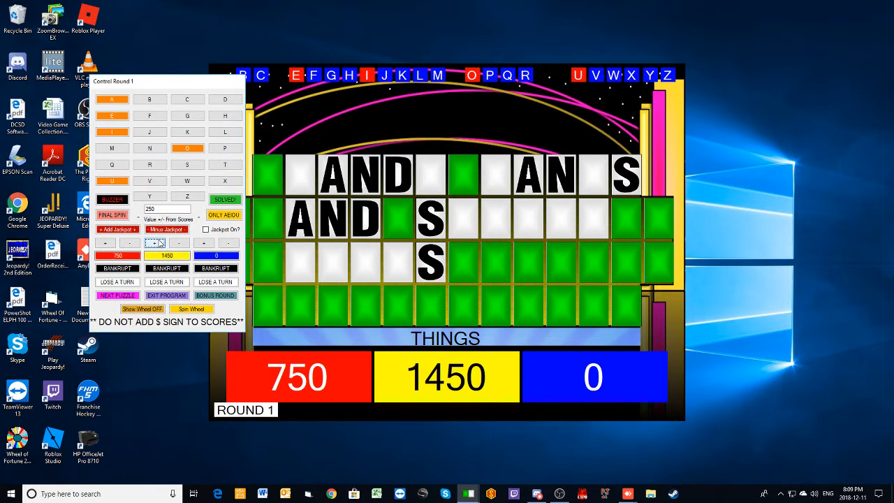
# - Spin the wheel again for yellow's next turn
pyautogui.click(142, 308)
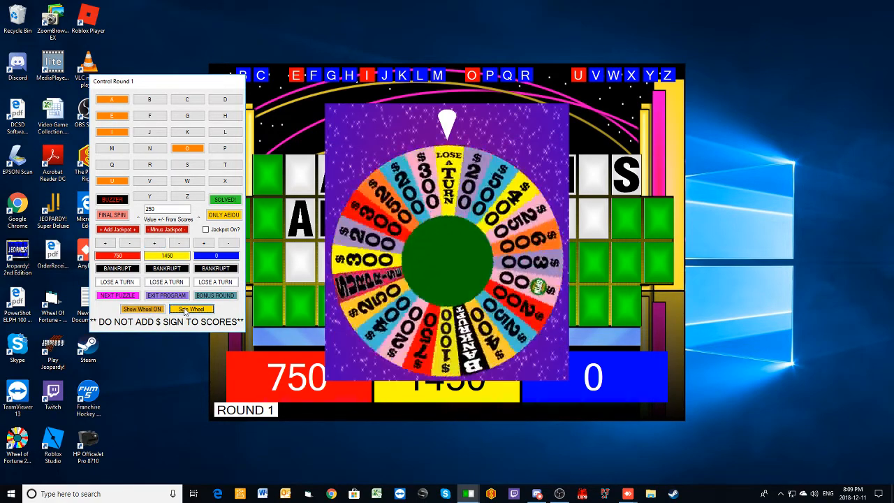
pyautogui.click(190, 308)
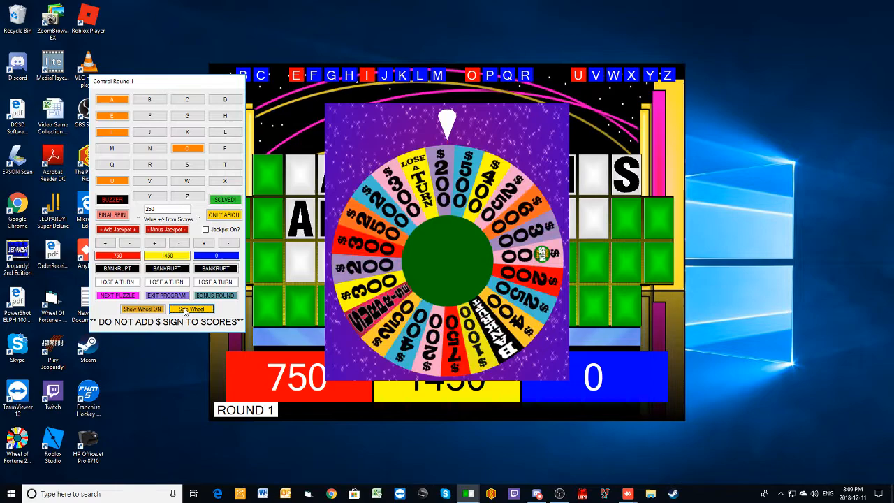
pyautogui.click(191, 309)
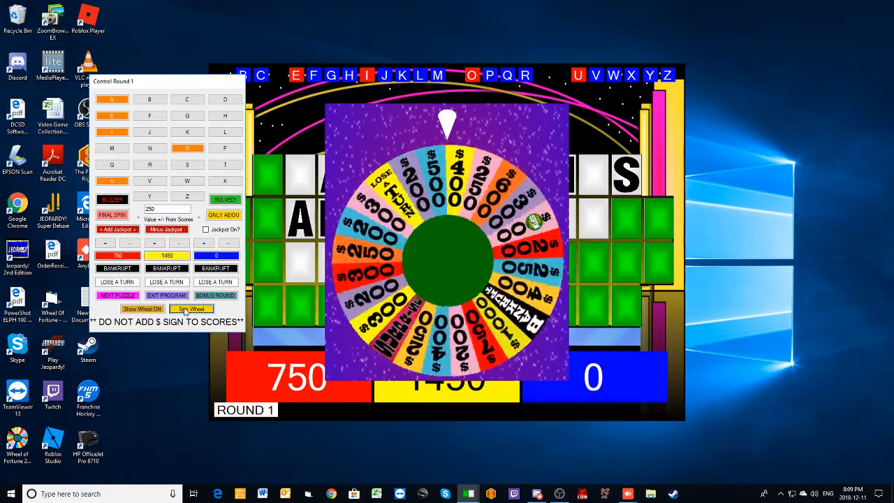
pyautogui.click(190, 309)
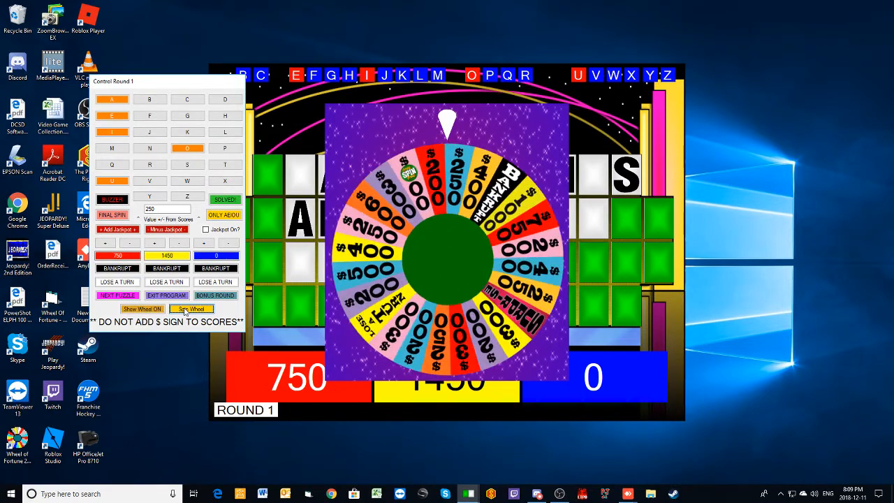
# - Call Y to complete CANDY, credit yellow, then buy the vowel E
pyautogui.click(143, 308)
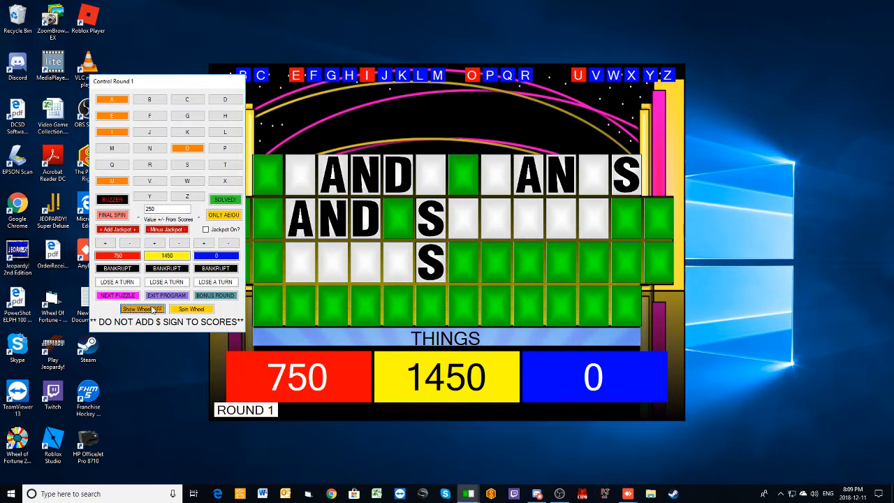
pyautogui.click(149, 195)
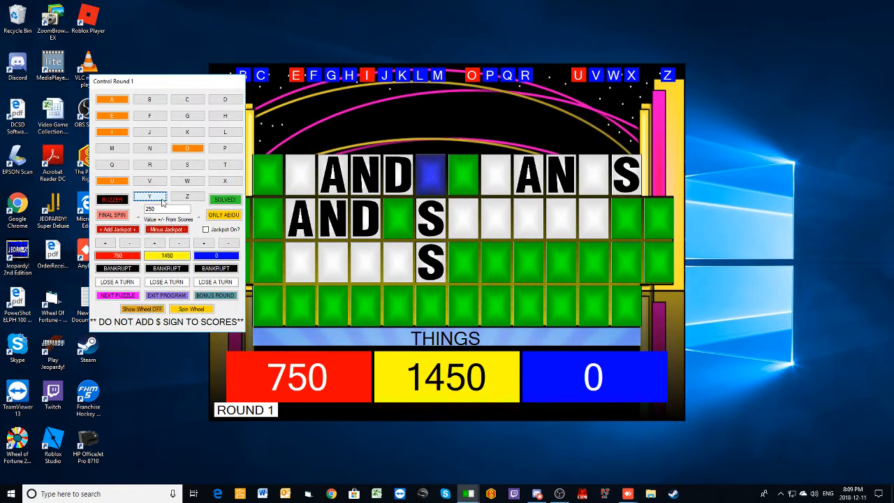
pyautogui.click(149, 195)
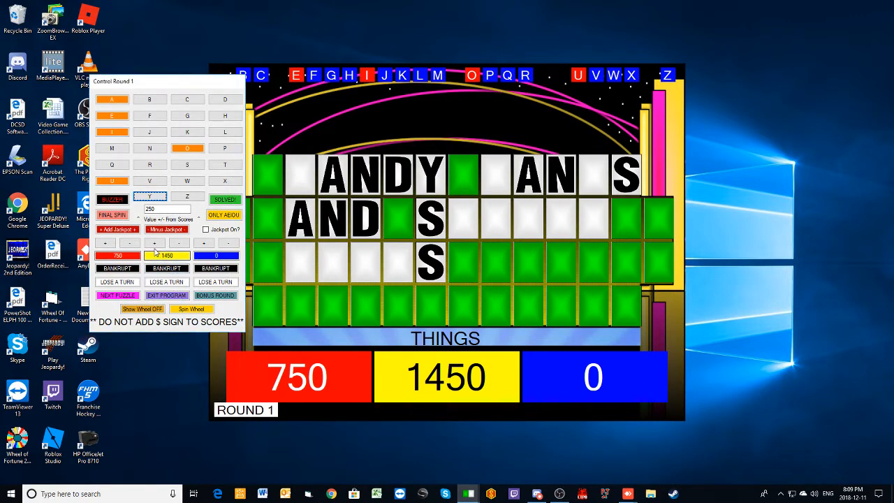
pyautogui.click(155, 243)
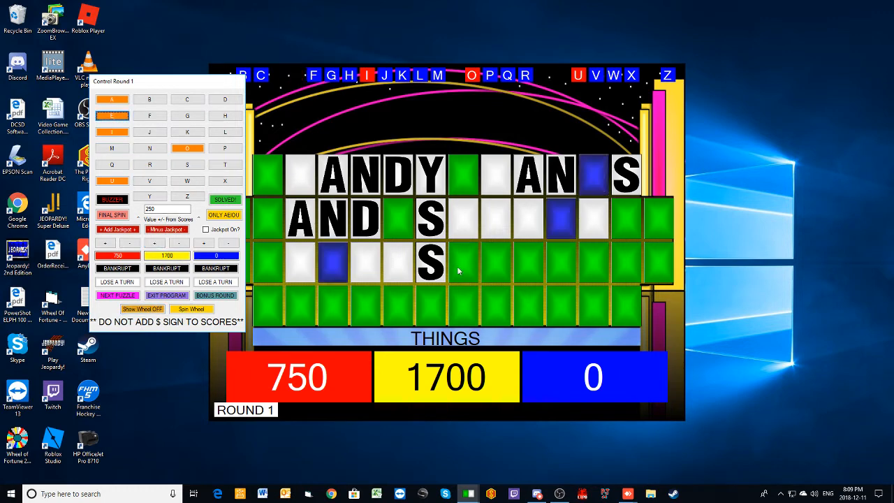
pyautogui.click(112, 114)
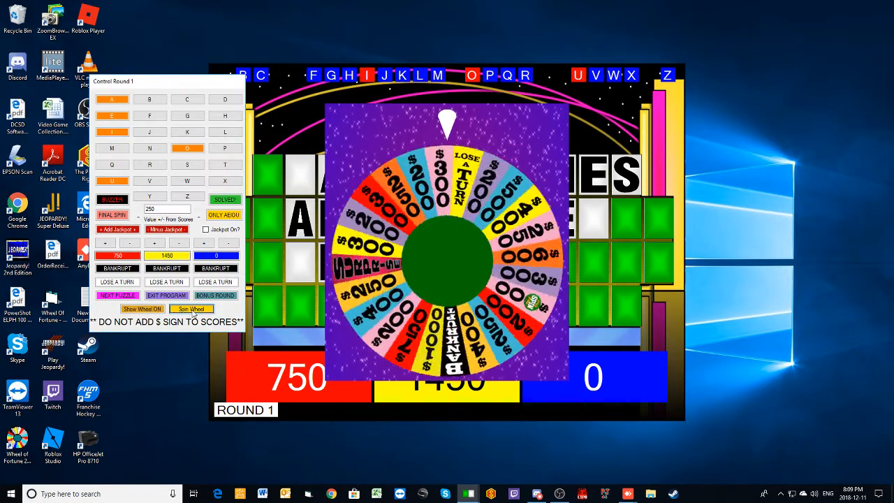
# - Spin, call C revealing both C's in CANDY CANES, and charge yellow 250 for a vowel
pyautogui.click(192, 309)
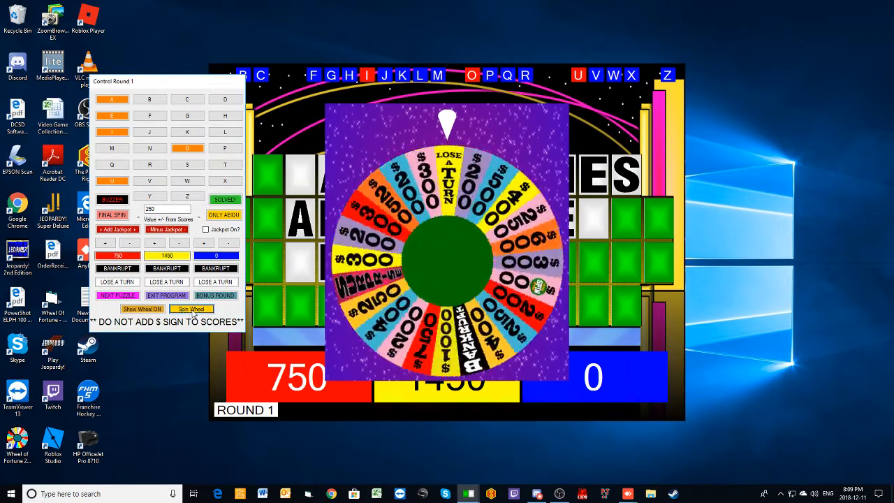
pyautogui.click(193, 309)
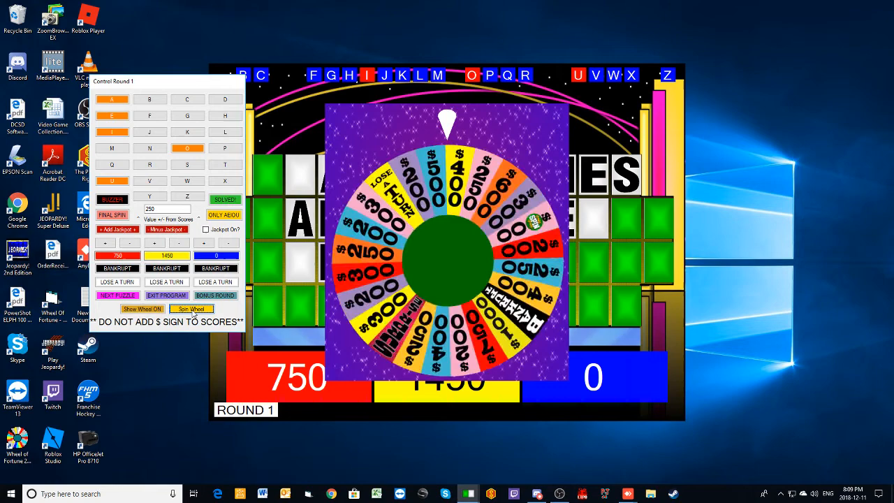
pyautogui.click(191, 309)
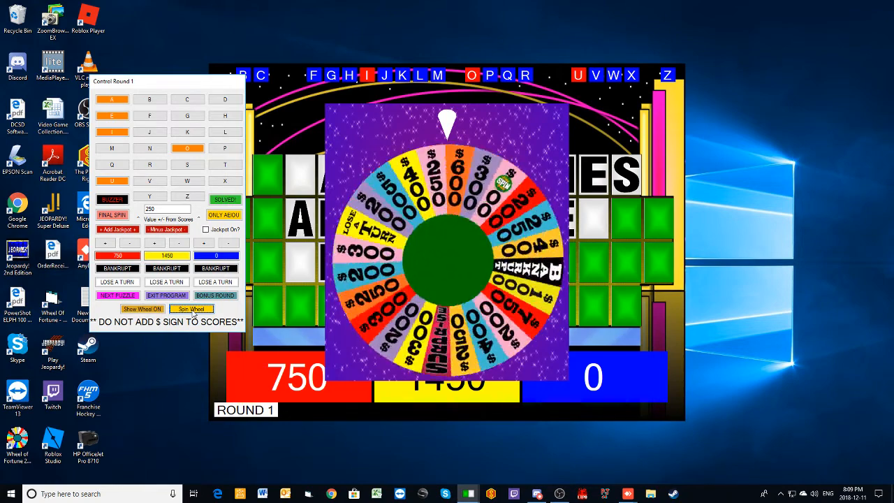
pyautogui.click(142, 309)
pyautogui.write('300')
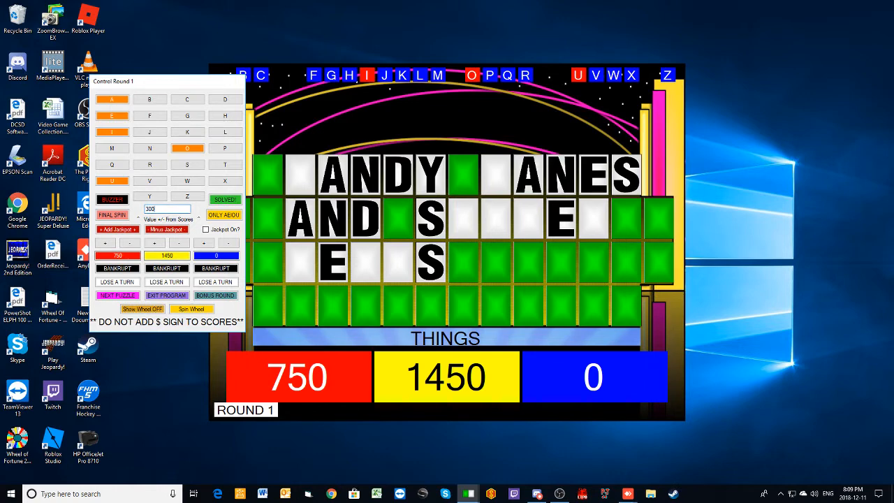
pyautogui.click(187, 100)
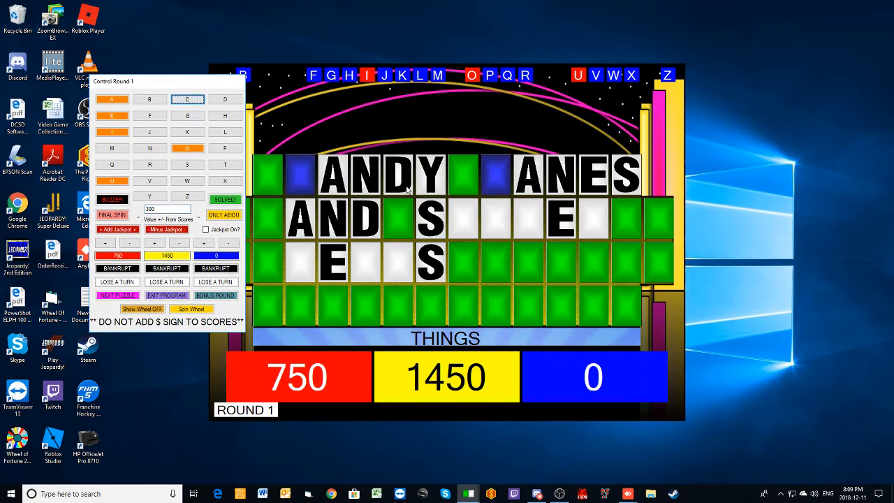
pyautogui.click(187, 97)
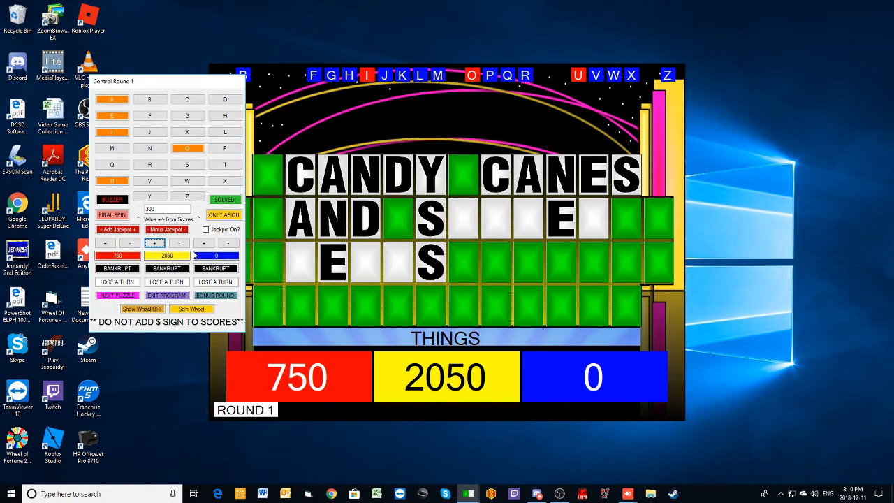
pyautogui.click(187, 148)
pyautogui.write('250')
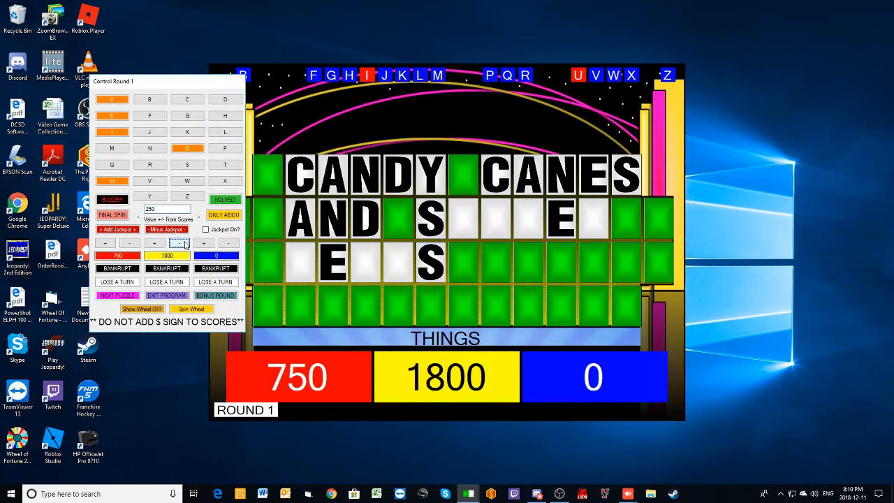
# - Spin again, call L and reveal the L tiles, leaving yellow at 1800
pyautogui.click(190, 308)
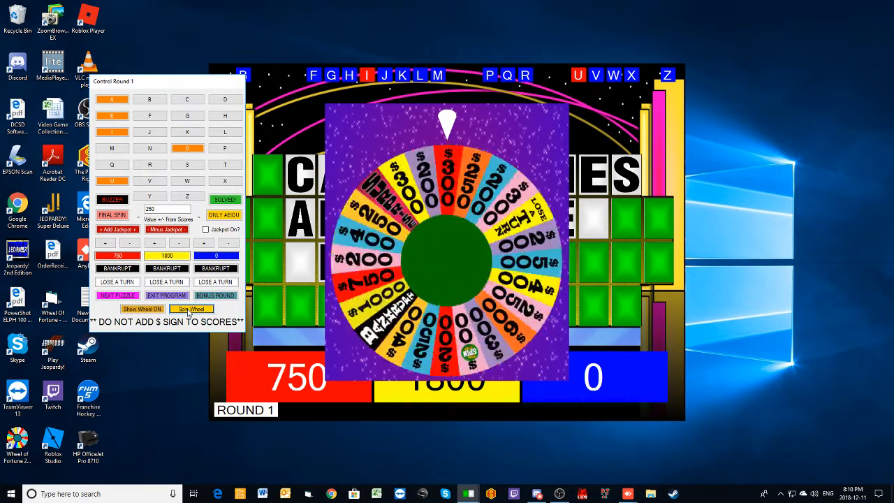
pyautogui.click(190, 309)
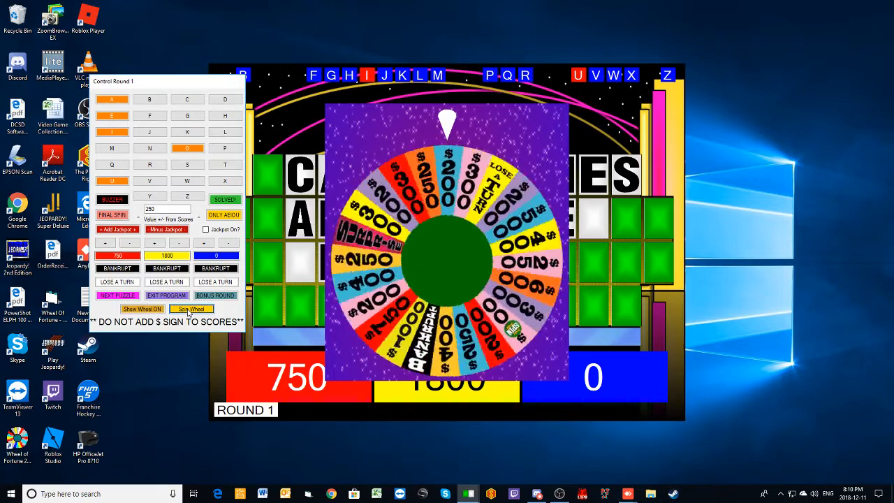
pyautogui.click(191, 309)
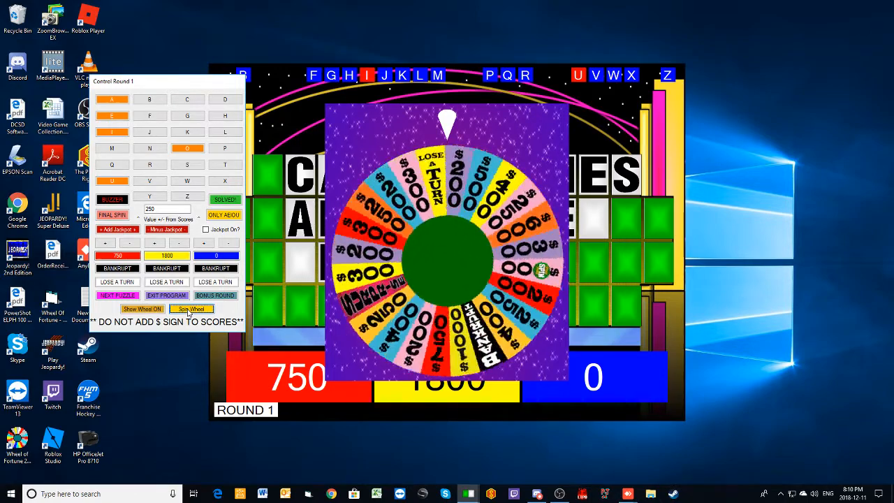
pyautogui.click(192, 310)
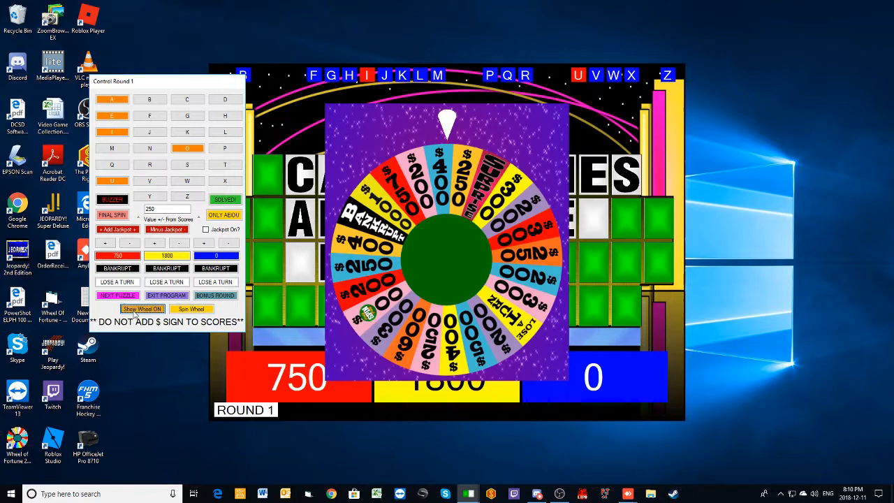
pyautogui.click(142, 309)
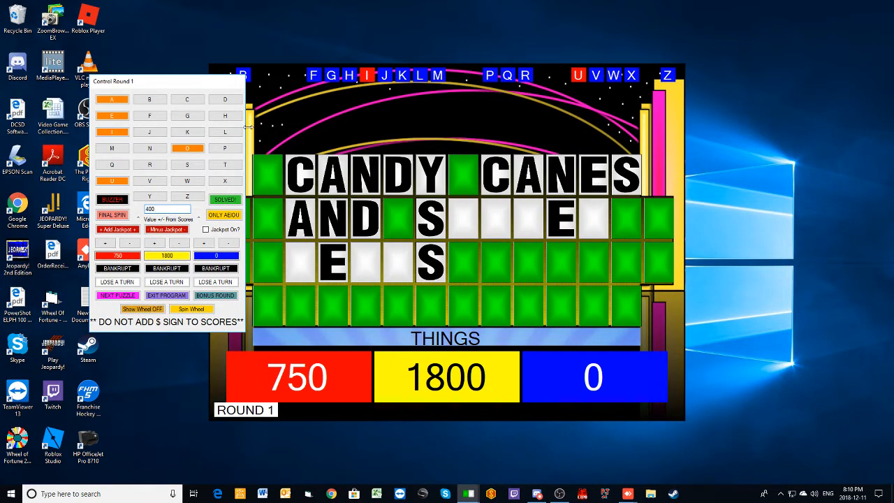
pyautogui.click(225, 132)
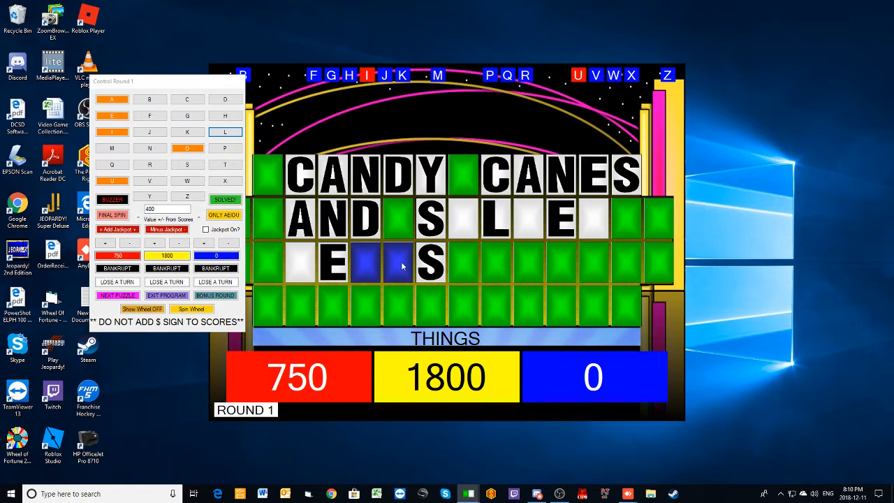
pyautogui.click(204, 243)
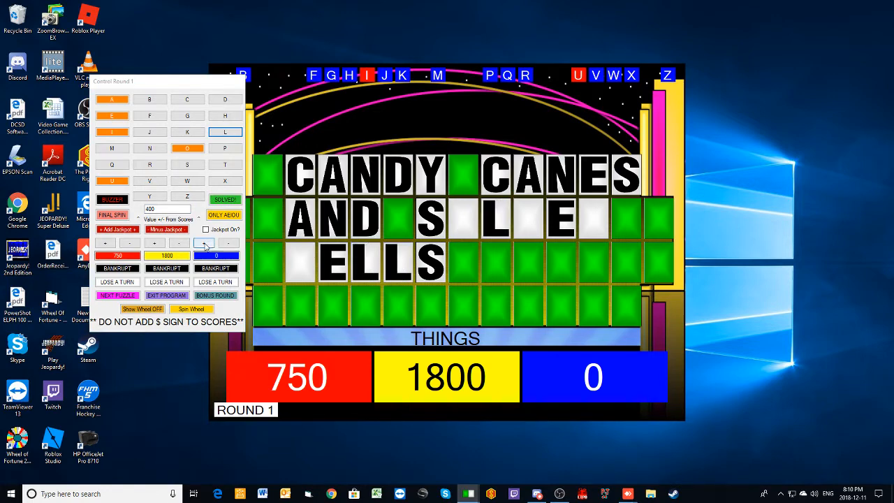
pyautogui.click(204, 243)
pyautogui.write('250')
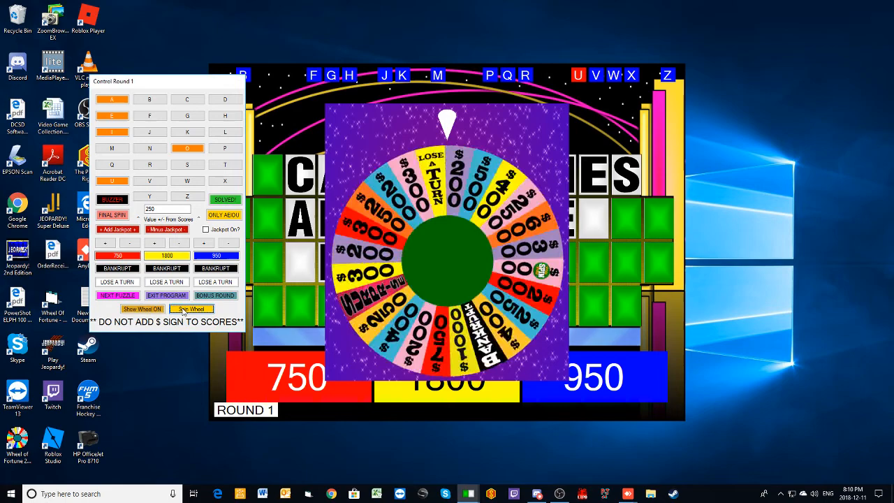
# - Spin for blue, reveal the I in SIL_E_ and credit blue's score
pyautogui.click(190, 308)
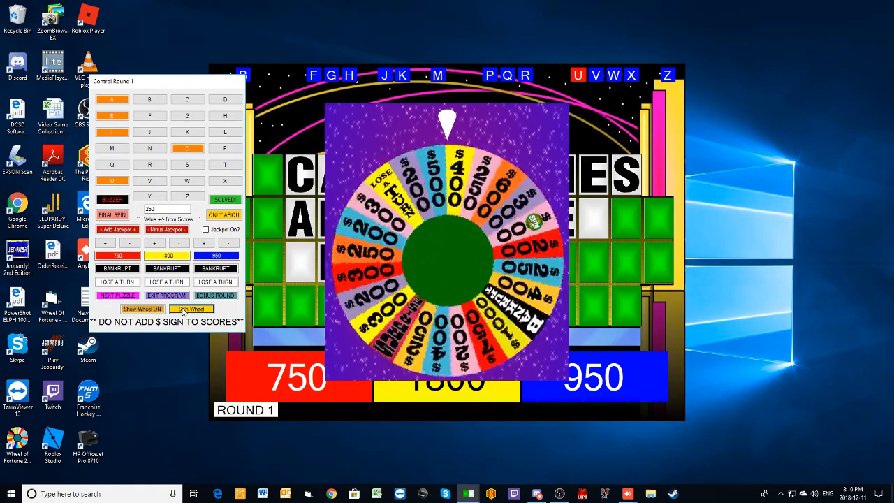
pyautogui.click(190, 309)
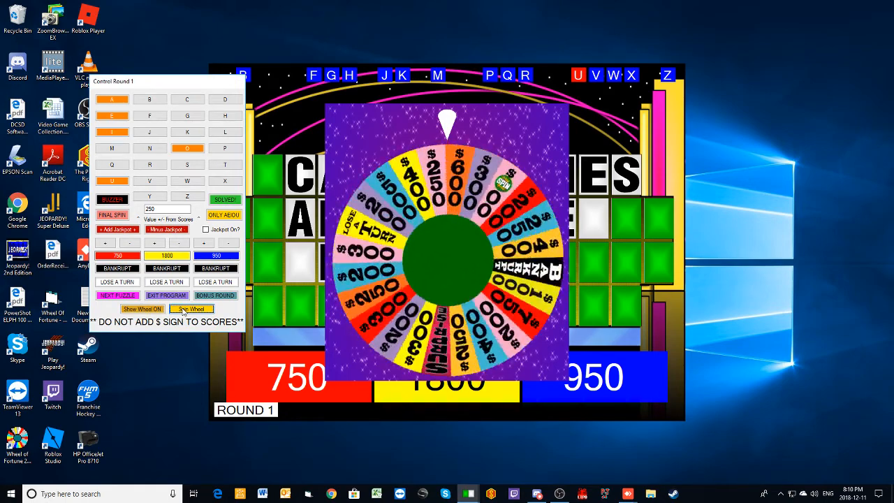
pyautogui.click(143, 309)
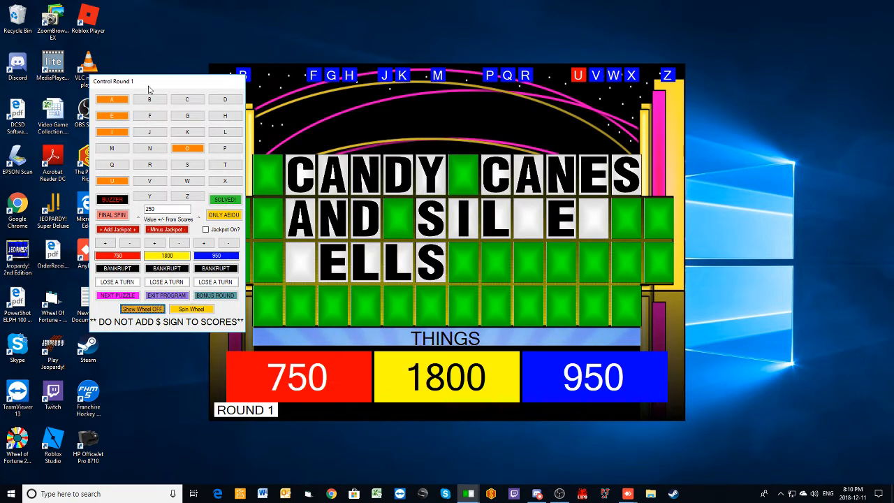
pyautogui.click(149, 100)
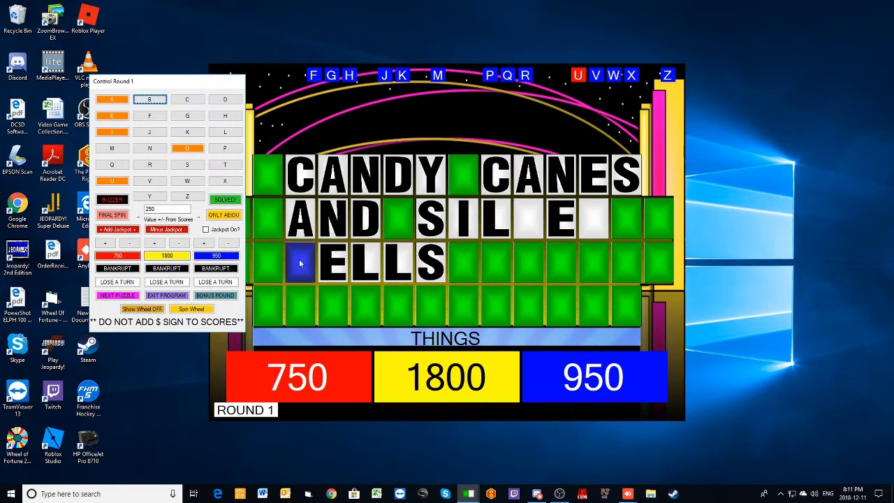
pyautogui.click(204, 243)
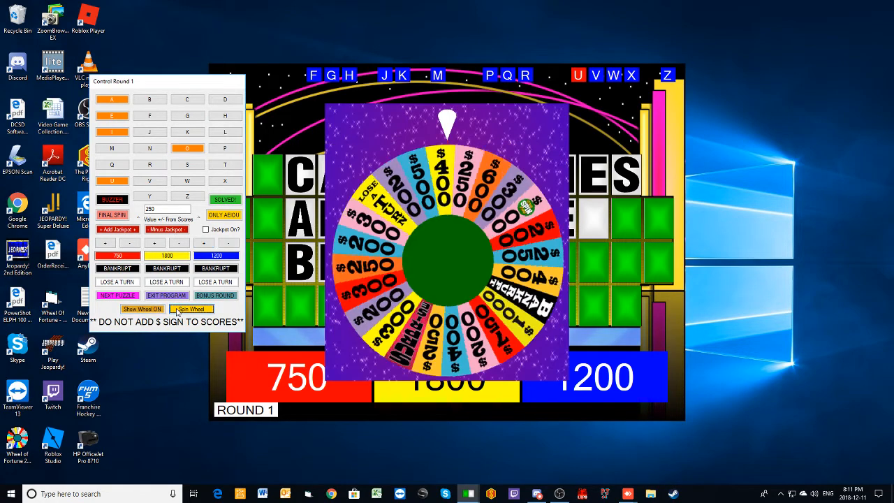
# - Spin the wheel again for blue, completing BELLS at 1200, and call M
pyautogui.click(191, 309)
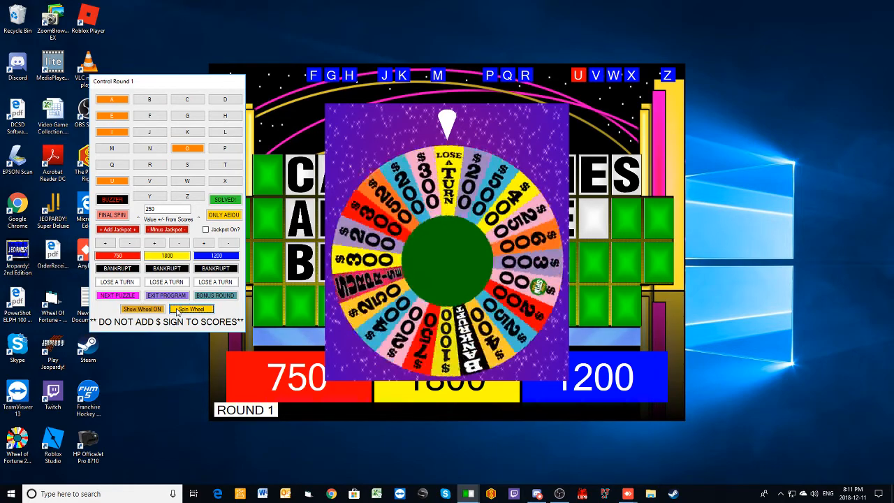
pyautogui.click(191, 309)
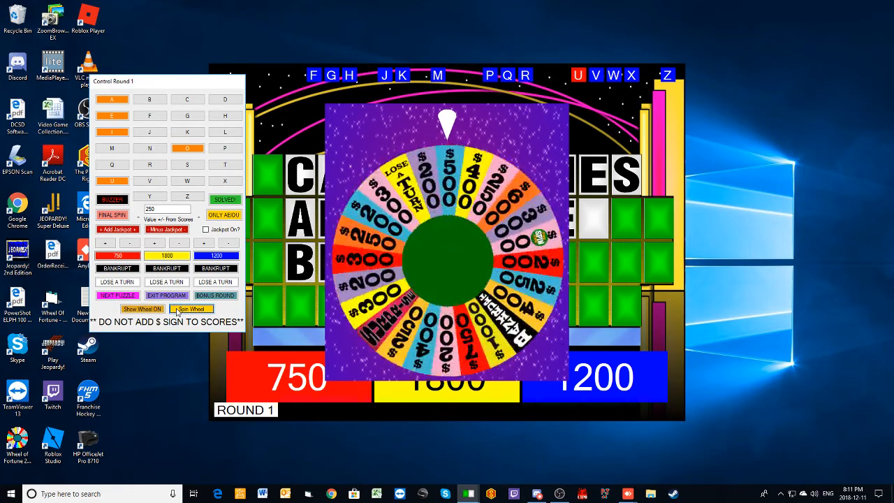
pyautogui.click(190, 309)
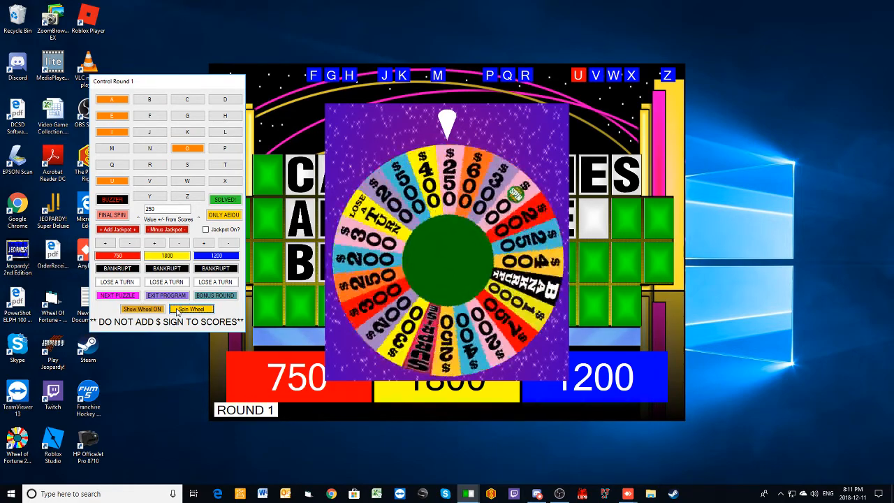
pyautogui.click(190, 309)
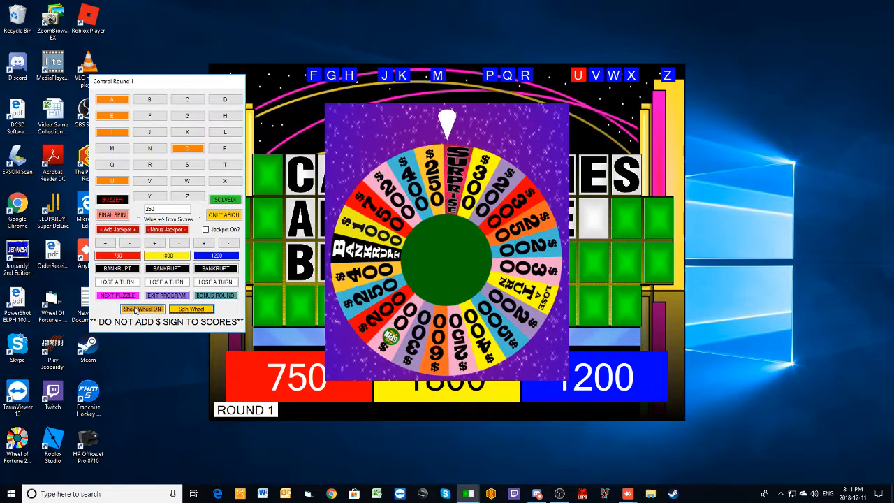
pyautogui.click(143, 309)
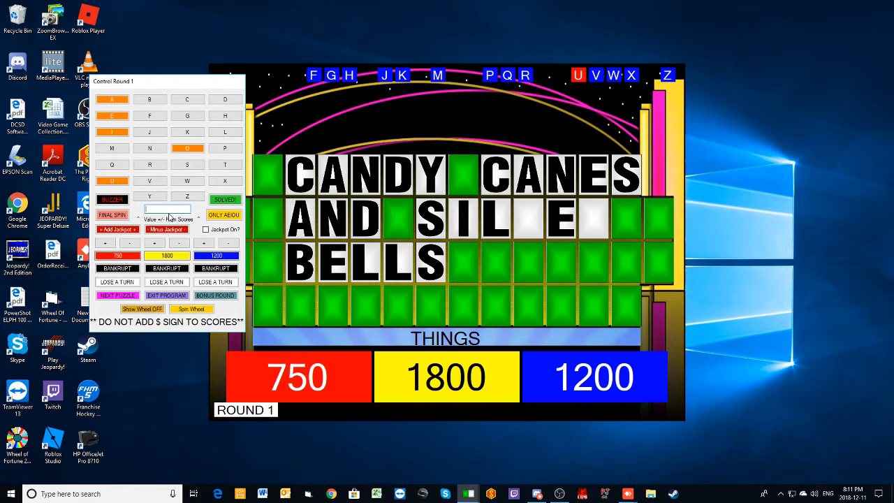
pyautogui.click(111, 148)
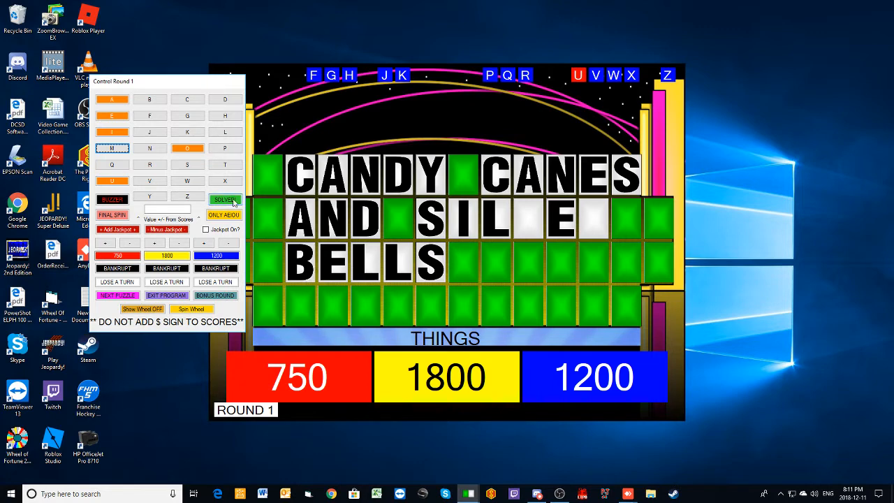
pyautogui.click(112, 148)
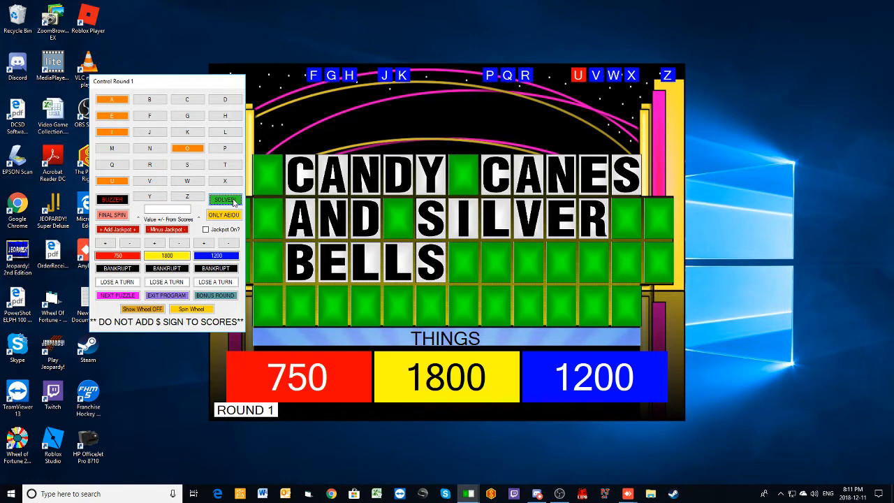
pyautogui.click(223, 199)
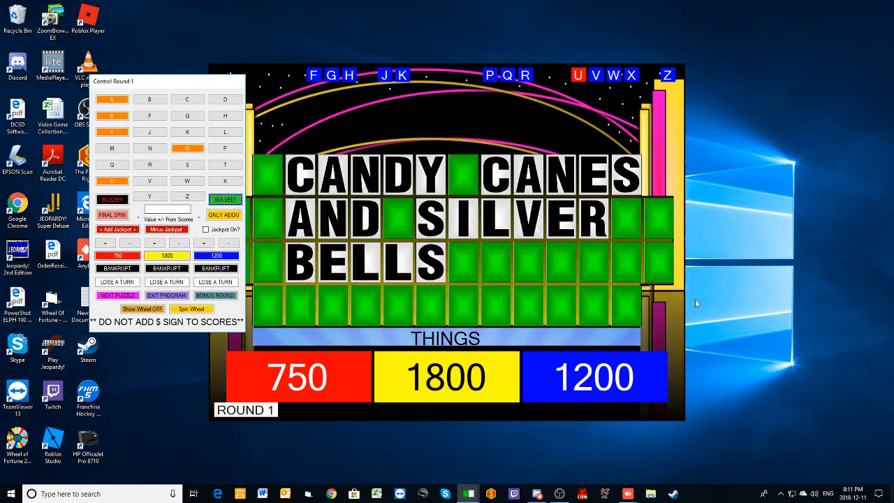
pyautogui.moveTo(686, 303)
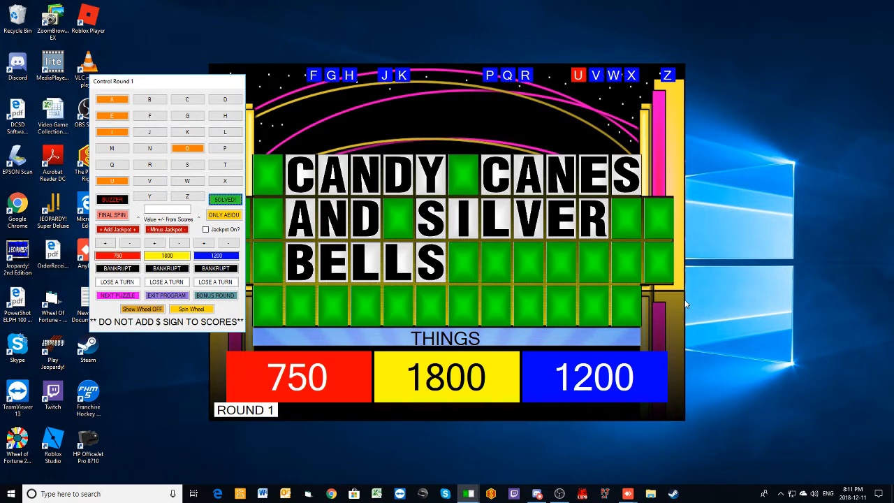
pyautogui.moveTo(796, 336)
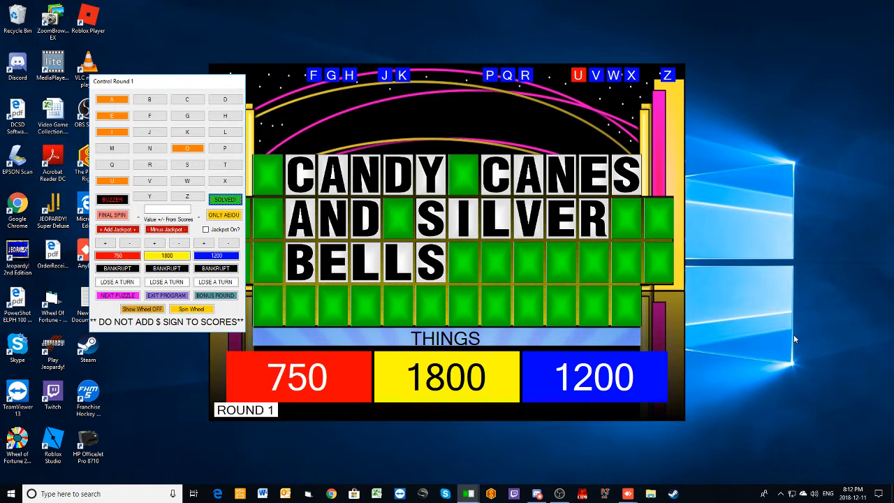
pyautogui.moveTo(155, 330)
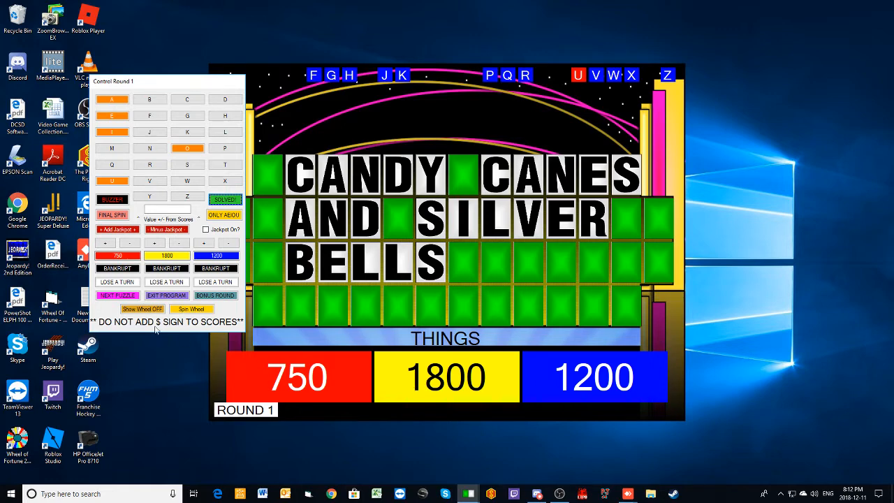
# - Move to round 2's WHAT ARE YOU DOING? puzzle and spin the wheel for yellow
pyautogui.click(118, 294)
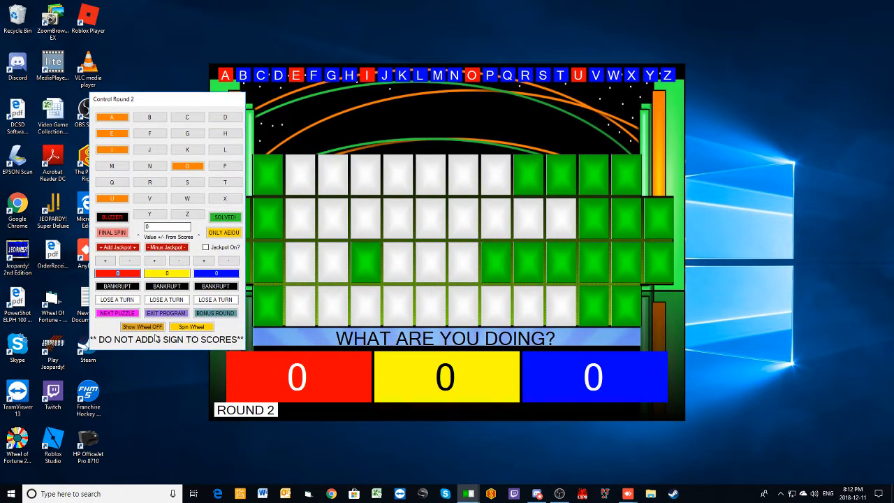
pyautogui.click(143, 327)
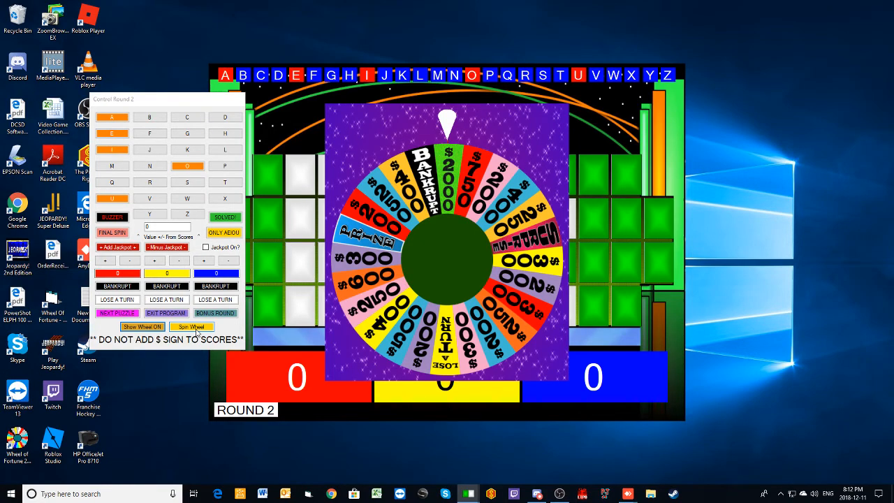
pyautogui.click(193, 327)
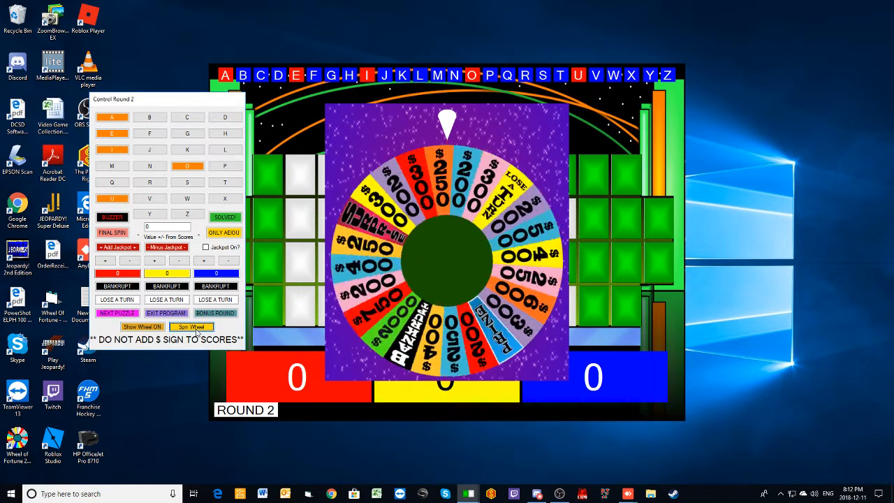
pyautogui.click(190, 327)
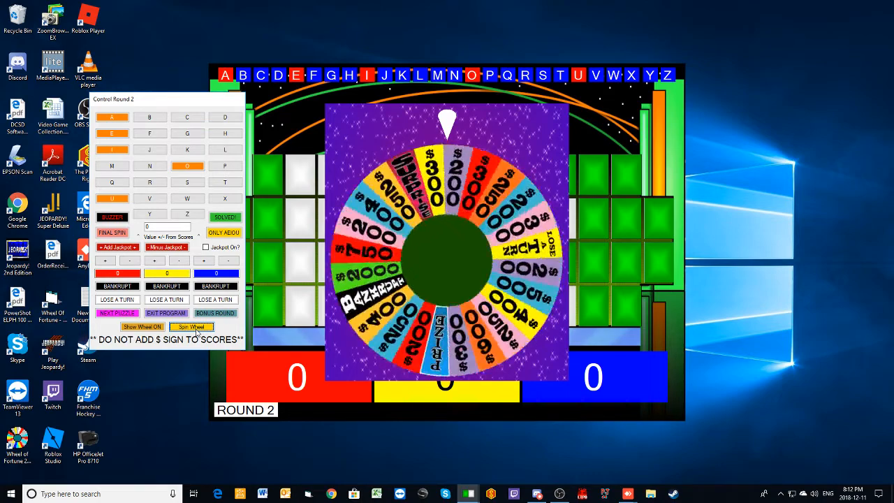
pyautogui.click(193, 327)
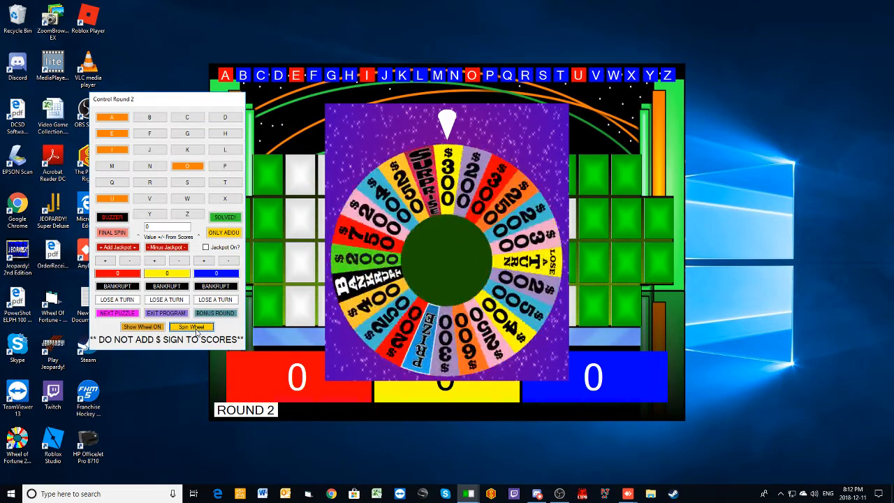
pyautogui.click(193, 327)
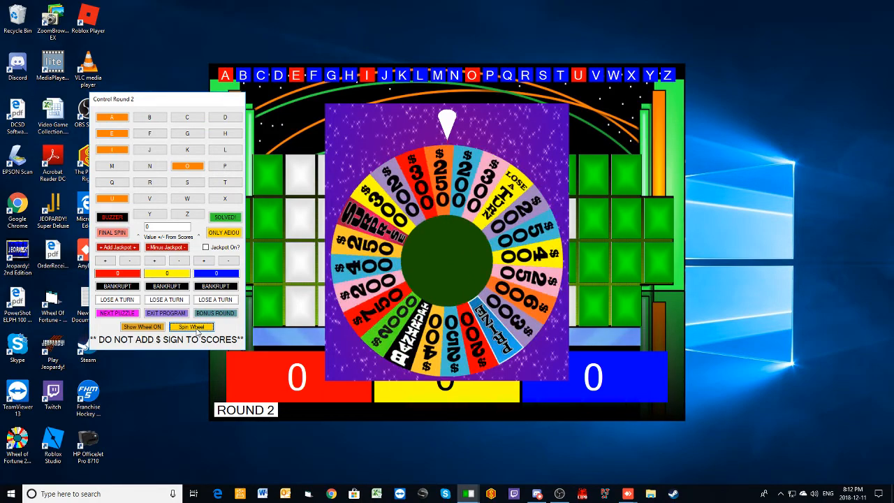
pyautogui.click(143, 327)
pyautogui.write('250')
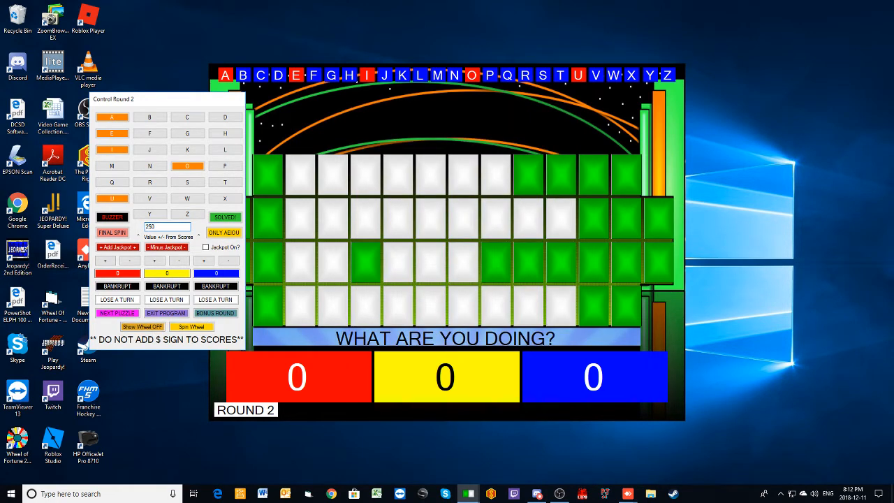
# - Call T revealing two T tiles, then spin the wheel again for yellow
pyautogui.click(225, 182)
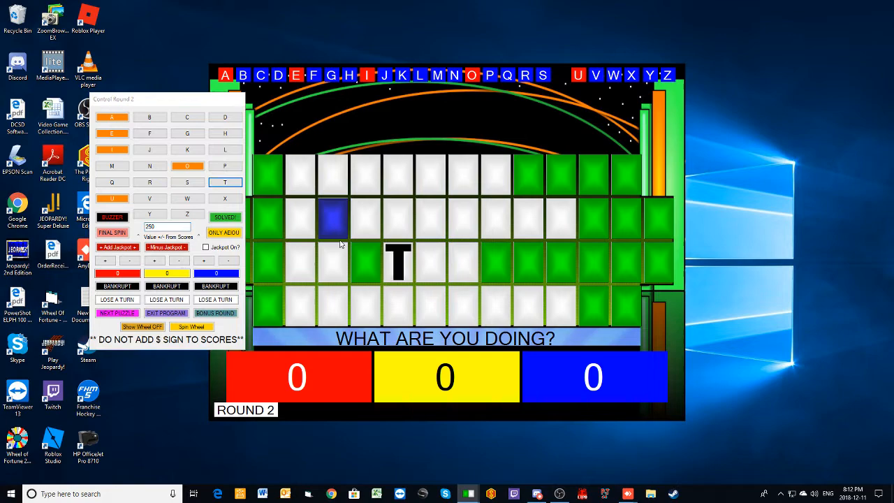
pyautogui.click(153, 262)
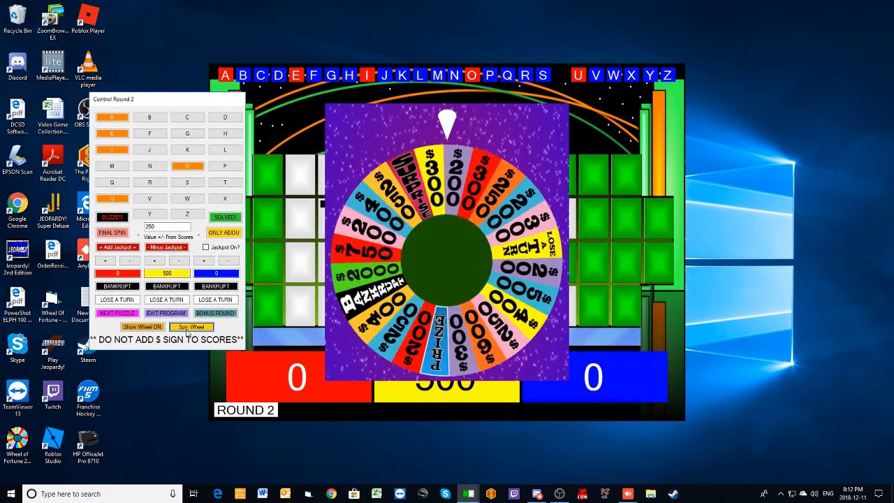
pyautogui.click(193, 327)
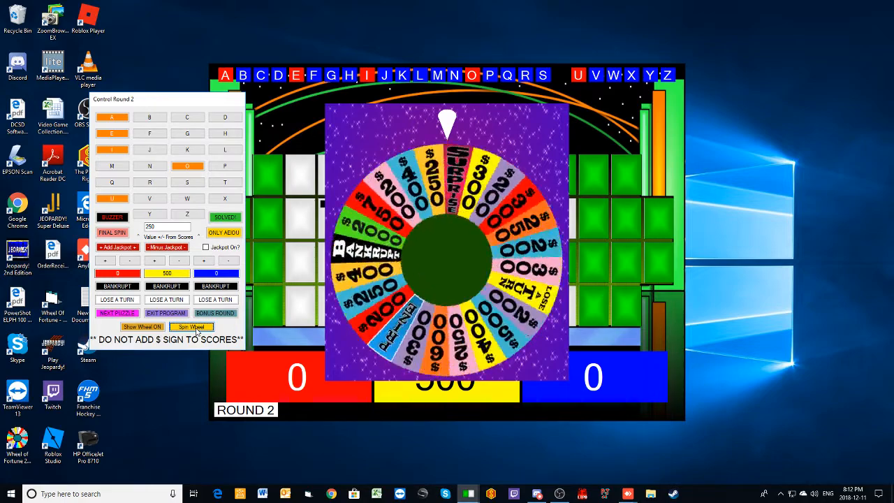
pyautogui.click(193, 327)
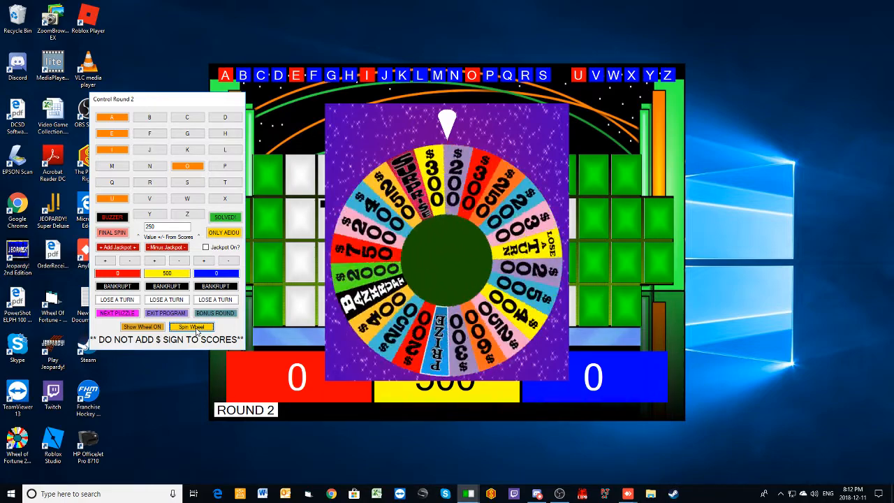
pyautogui.click(193, 327)
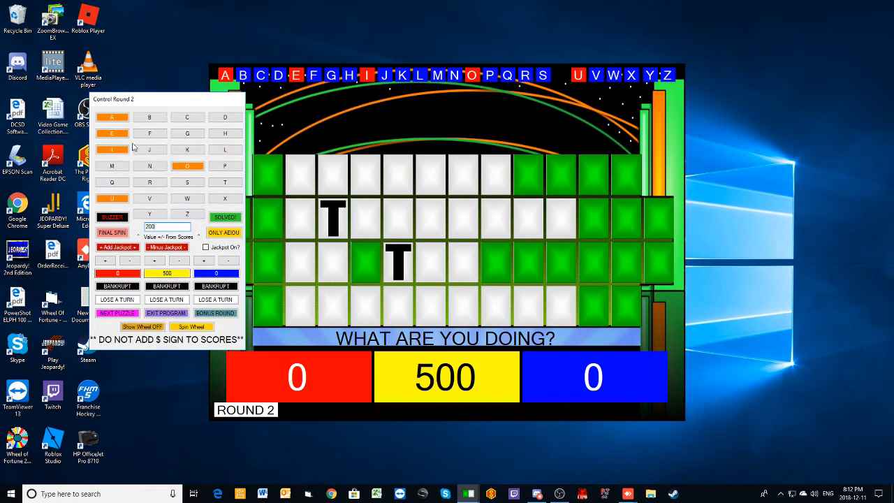
# - Call H, spin again, then call N and reveal its tiles
pyautogui.click(225, 135)
pyautogui.write('250')
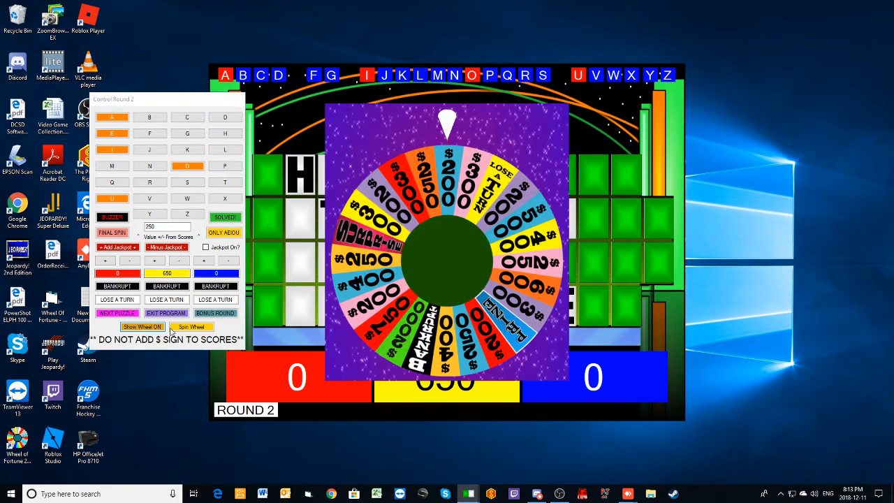
pyautogui.click(190, 327)
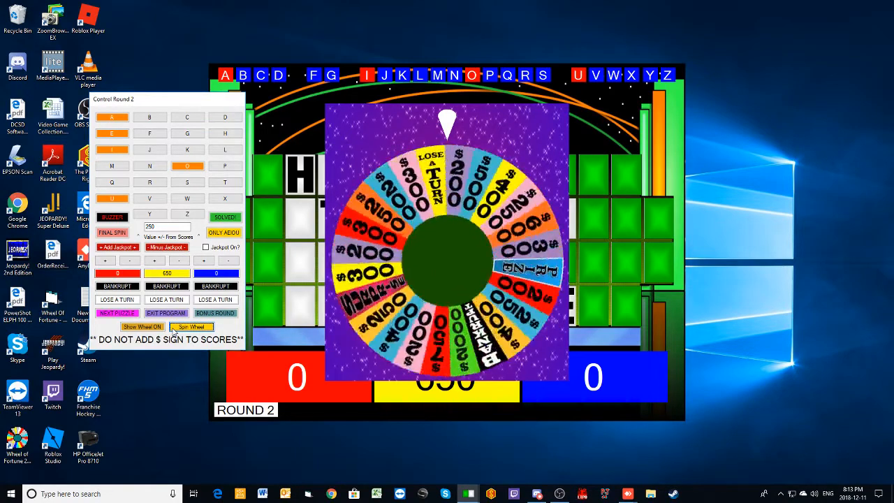
pyautogui.click(192, 327)
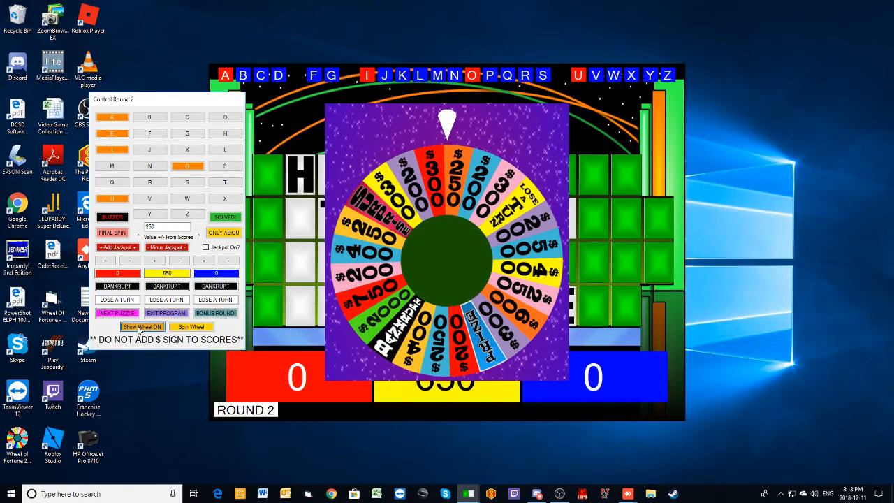
pyautogui.click(143, 326)
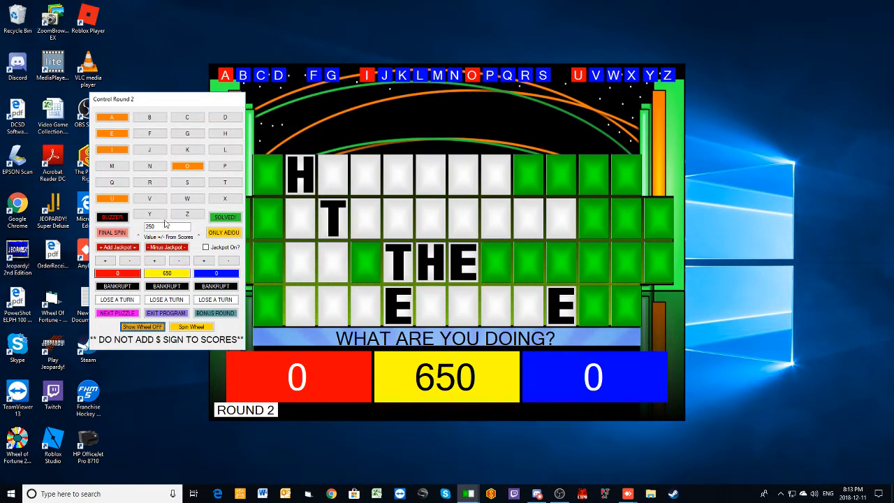
pyautogui.click(149, 164)
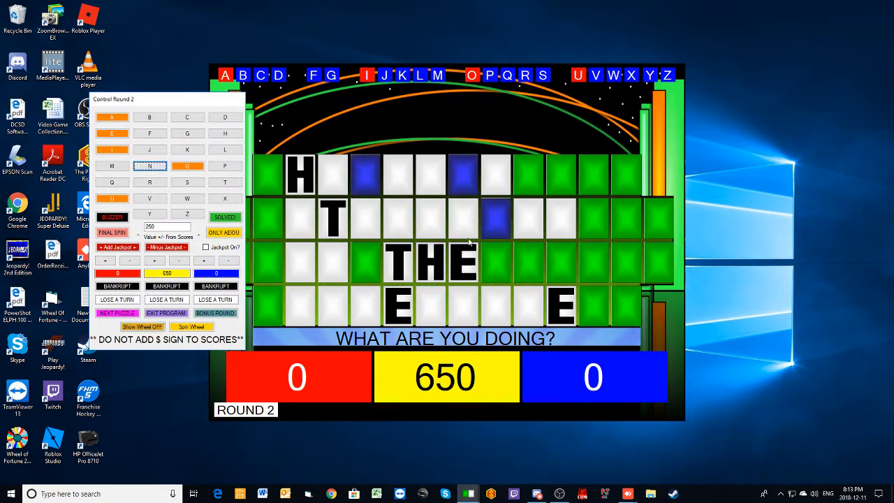
pyautogui.click(149, 165)
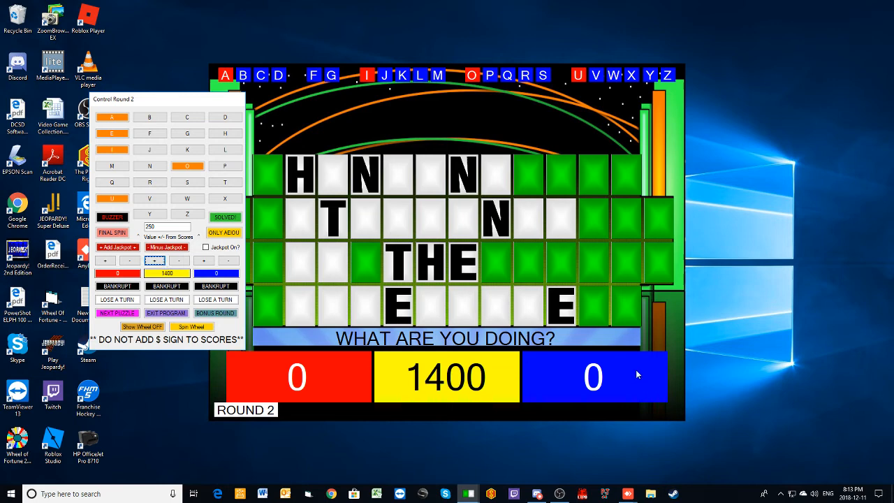
pyautogui.moveTo(822, 372)
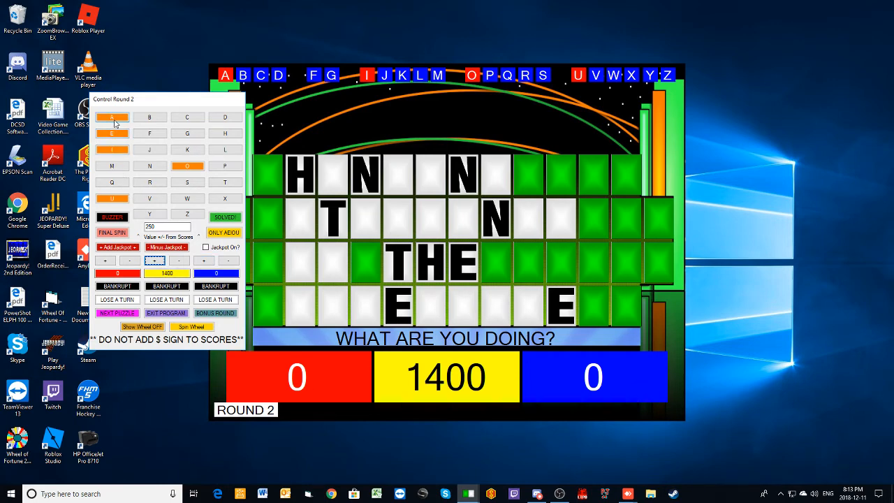
# - Buy A, spin and call G to reveal HANGING, then buy I, yellow reaching 1900
pyautogui.click(112, 118)
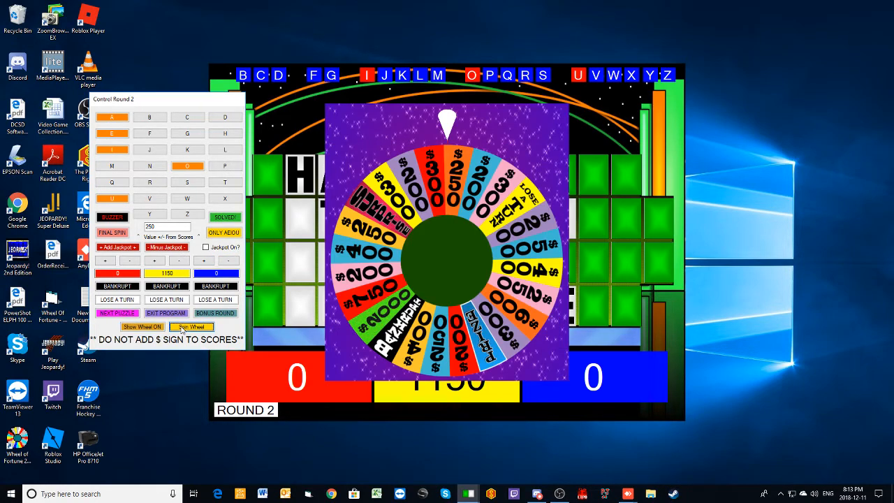
pyautogui.click(189, 327)
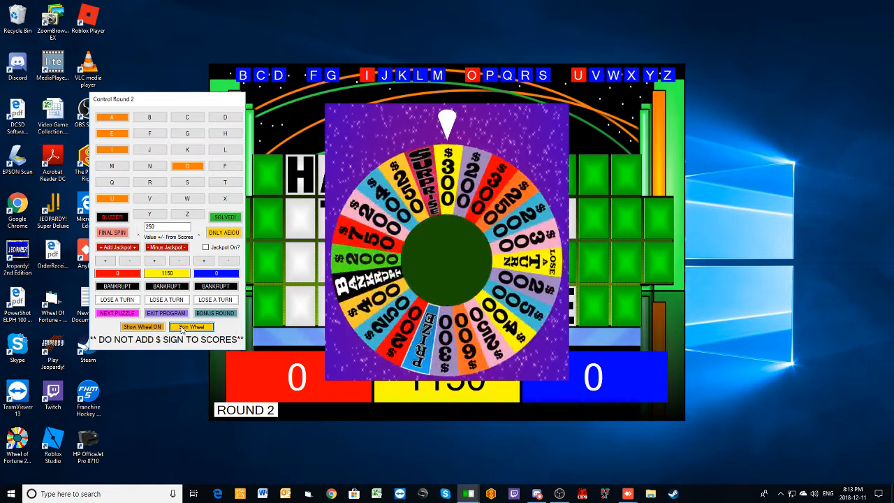
pyautogui.click(143, 327)
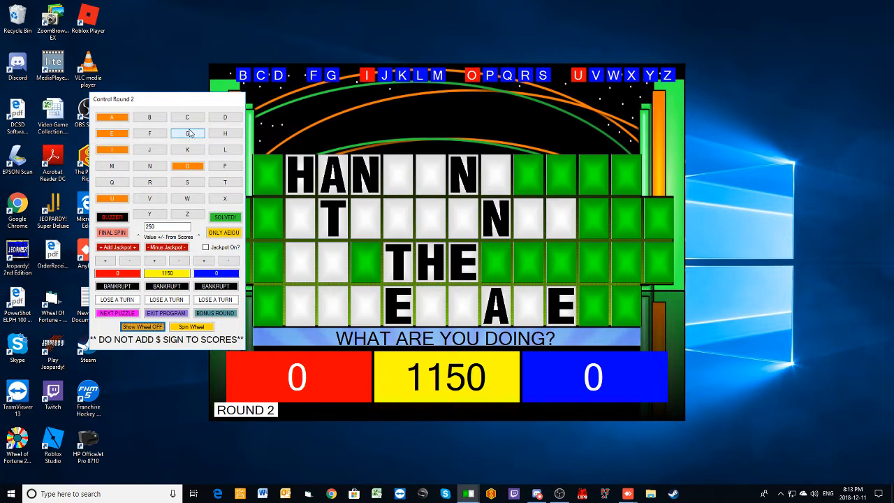
pyautogui.click(187, 134)
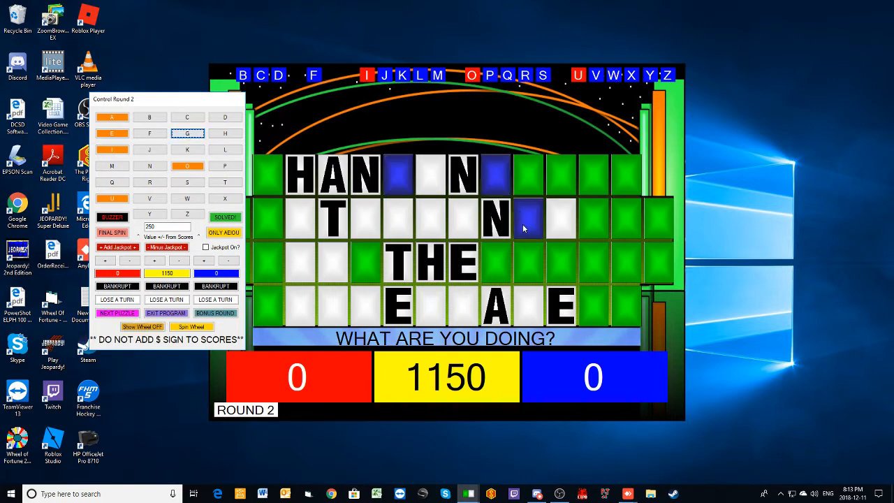
pyautogui.click(187, 134)
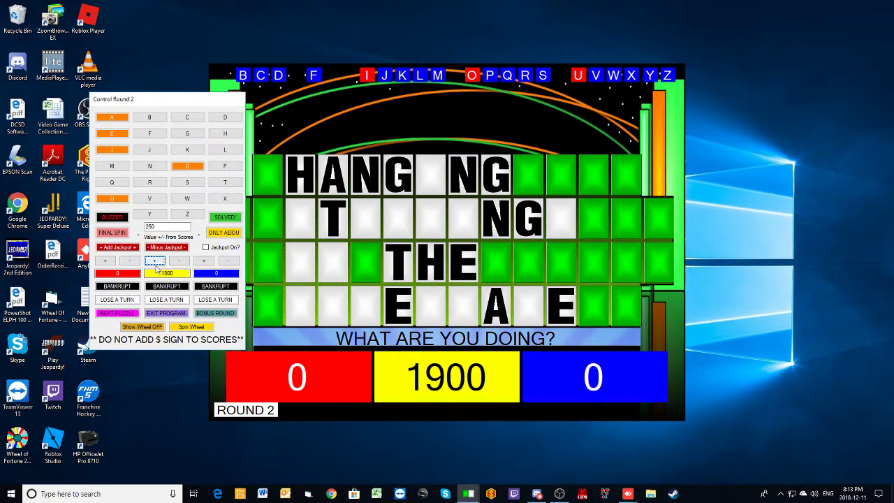
pyautogui.click(112, 149)
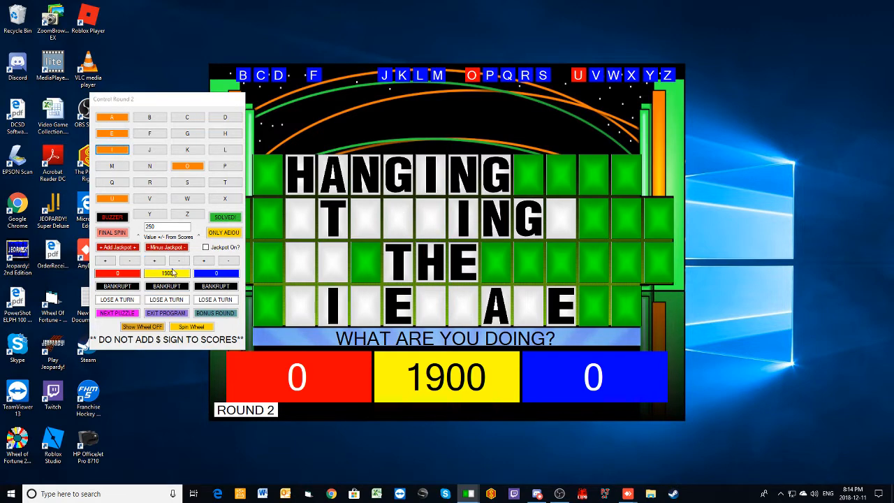
pyautogui.click(178, 260)
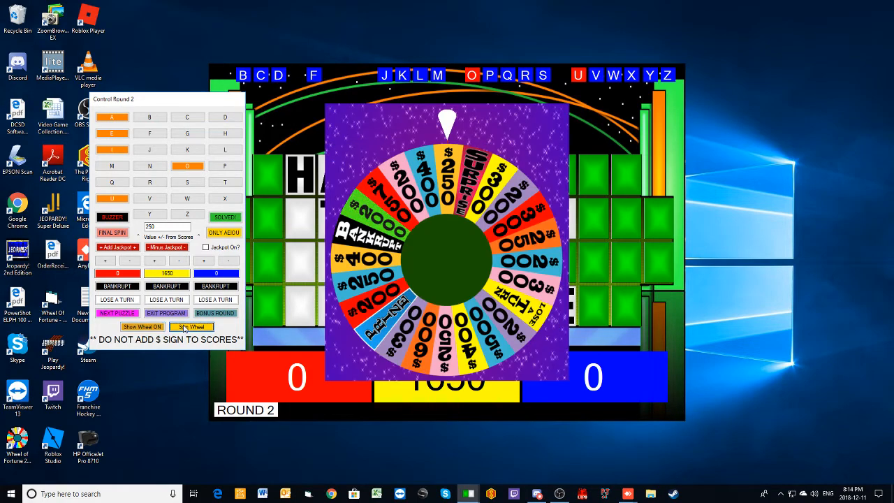
# - Spin, call S and credit yellow, then buy O so the second line reads STO__INGS
pyautogui.click(192, 327)
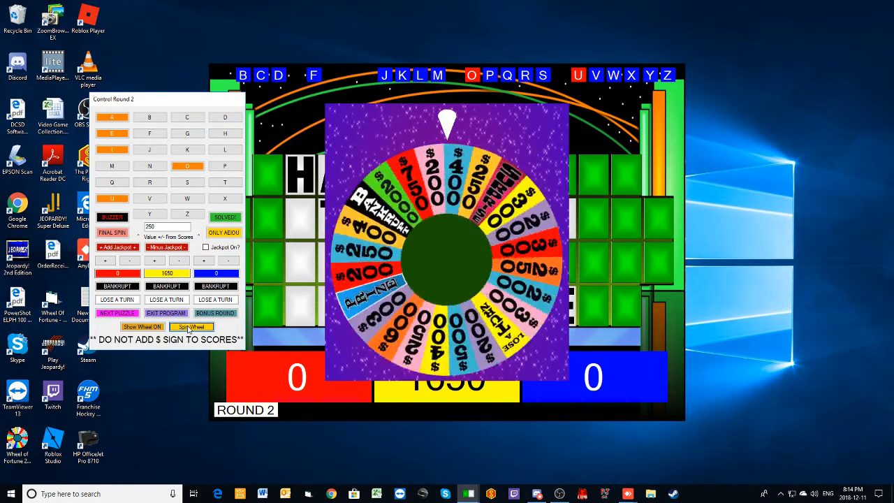
pyautogui.click(191, 326)
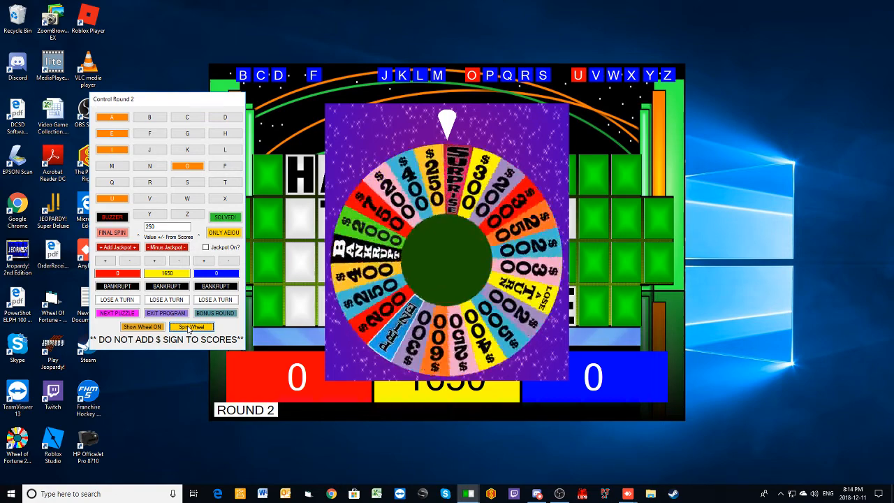
pyautogui.click(191, 327)
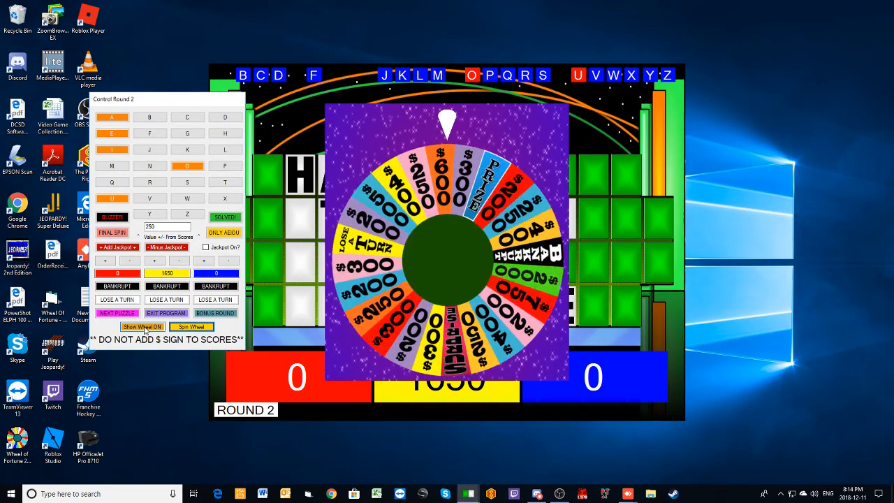
pyautogui.click(142, 327)
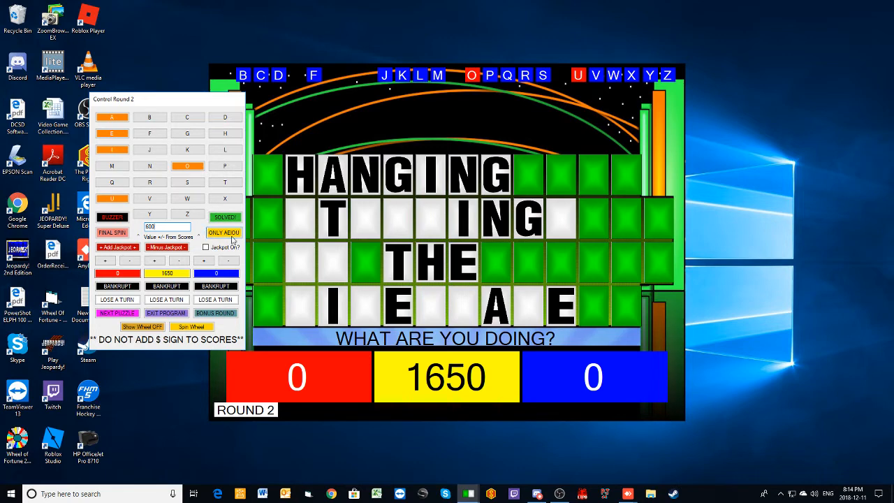
pyautogui.moveTo(204, 205)
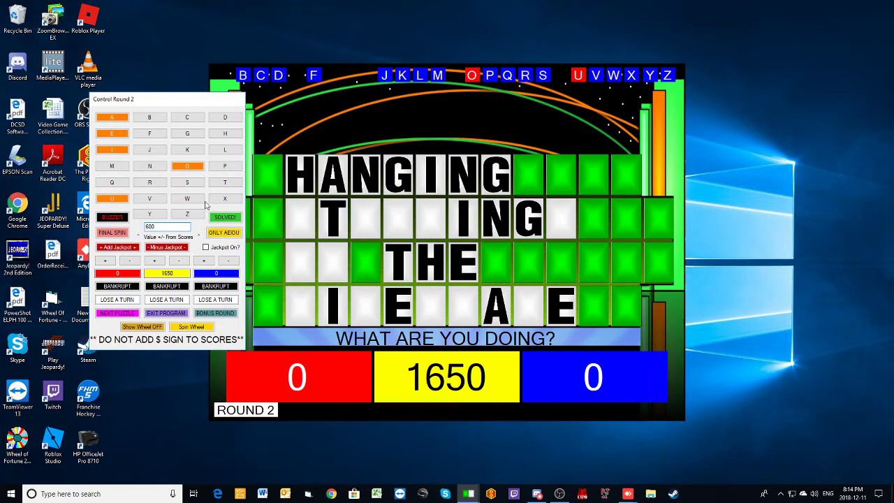
pyautogui.click(187, 181)
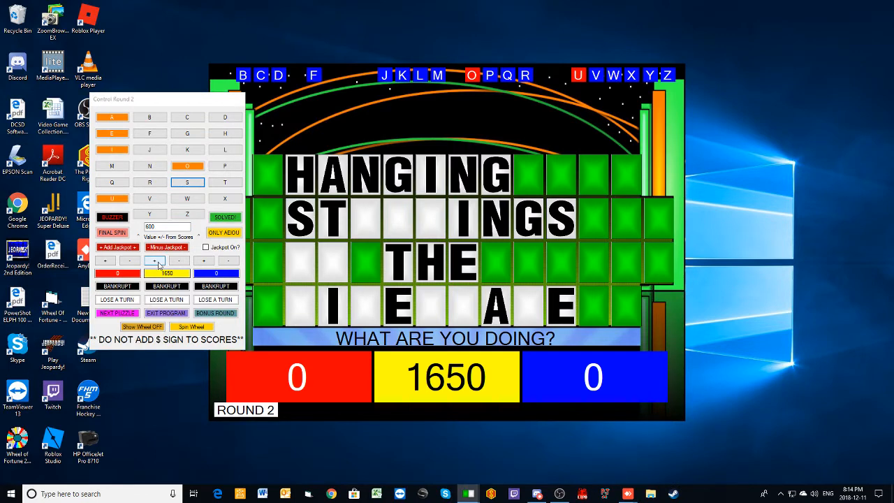
pyautogui.click(155, 262)
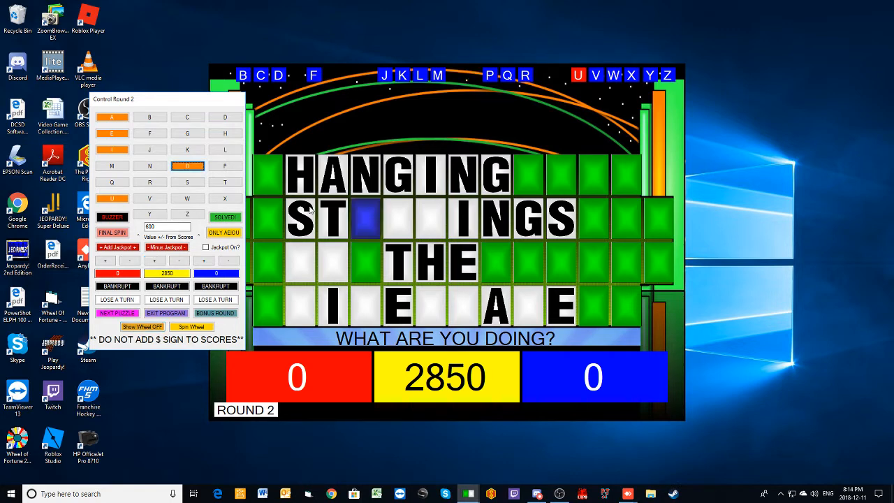
pyautogui.click(187, 165)
pyautogui.write('250')
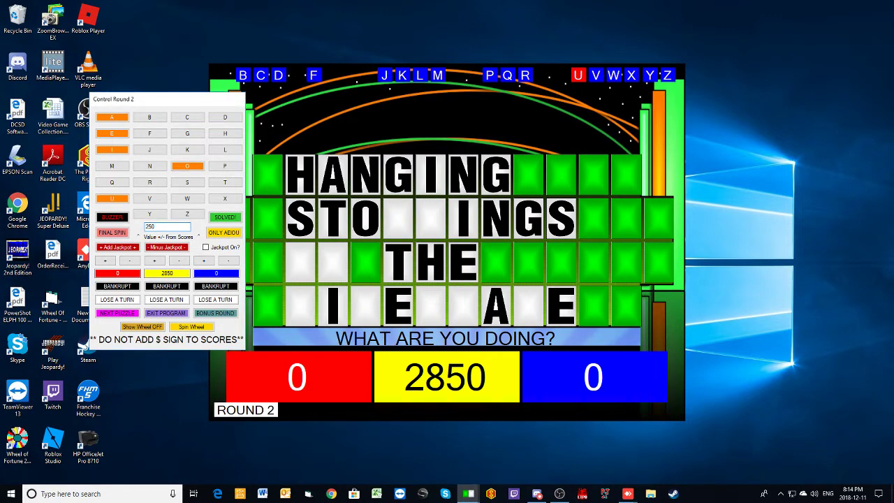
pyautogui.click(167, 260)
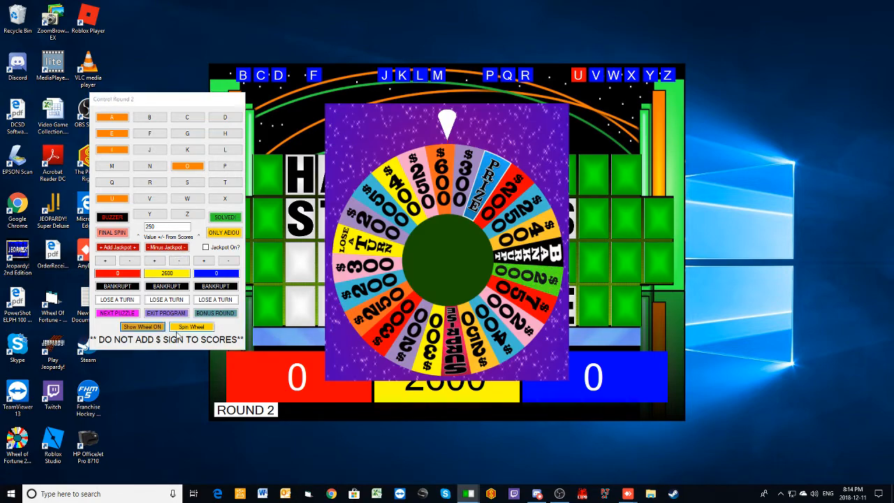
# - Spin for yellow, call F in the last word and raise yellow to 3100
pyautogui.click(192, 327)
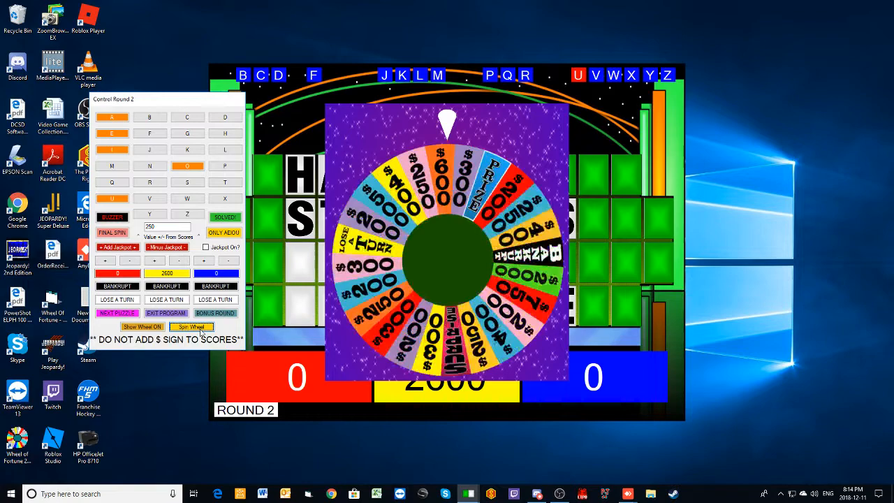
pyautogui.click(192, 326)
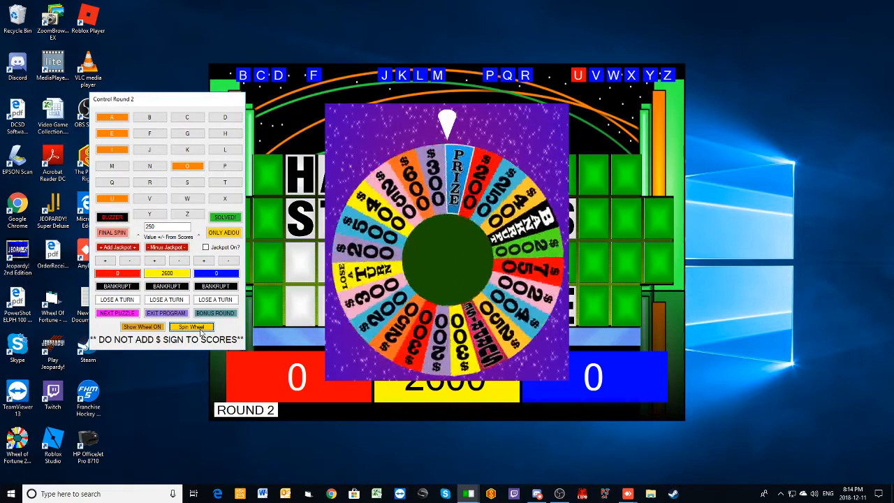
pyautogui.click(142, 327)
pyautogui.write('500')
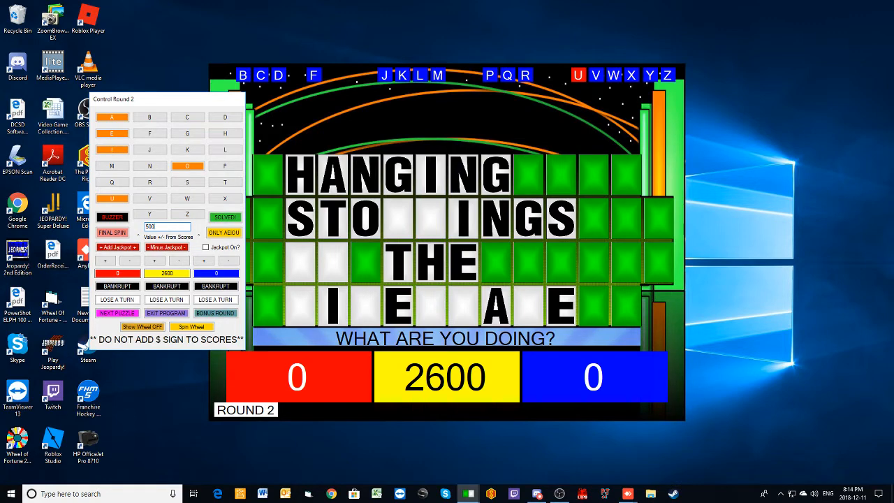
pyautogui.click(149, 134)
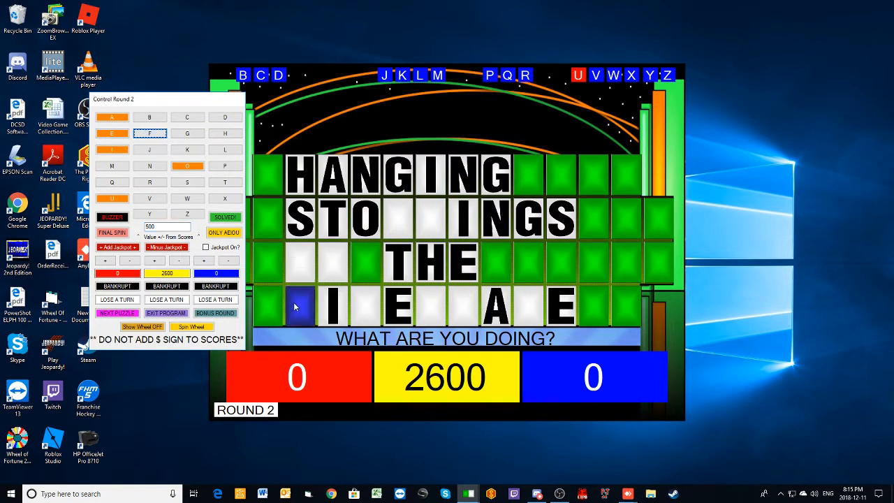
pyautogui.click(150, 133)
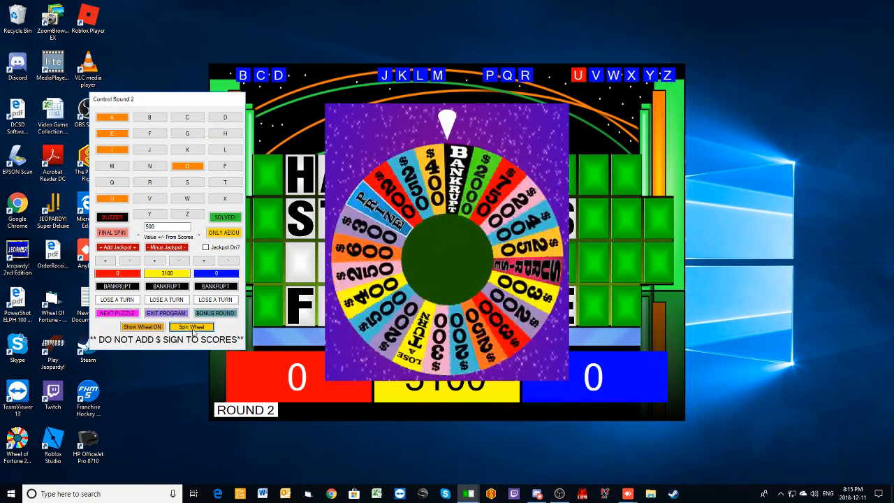
# - Spin again, call C and uncover the C tiles on the board
pyautogui.click(191, 327)
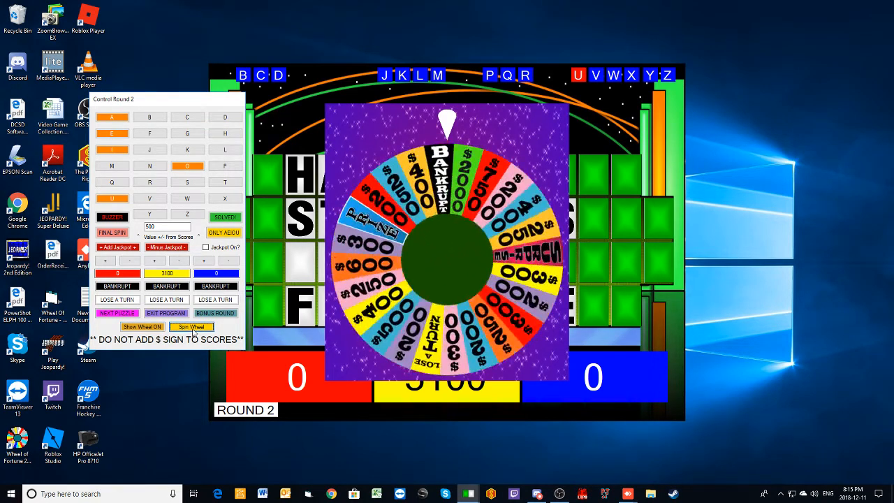
pyautogui.click(191, 327)
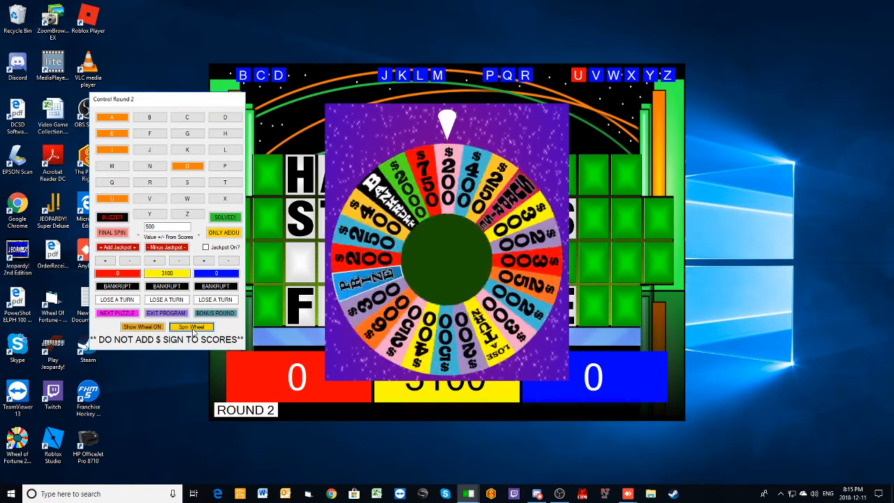
pyautogui.click(143, 327)
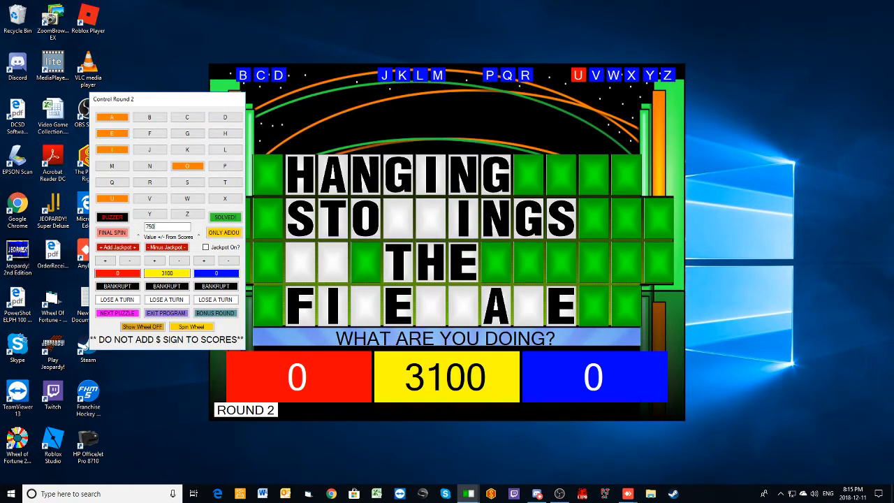
pyautogui.click(188, 118)
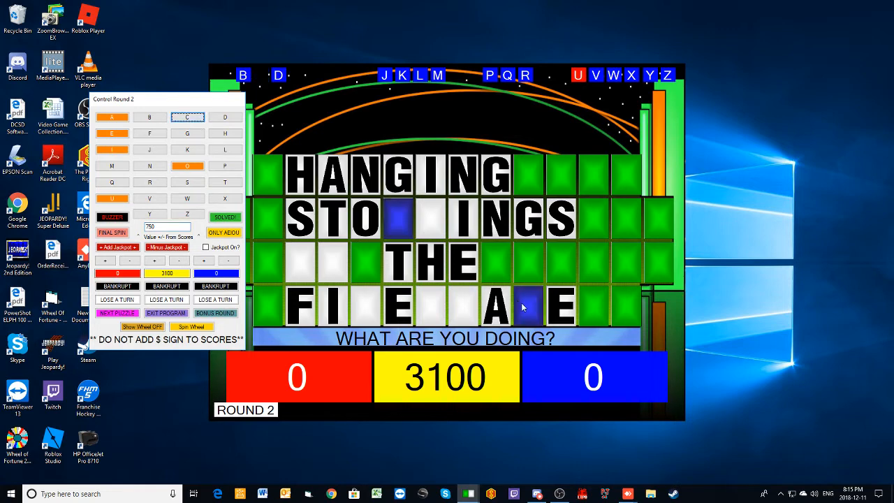
pyautogui.click(187, 118)
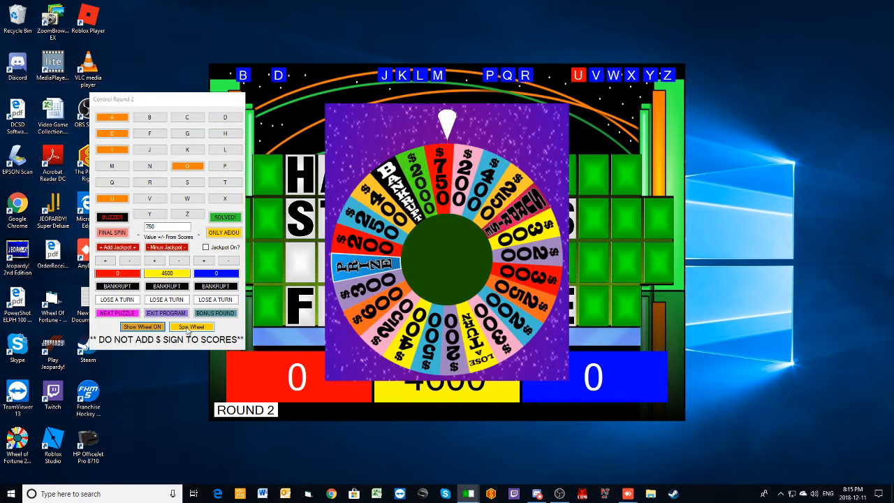
# - Spin, call P, then solve HANGING STOCKINGS BY THE FIREPLACE for yellow at 4850
pyautogui.click(192, 327)
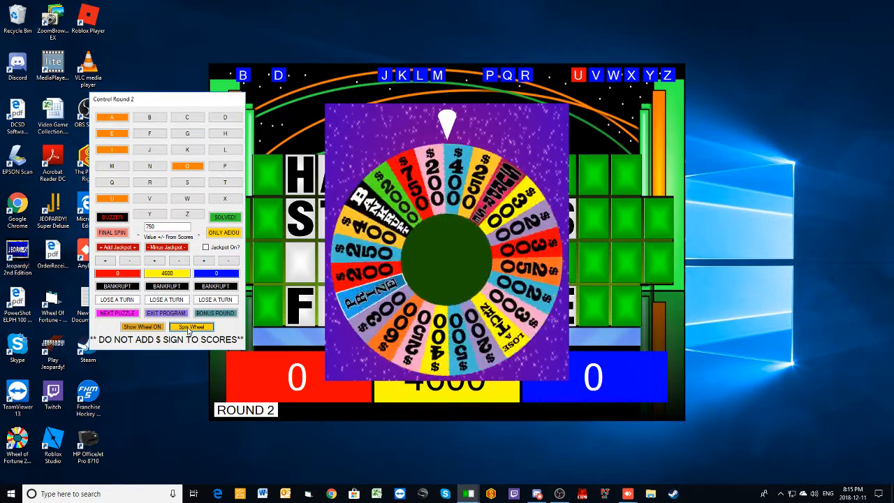
pyautogui.click(190, 327)
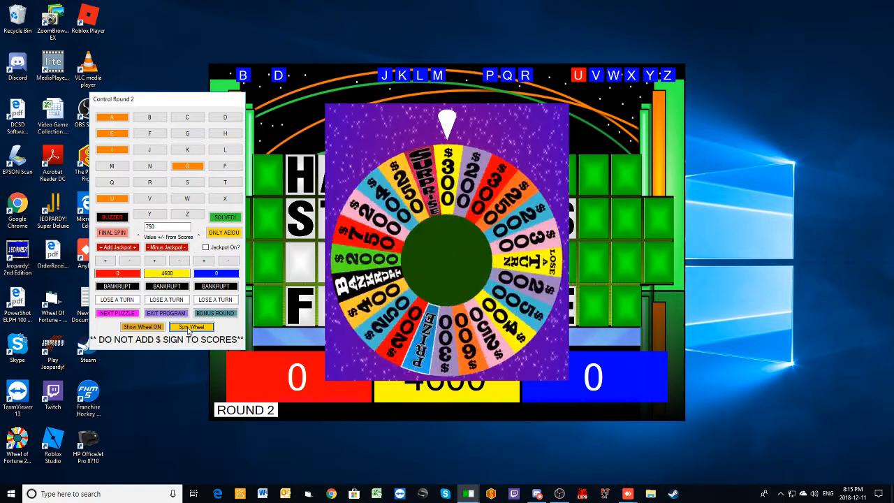
pyautogui.click(190, 327)
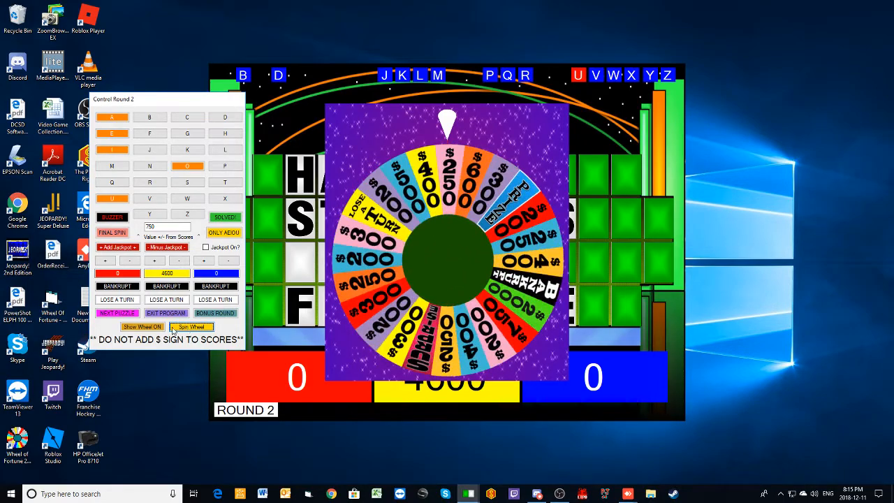
pyautogui.click(143, 327)
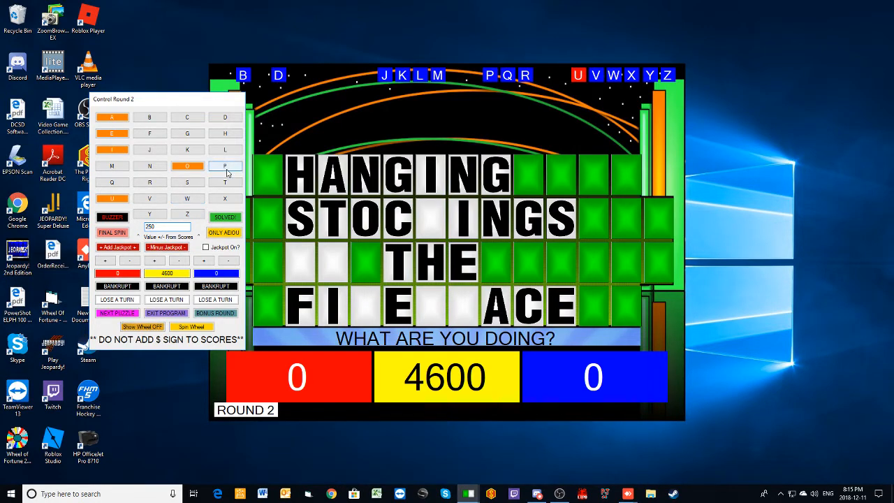
pyautogui.click(224, 166)
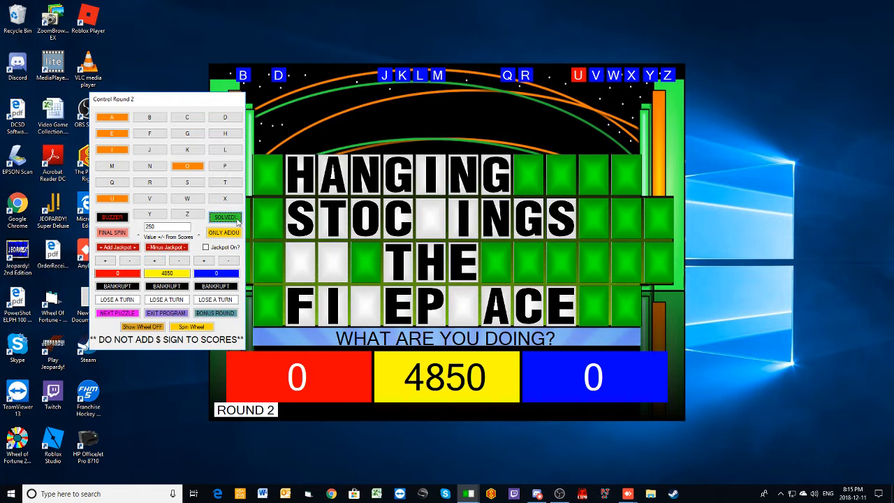
pyautogui.click(225, 218)
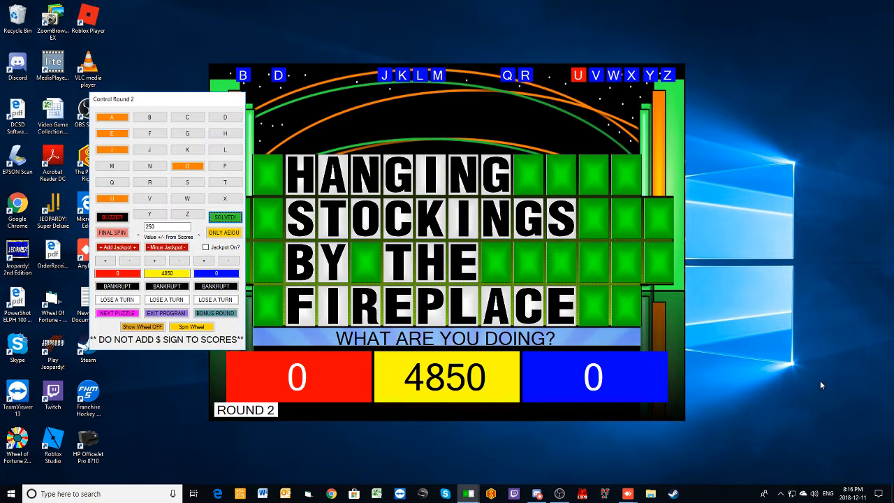
pyautogui.moveTo(833, 384)
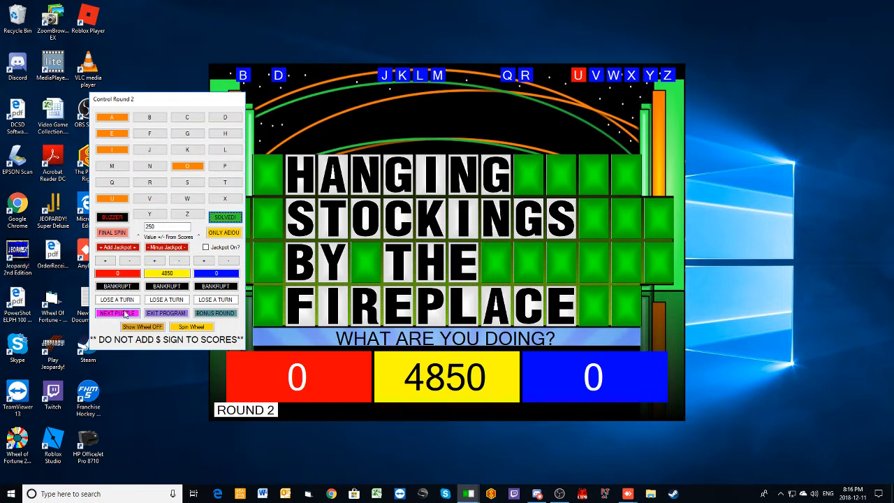
# - Advance to the round 3 puzzle and spin the wheel for the opening turn
pyautogui.click(117, 313)
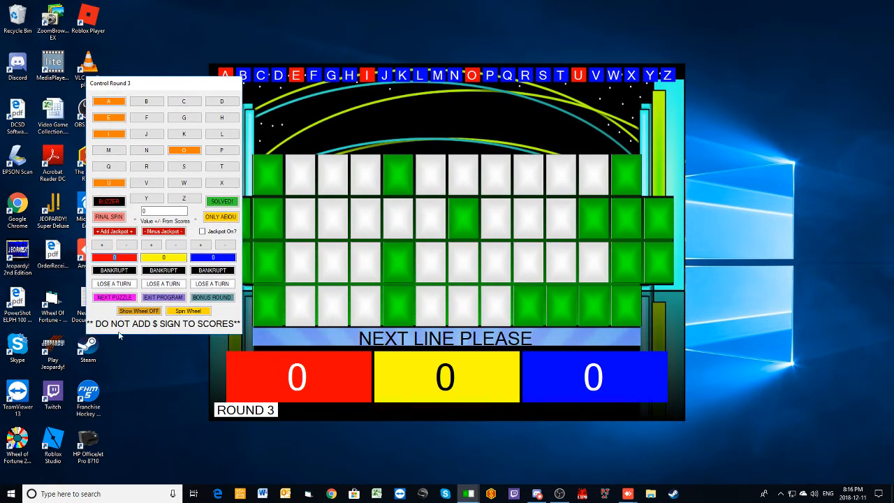
pyautogui.moveTo(153, 352)
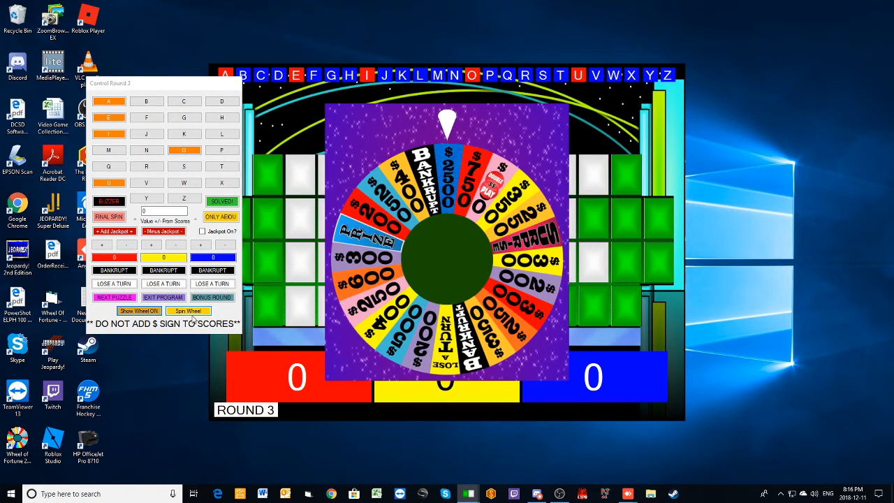
pyautogui.click(189, 310)
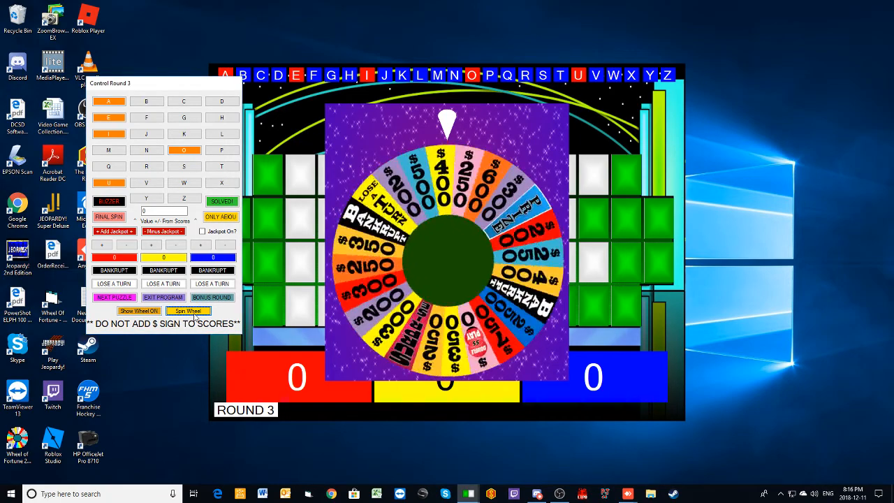
pyautogui.click(187, 310)
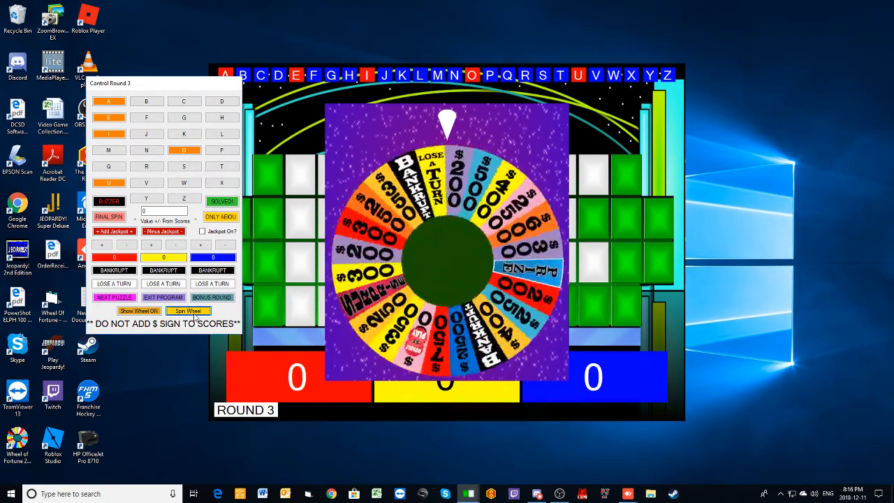
pyautogui.click(187, 310)
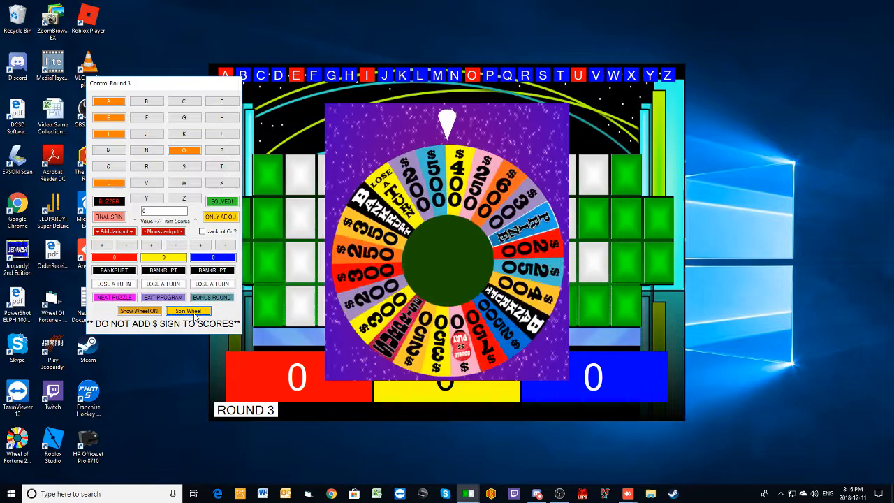
pyautogui.click(187, 310)
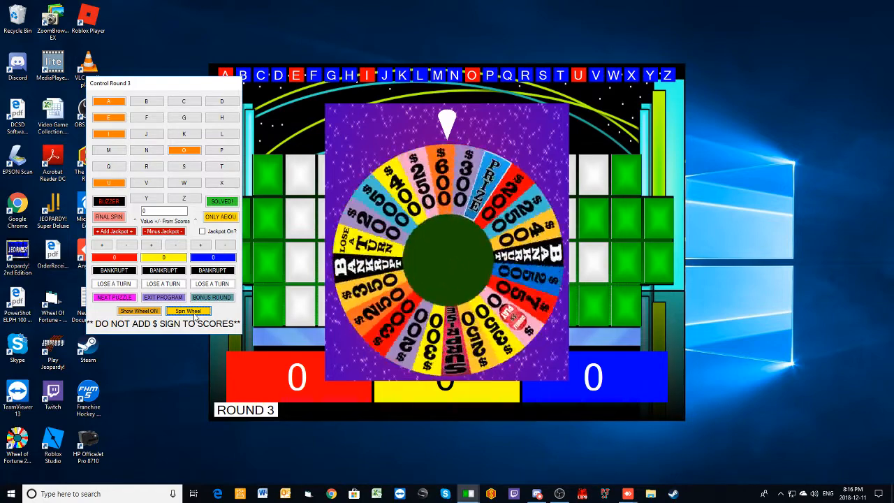
pyautogui.click(139, 311)
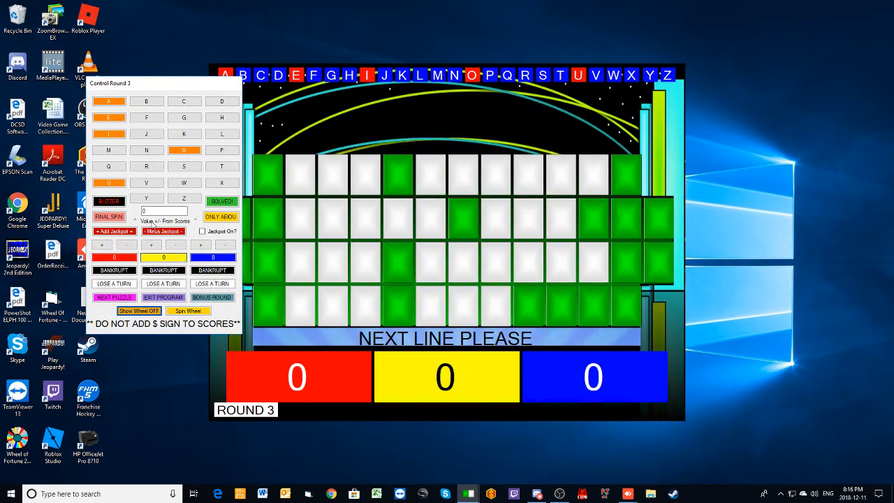
# - Call the letter T at a 200 value and update the blue player's score
pyautogui.write('200')
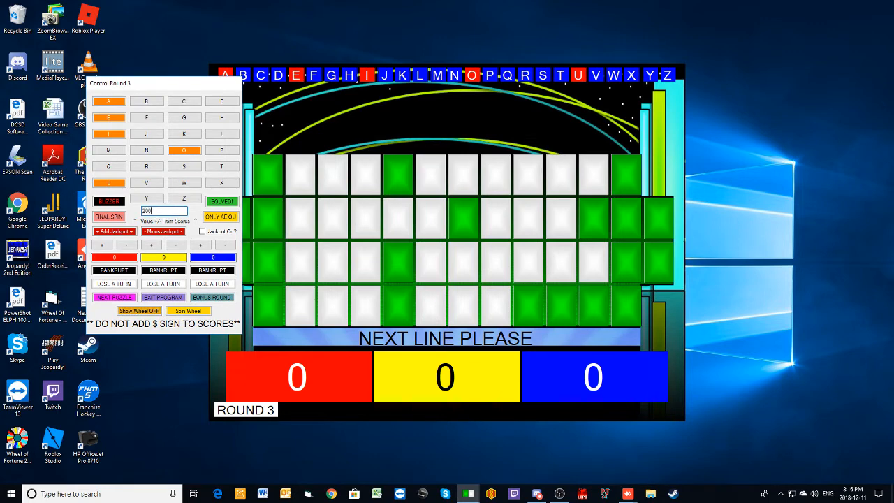
pyautogui.click(222, 166)
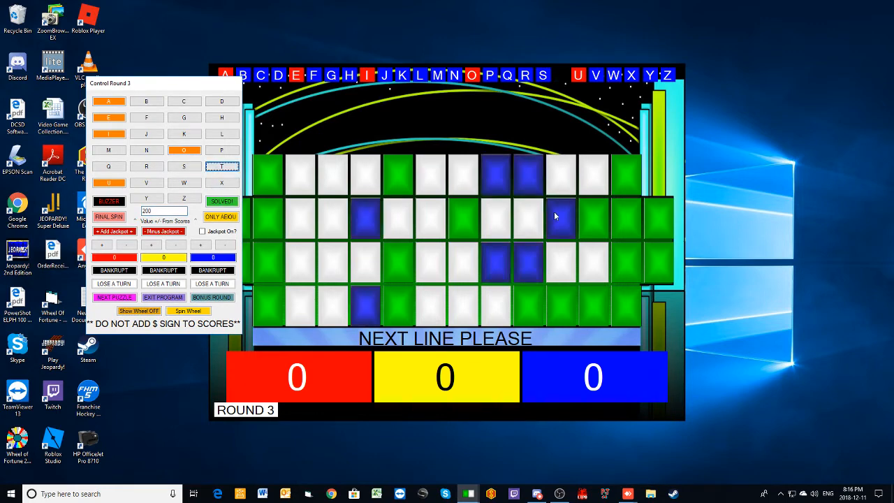
pyautogui.click(223, 166)
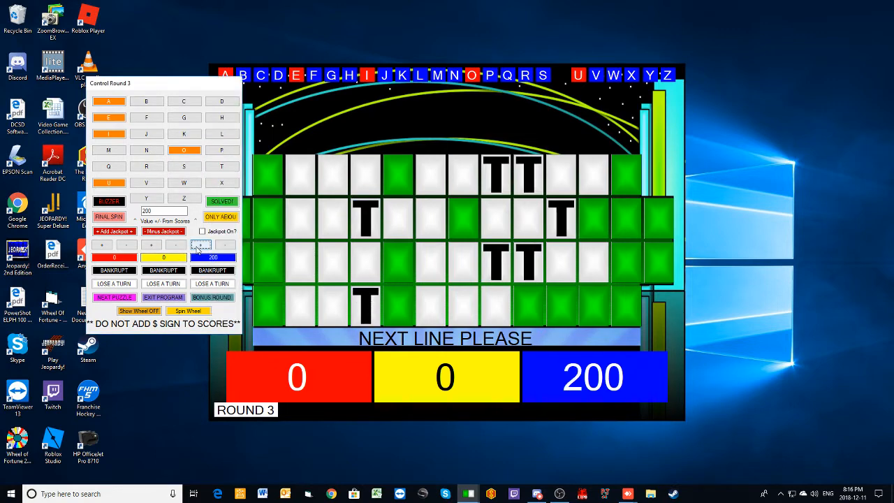
pyautogui.click(115, 232)
pyautogui.write('250')
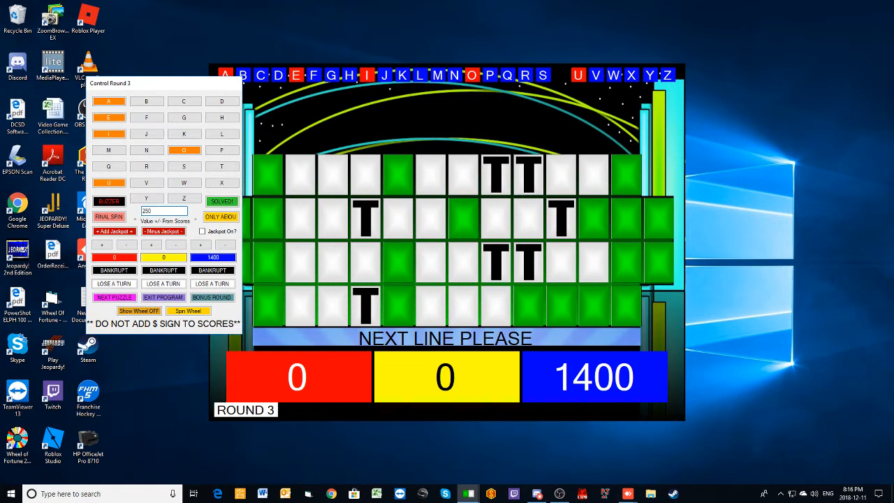
pyautogui.click(297, 75)
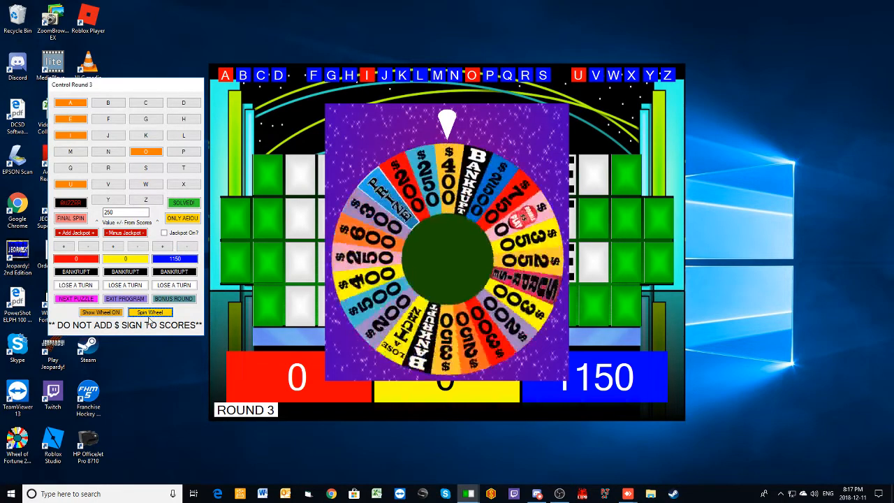
# - Spin again, call R and reveal all its tiles, awarding blue the points
pyautogui.click(150, 311)
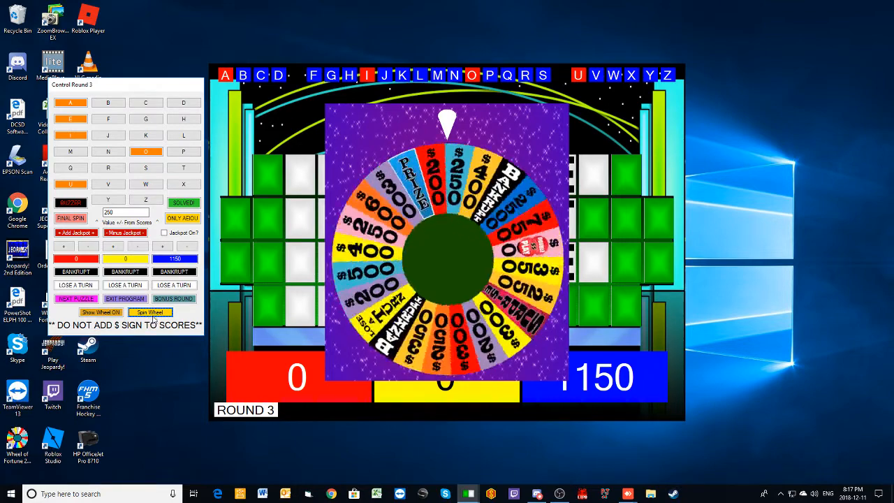
pyautogui.click(150, 312)
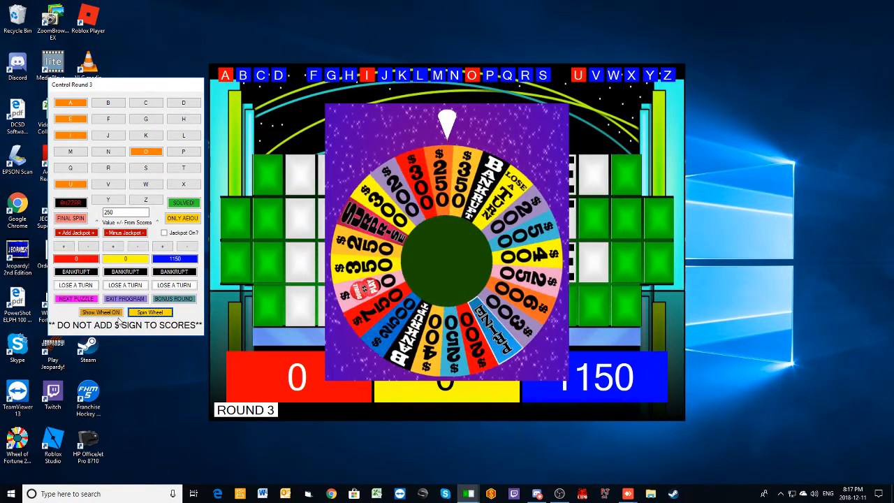
pyautogui.click(101, 311)
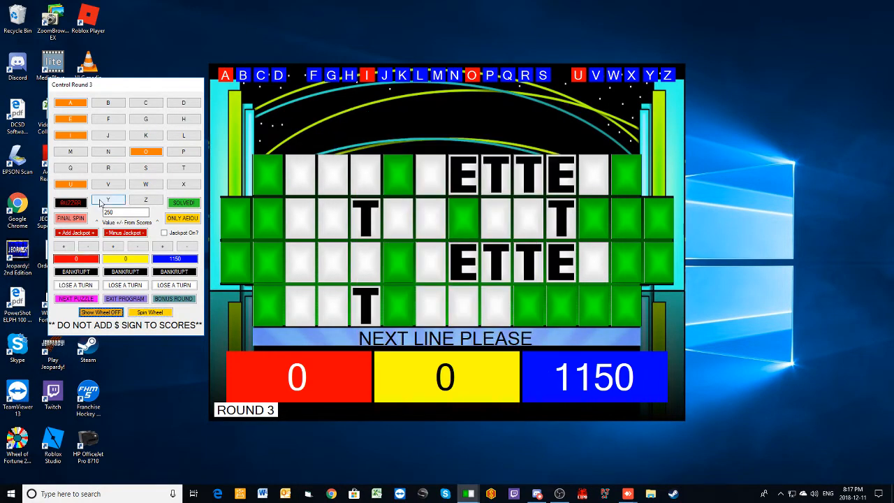
pyautogui.click(108, 167)
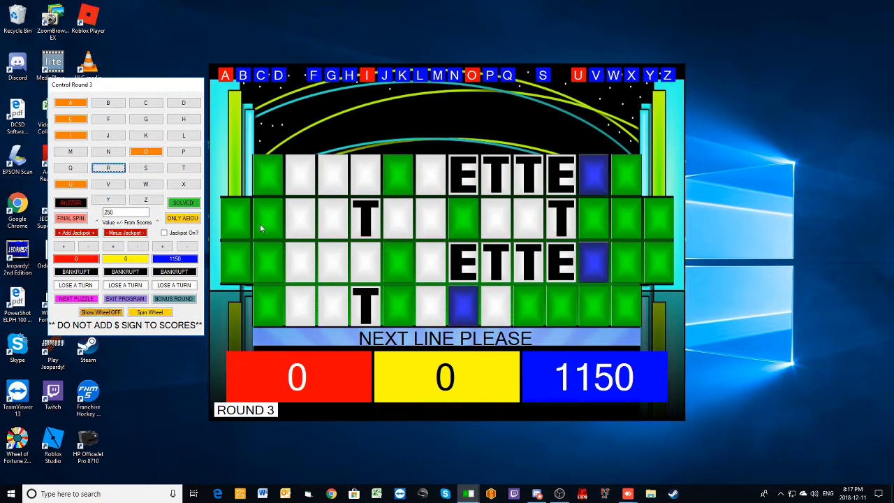
pyautogui.click(109, 167)
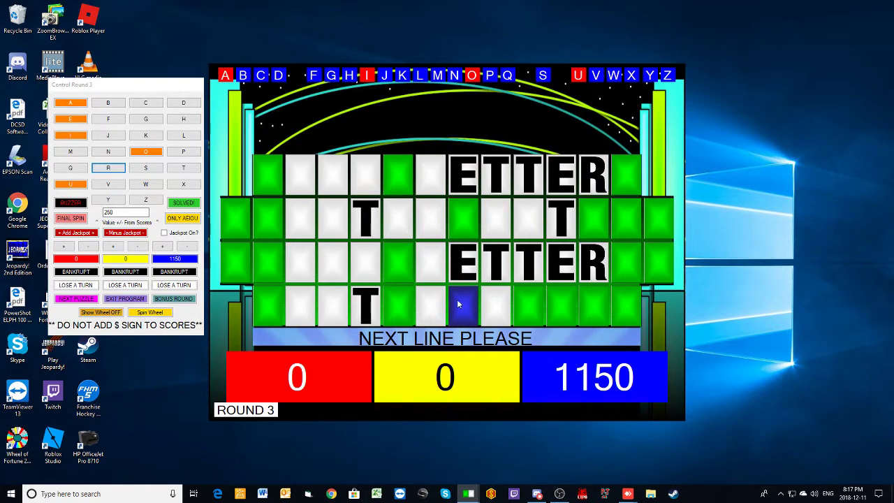
pyautogui.click(109, 167)
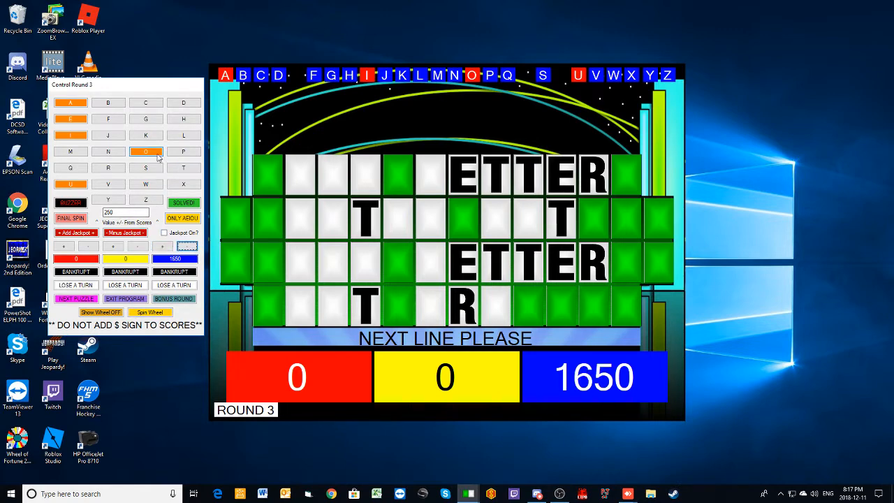
# - Buy the vowel O for blue, reveal its tiles, and spin for the next turn
pyautogui.click(145, 151)
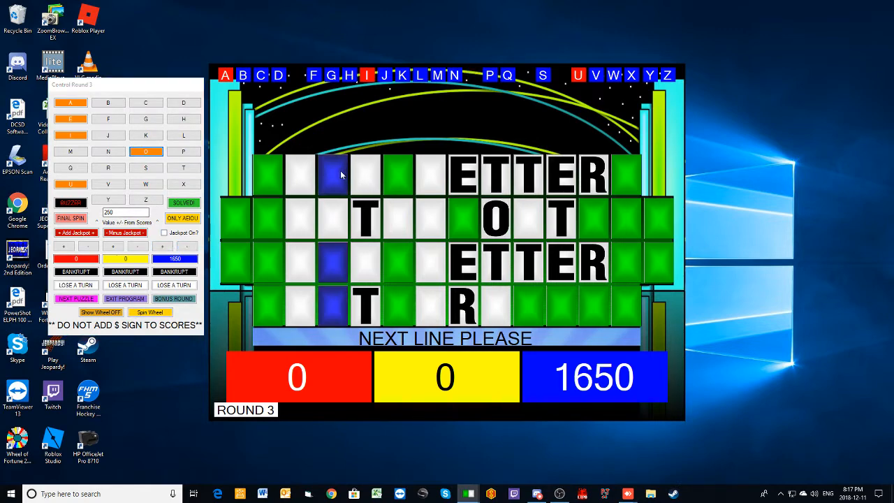
pyautogui.click(145, 151)
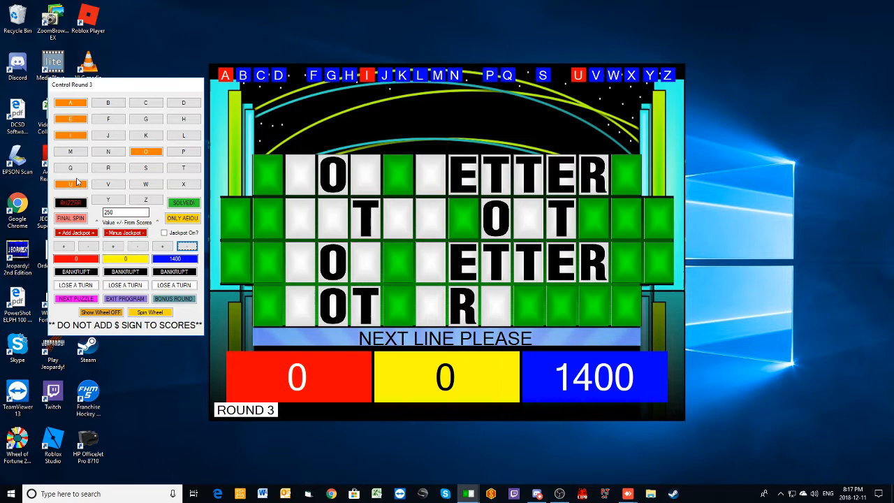
pyautogui.click(70, 185)
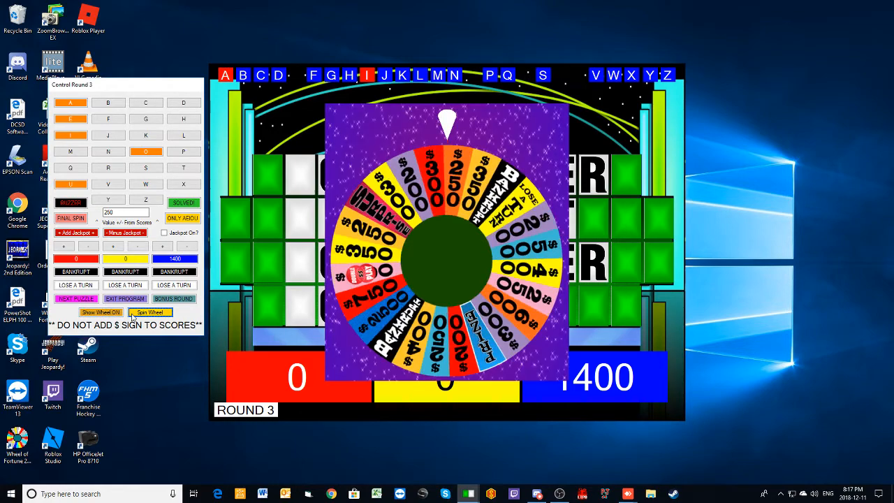
# - Call U and then Y on the board, awarding blue the points
pyautogui.click(151, 313)
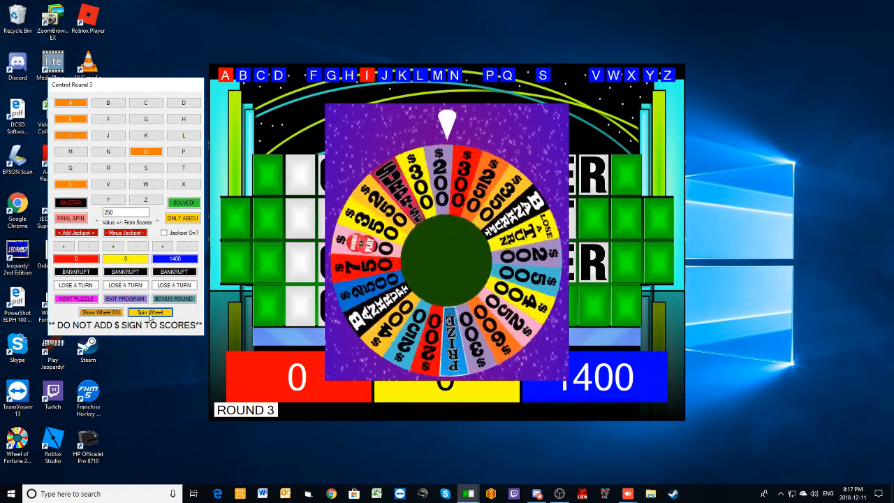
pyautogui.click(100, 311)
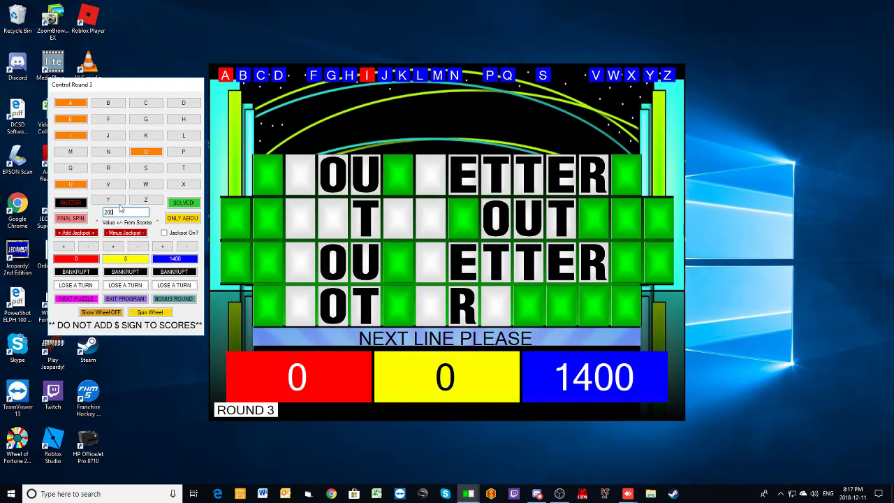
pyautogui.click(109, 200)
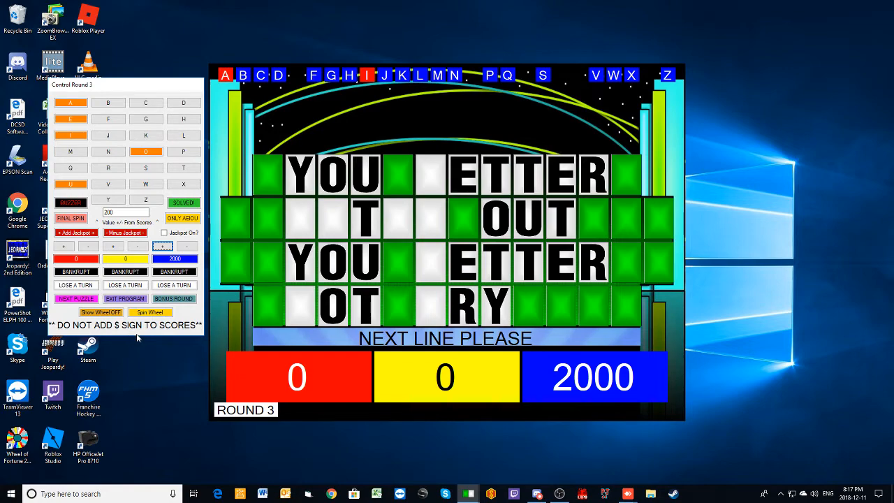
# - Spin the wheel for blue's next turn and return to the puzzle board
pyautogui.click(101, 312)
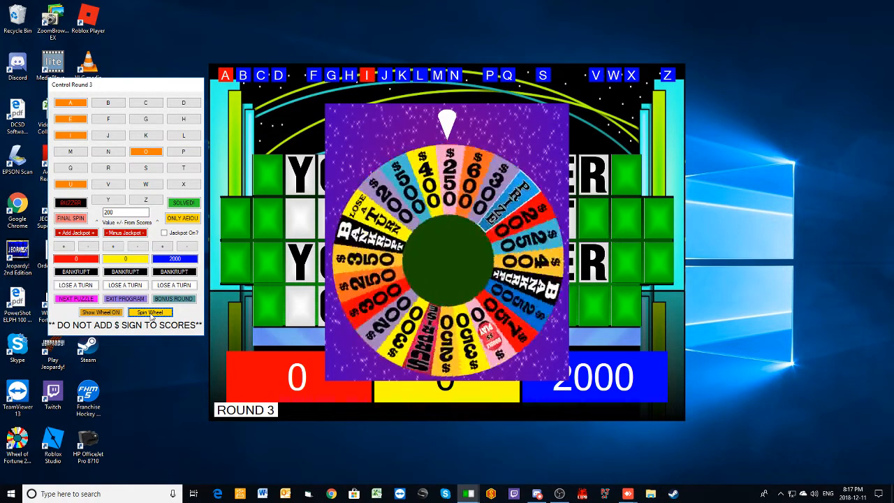
pyautogui.click(151, 313)
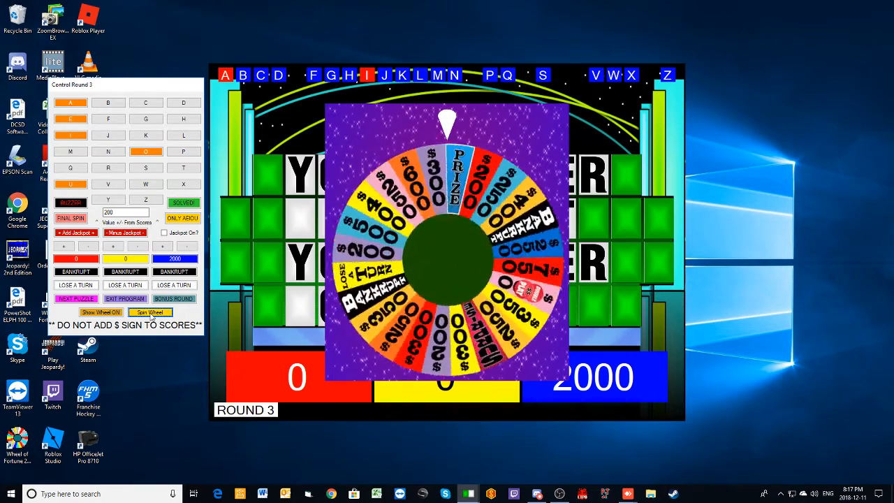
pyautogui.click(150, 311)
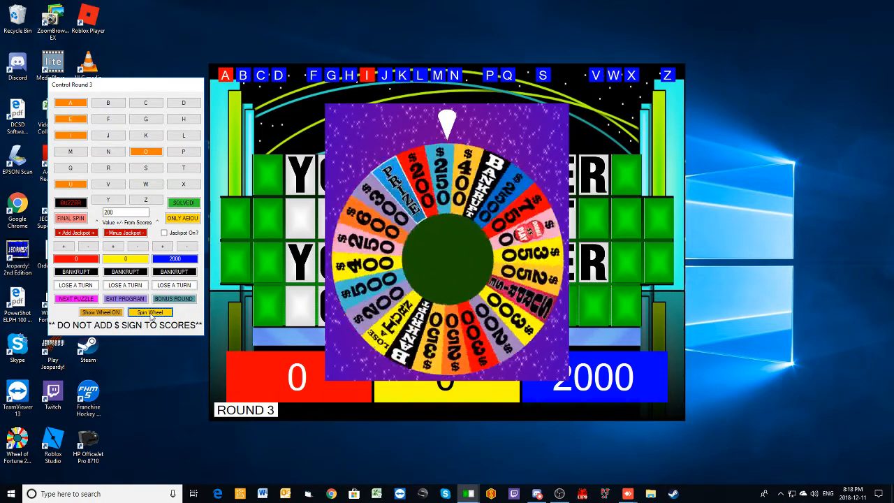
pyautogui.click(150, 313)
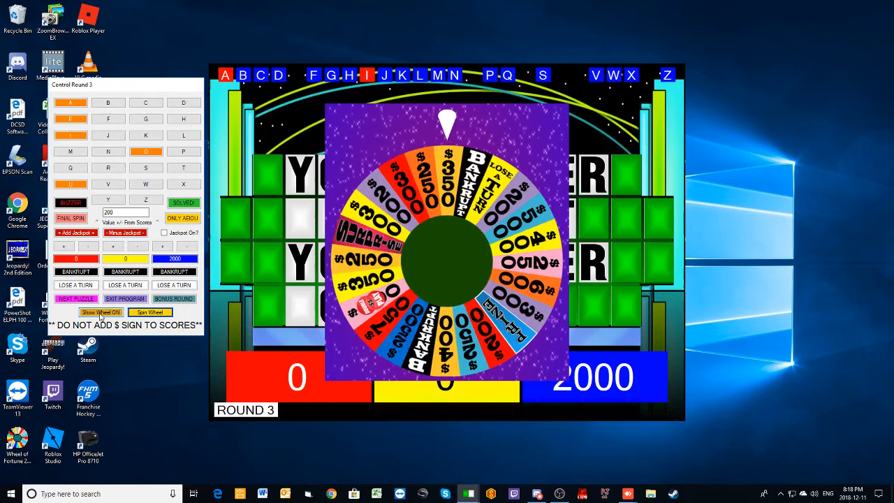
pyautogui.click(101, 313)
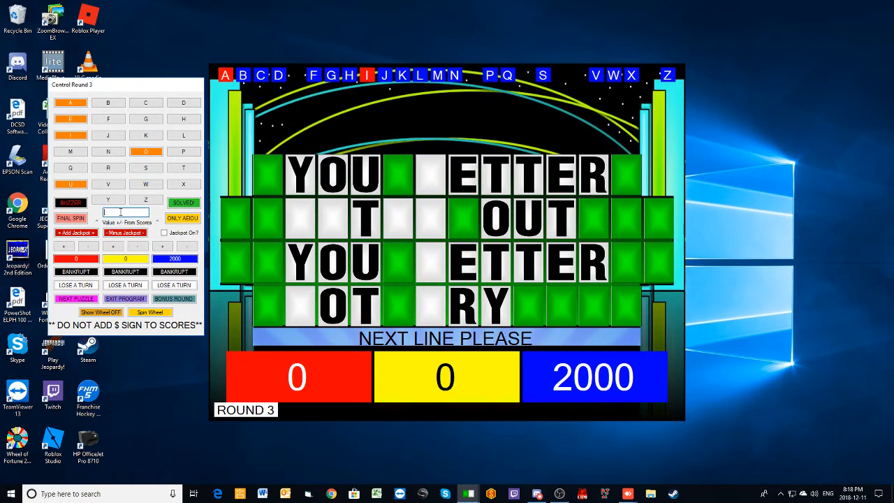
# - Reveal B at a 350 value for blue, then buy the vowel A
pyautogui.write('350')
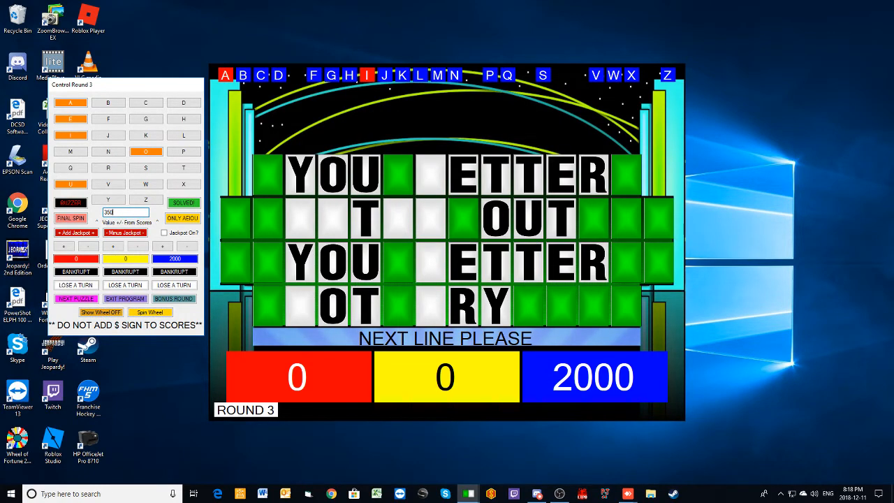
pyautogui.click(109, 104)
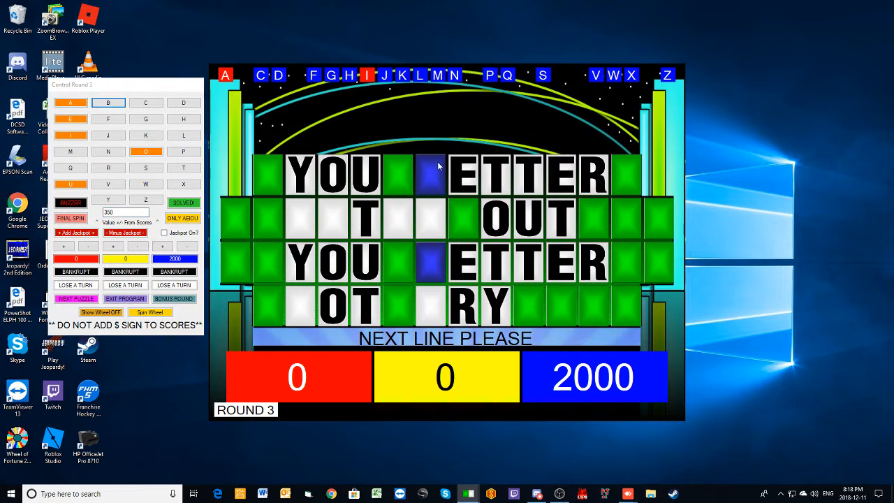
pyautogui.click(108, 102)
pyautogui.write('3250')
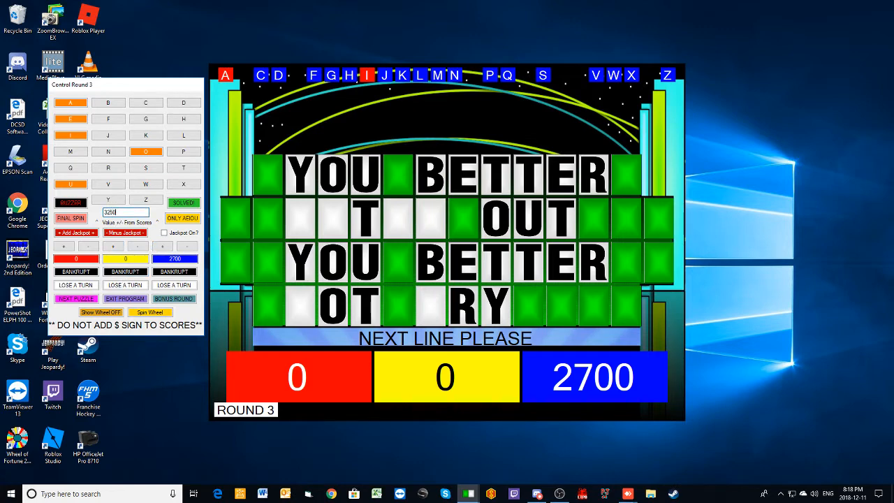
pyautogui.click(70, 104)
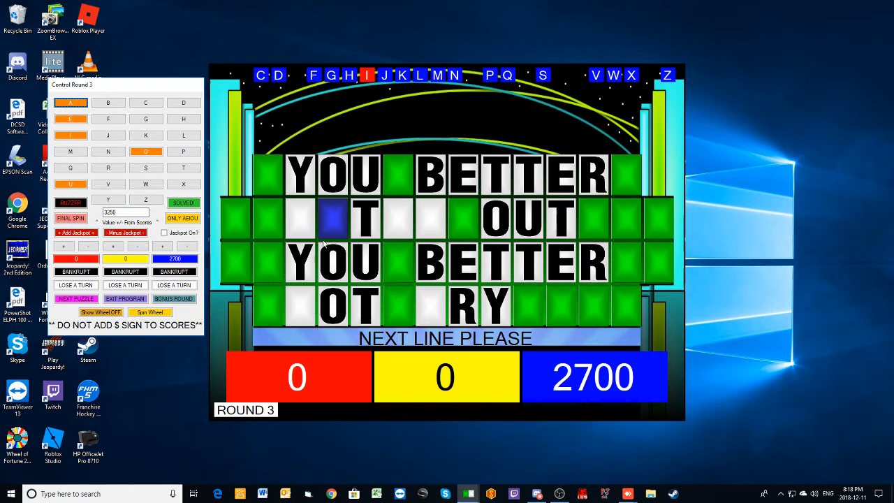
pyautogui.click(70, 104)
pyautogui.write('250')
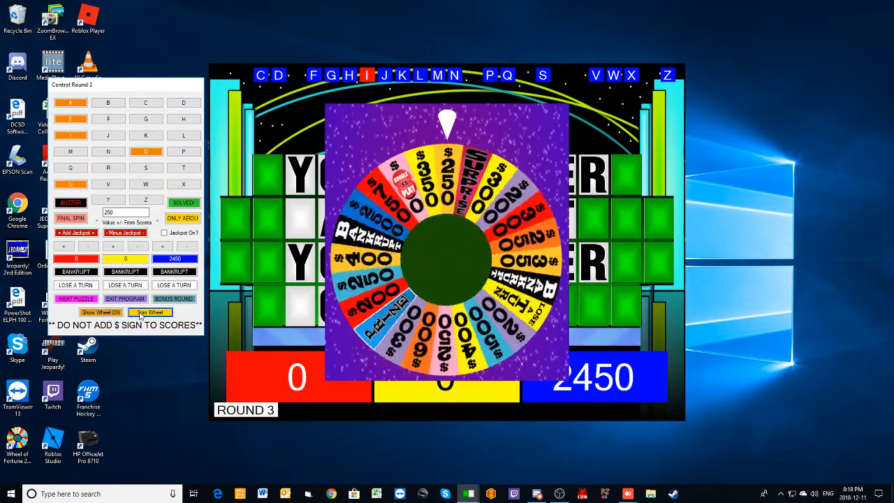
# - Spin the wheel, call N and reveal its tile, awarding blue
pyautogui.click(100, 312)
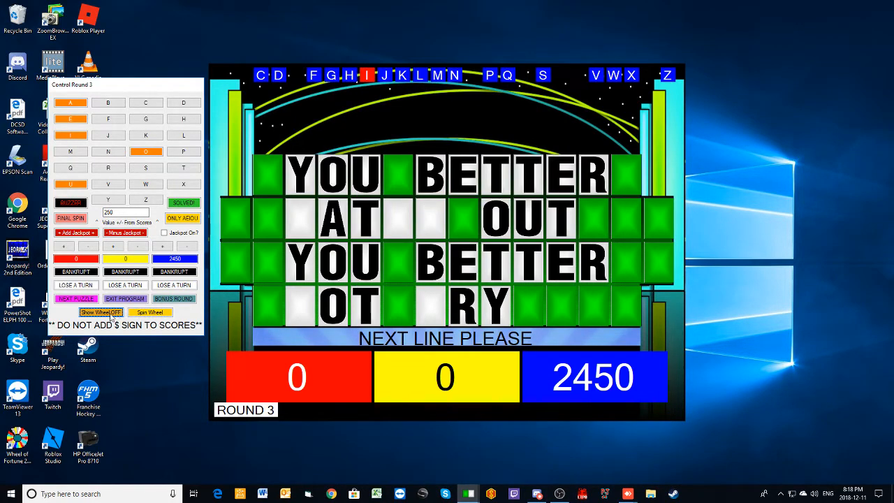
pyautogui.click(146, 185)
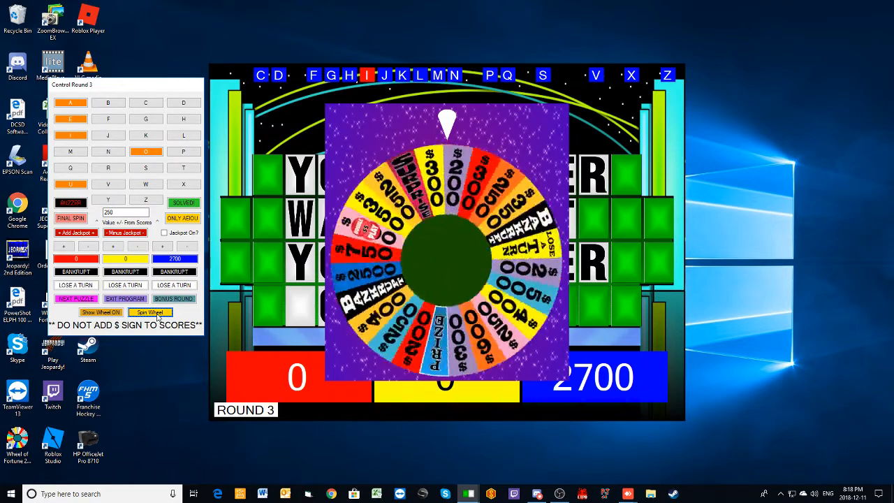
pyautogui.click(151, 313)
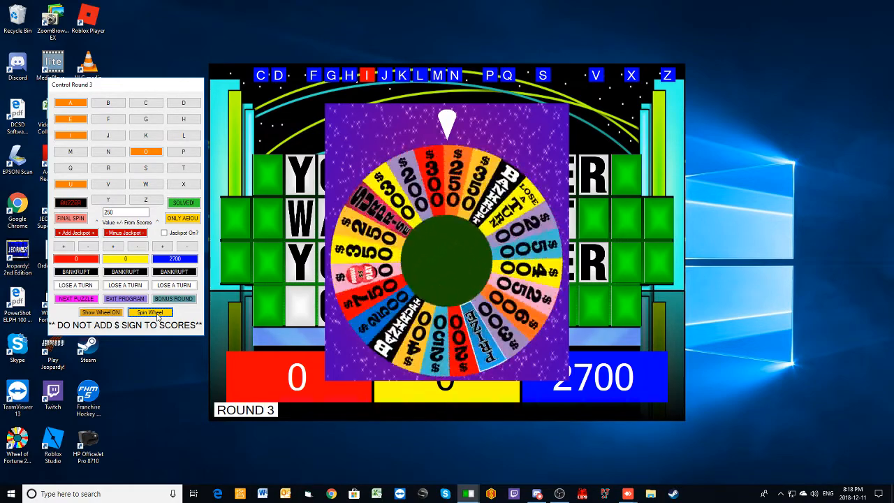
pyautogui.click(100, 312)
pyautogui.write('2')
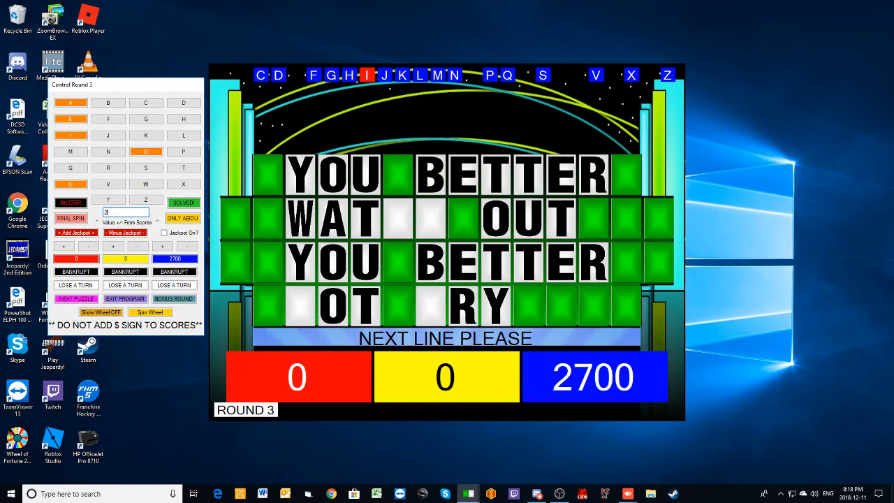
pyautogui.click(109, 150)
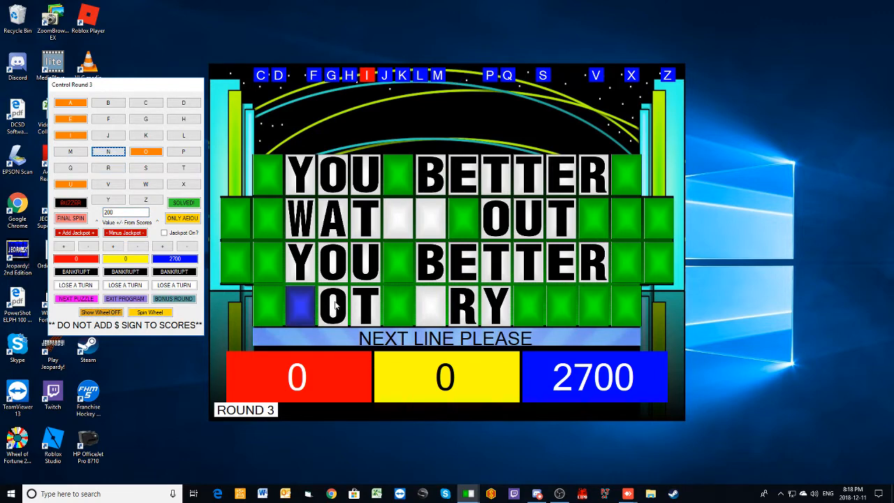
pyautogui.click(107, 151)
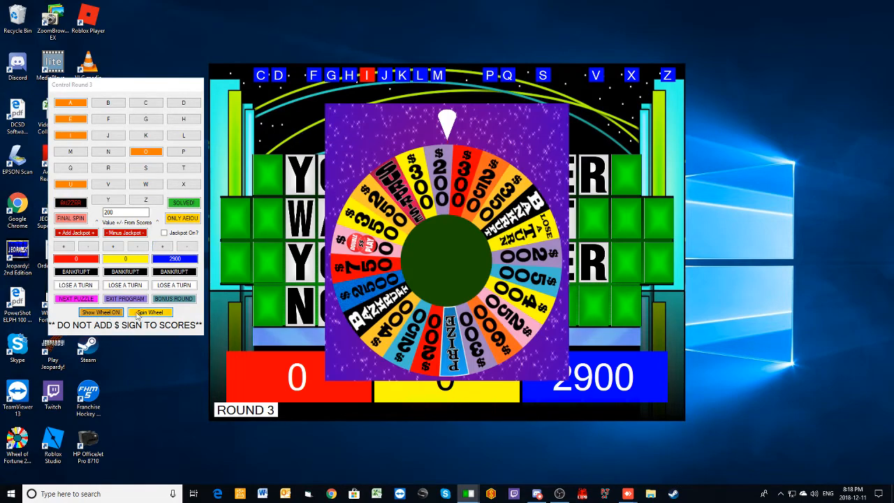
# - Spin for blue, call H and add the spin value to blue's total
pyautogui.click(149, 312)
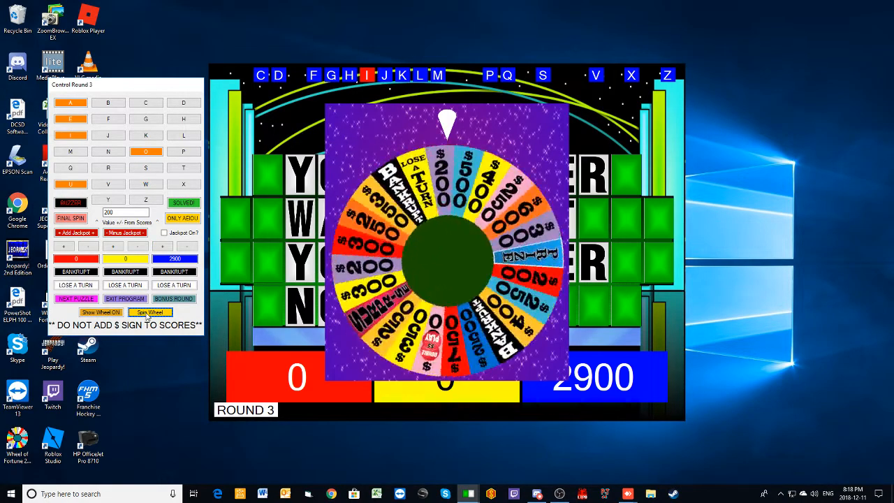
pyautogui.click(151, 313)
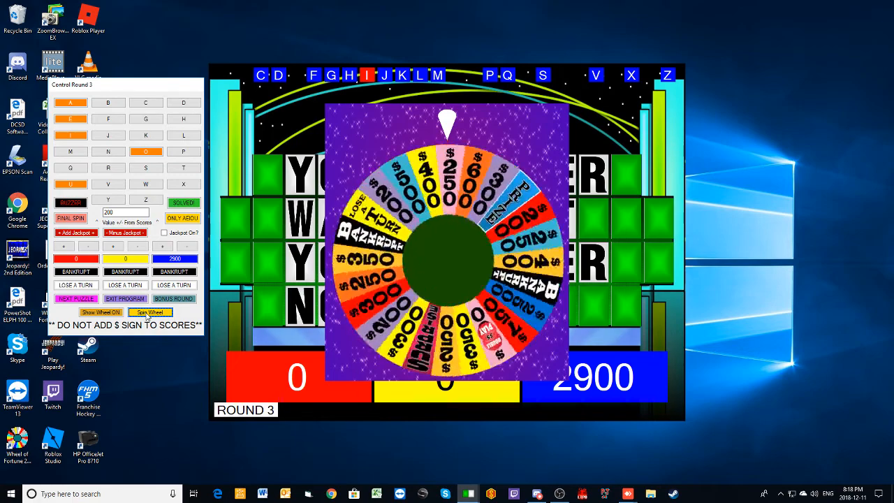
pyautogui.click(150, 313)
pyautogui.write('3')
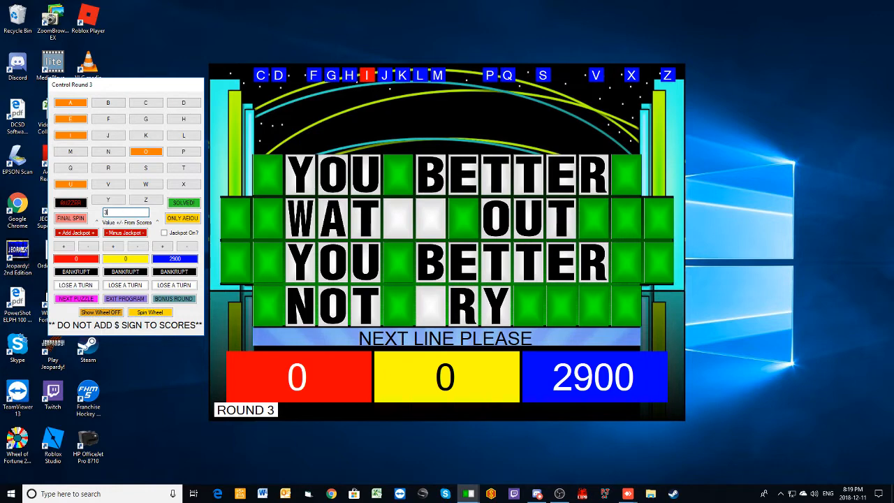
pyautogui.click(184, 119)
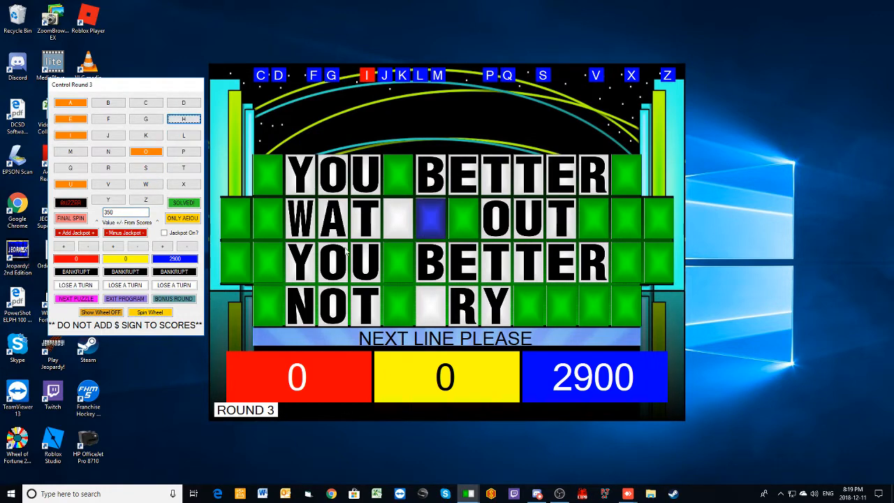
pyautogui.click(183, 118)
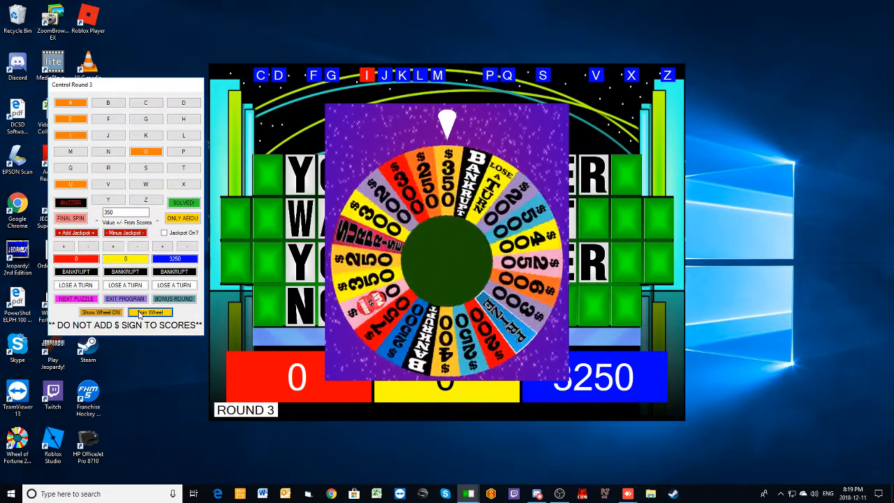
# - Spin once more, call C and add the value to blue's total
pyautogui.click(149, 313)
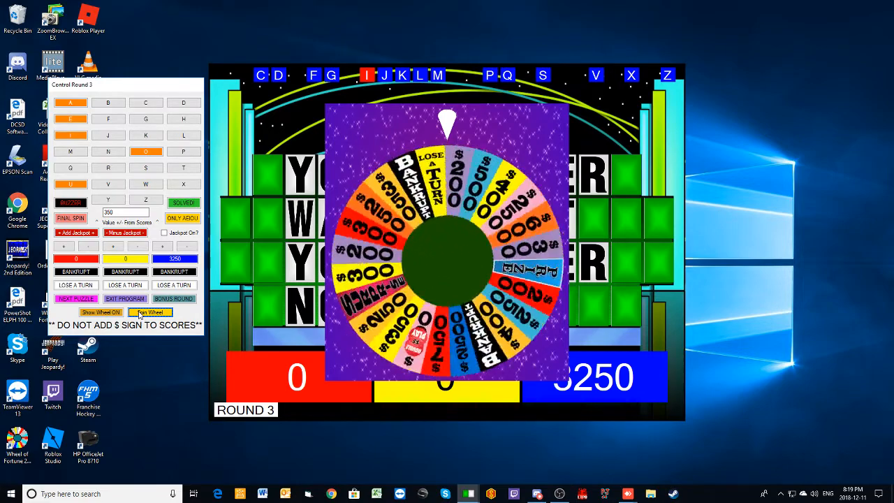
pyautogui.click(151, 313)
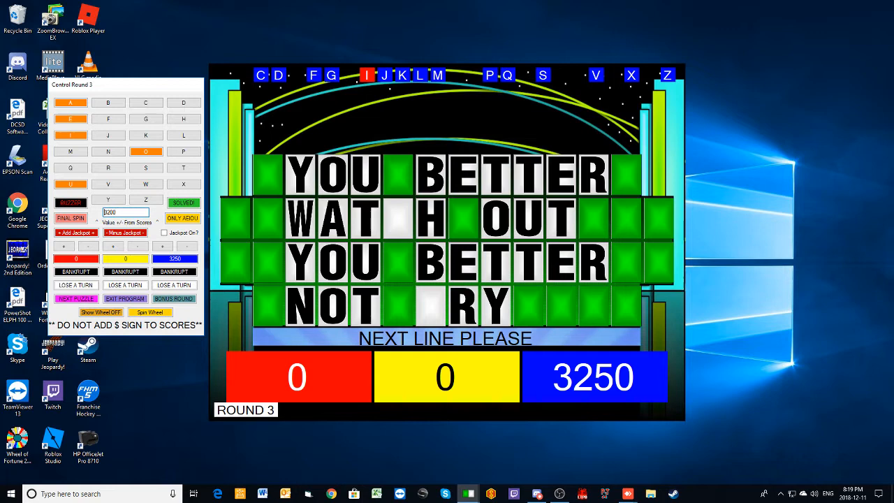
pyautogui.click(146, 103)
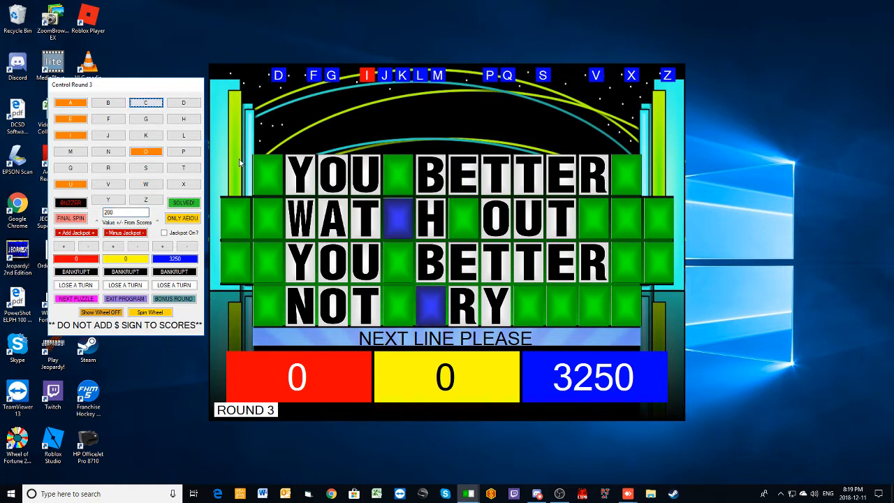
pyautogui.click(145, 103)
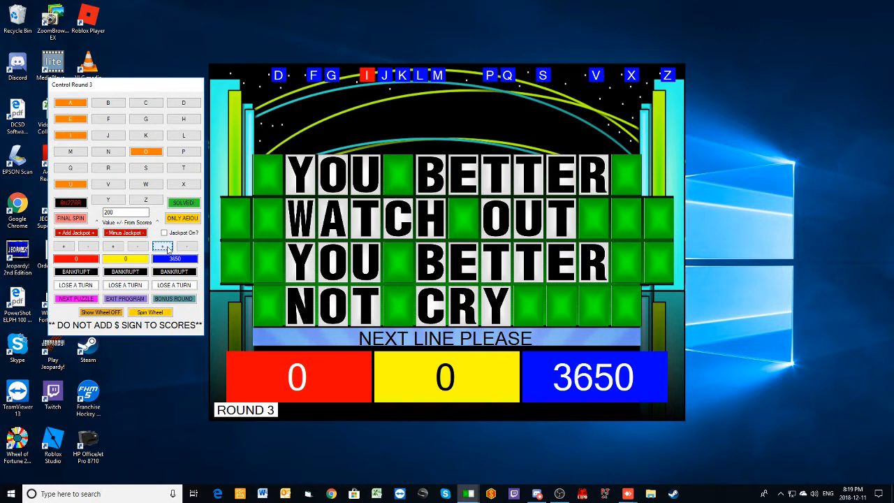
pyautogui.moveTo(391, 286)
pyautogui.write('1000')
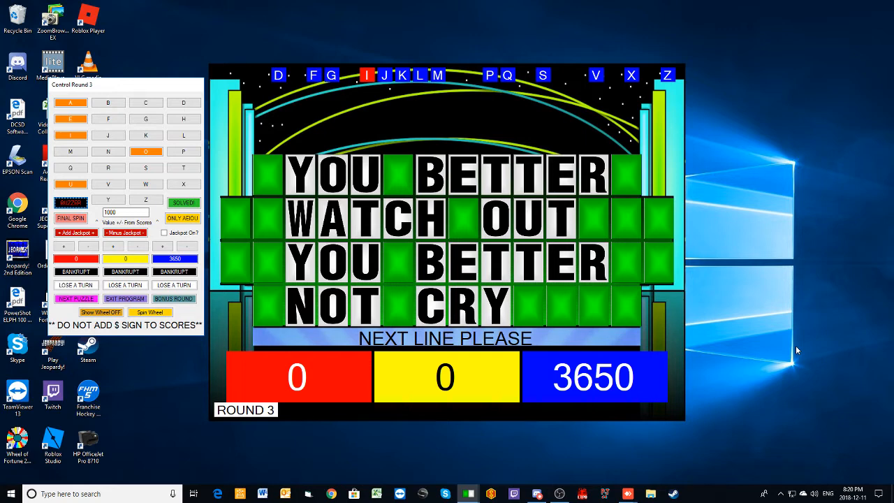
pyautogui.moveTo(838, 376)
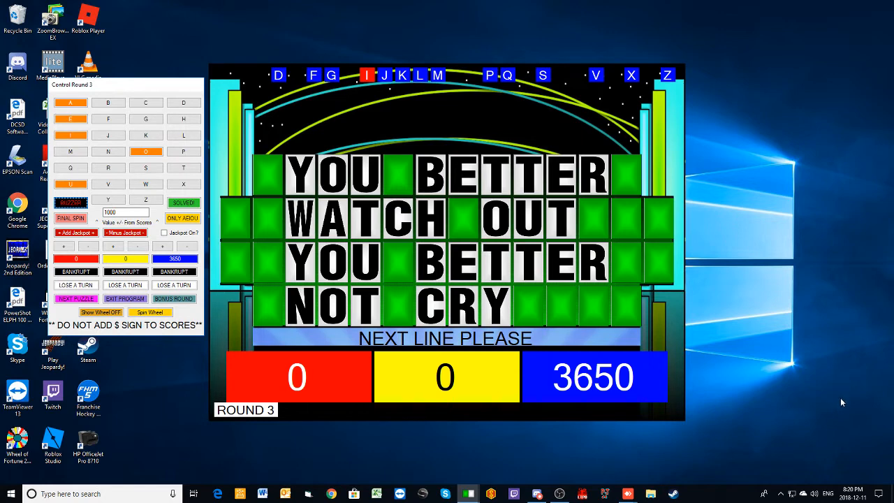
pyautogui.moveTo(813, 410)
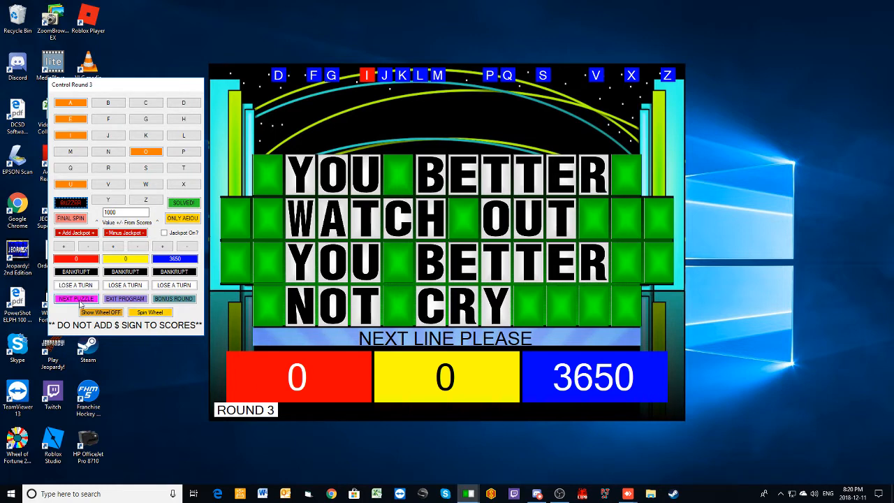
pyautogui.click(75, 299)
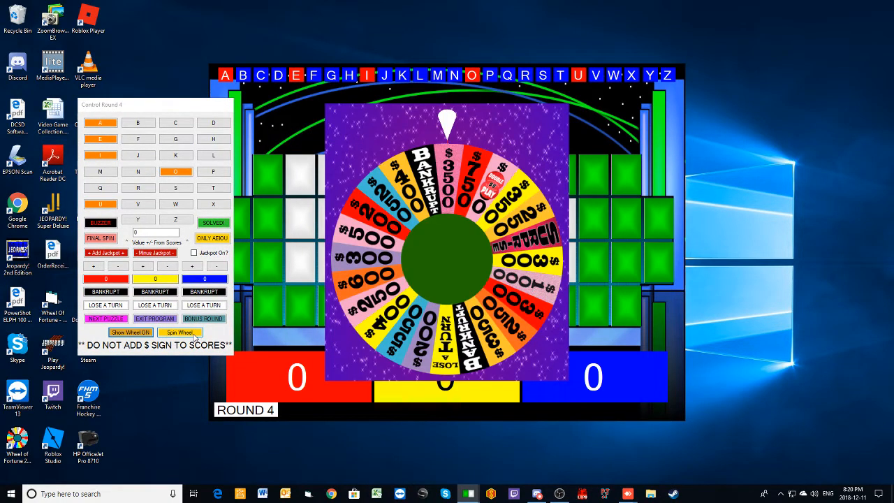
# - Spin the wheel for the new round and show the EVENT puzzle board
pyautogui.click(181, 332)
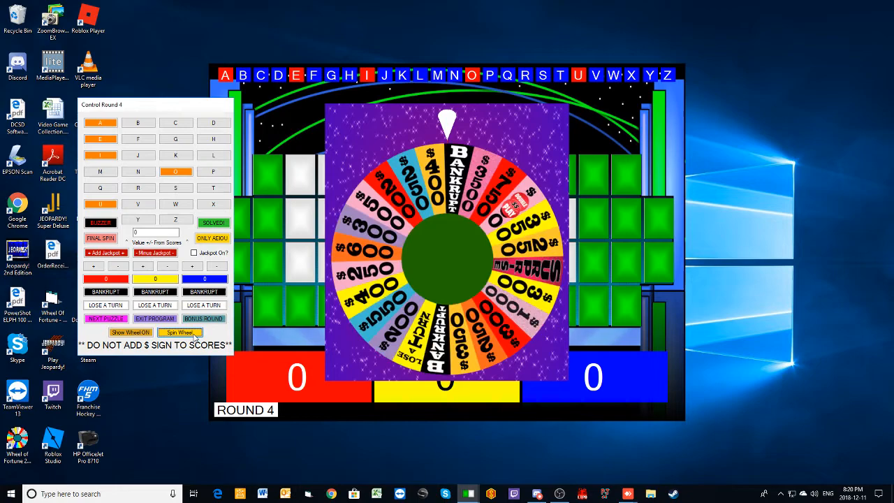
pyautogui.click(180, 332)
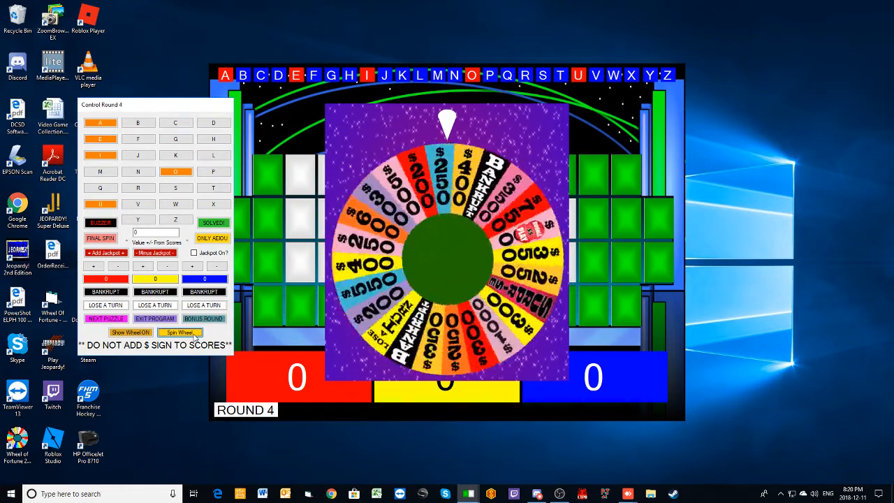
pyautogui.click(181, 333)
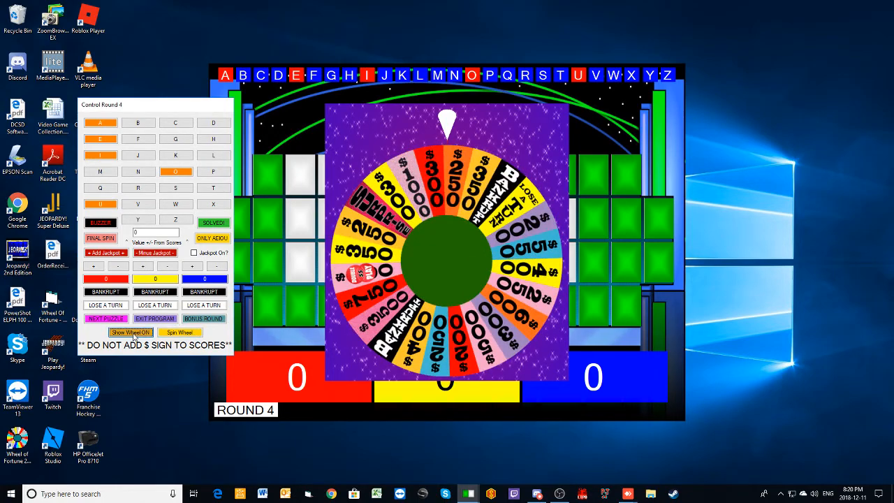
pyautogui.click(130, 333)
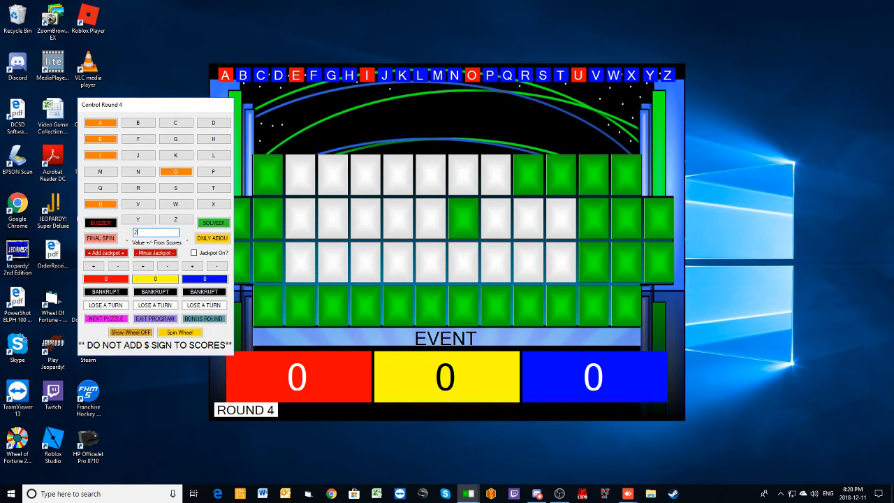
# - Reveal the T's and add 750 to red, then buy and reveal the vowel E
pyautogui.write('50')
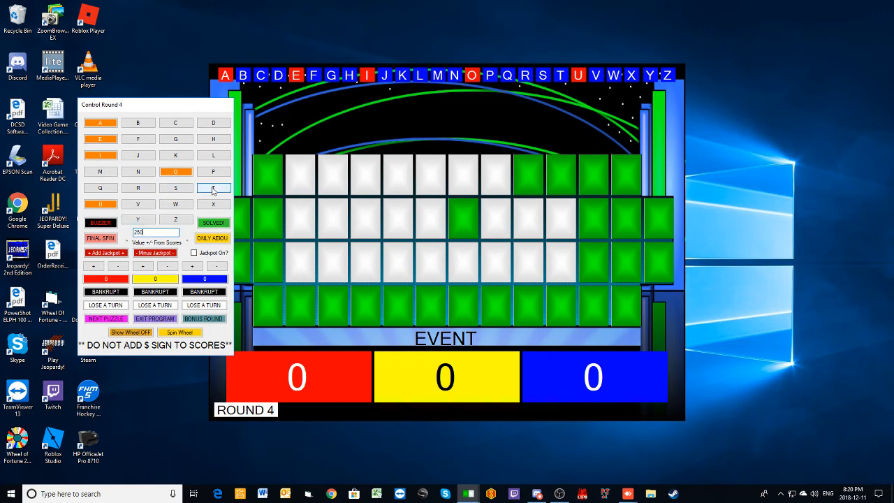
pyautogui.click(213, 187)
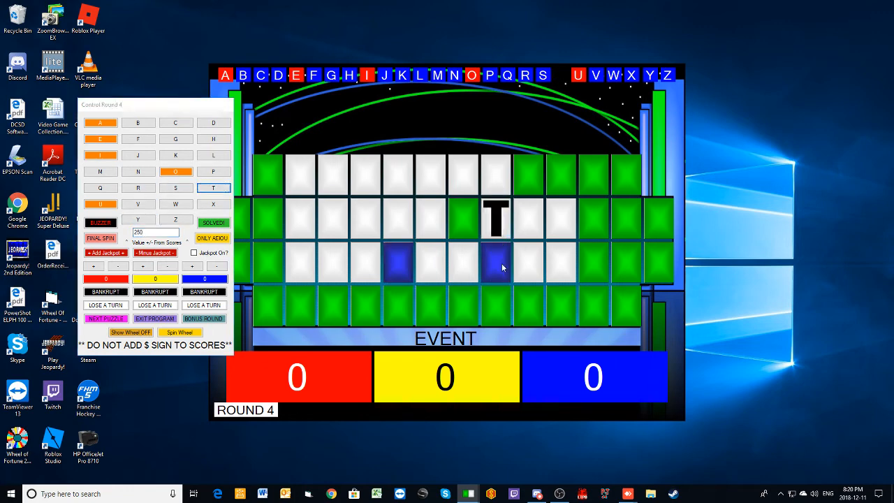
pyautogui.click(212, 187)
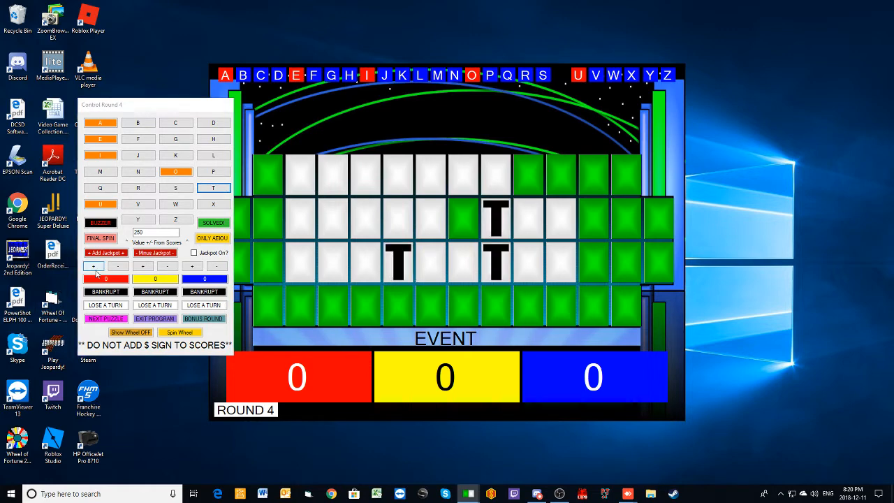
pyautogui.click(92, 266)
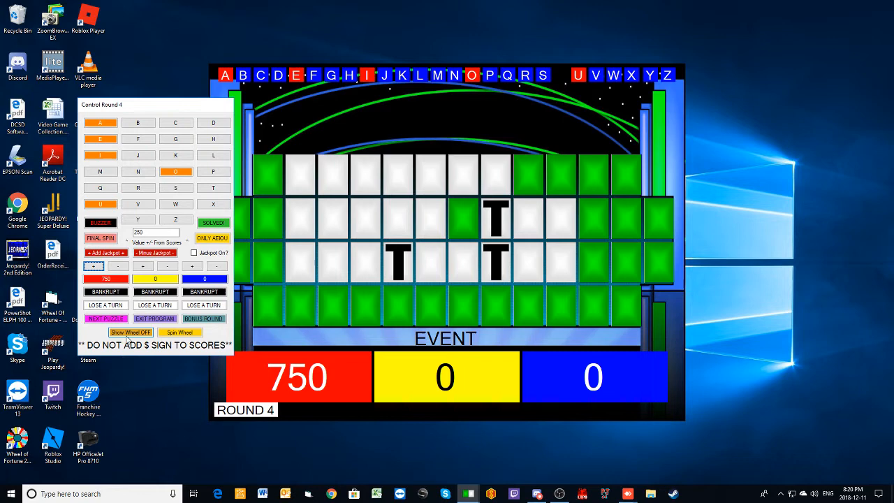
pyautogui.click(101, 140)
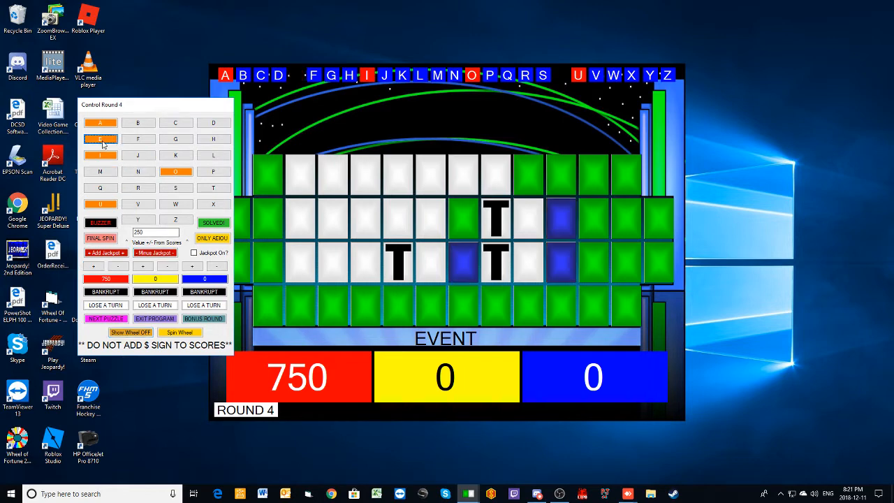
pyautogui.click(100, 138)
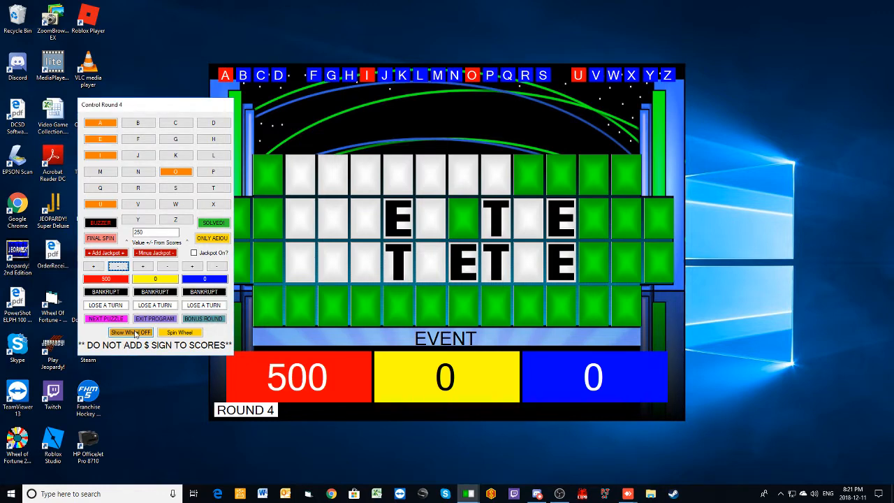
# - Spin for red, call H to complete THE and award red the value
pyautogui.click(179, 333)
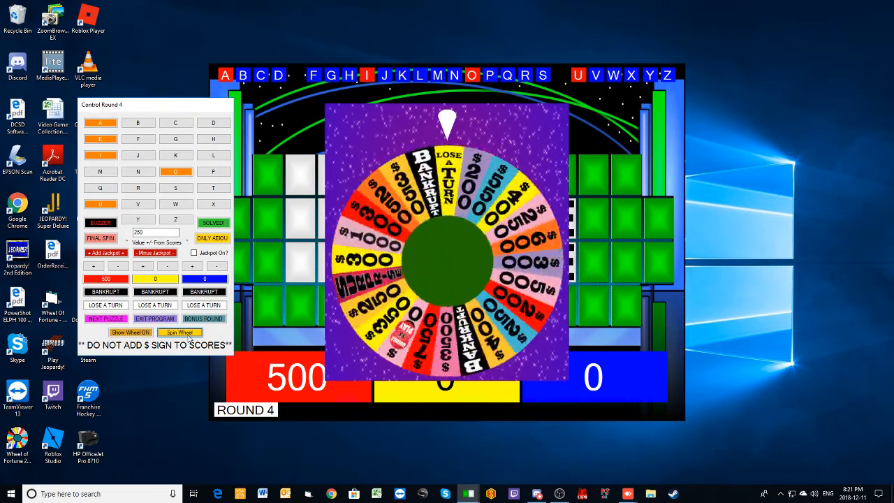
pyautogui.click(179, 332)
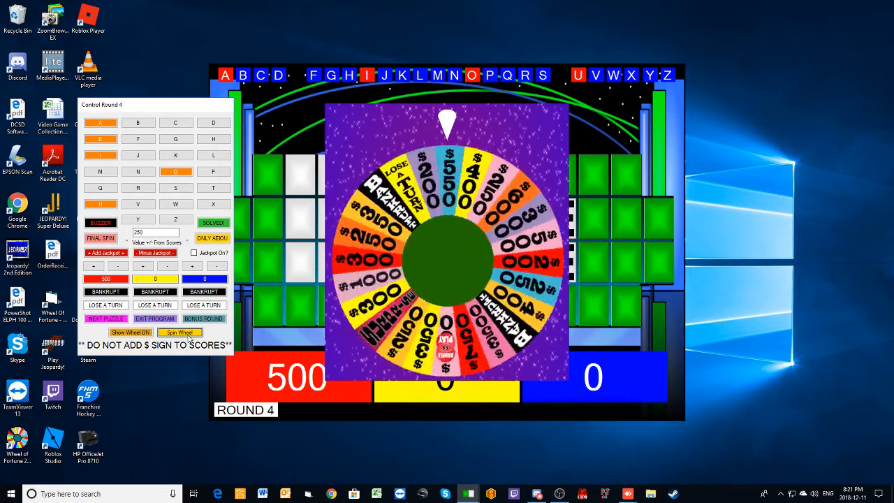
pyautogui.click(179, 332)
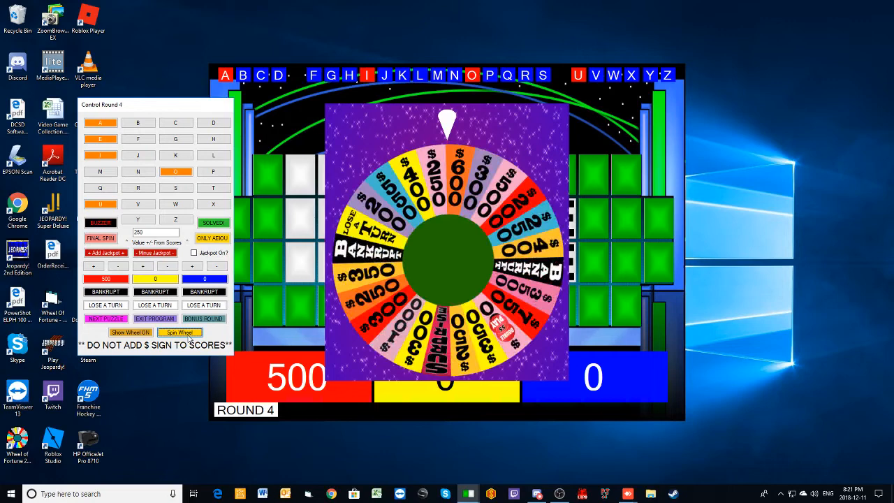
pyautogui.click(129, 332)
pyautogui.write('35')
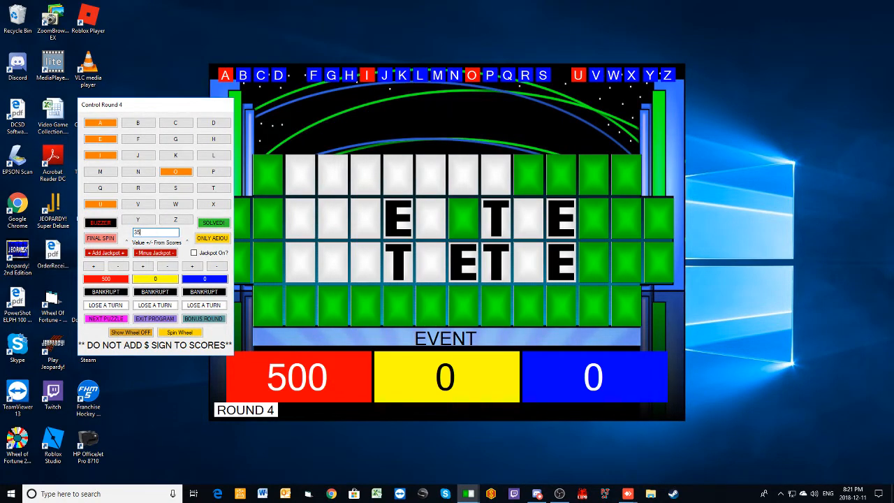
pyautogui.click(214, 140)
pyautogui.write('0')
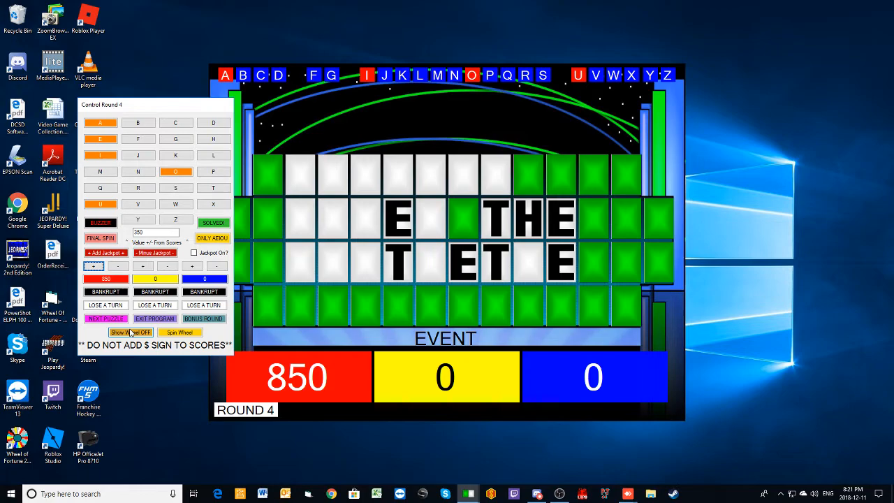
# - Spin again for red and call the next letter on the board
pyautogui.click(180, 332)
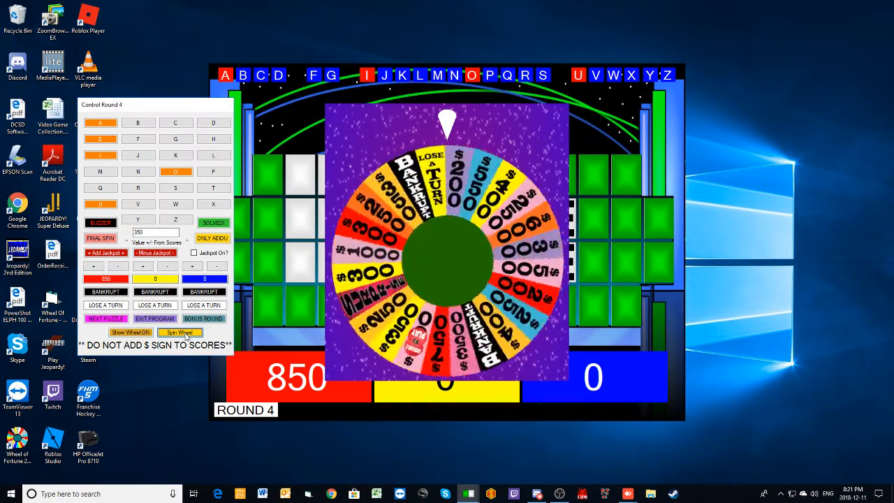
pyautogui.click(179, 332)
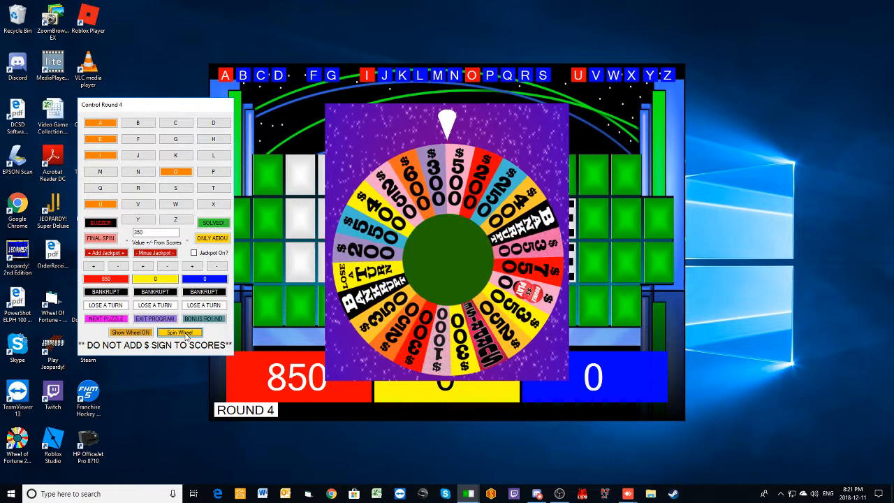
pyautogui.click(129, 332)
pyautogui.write('500')
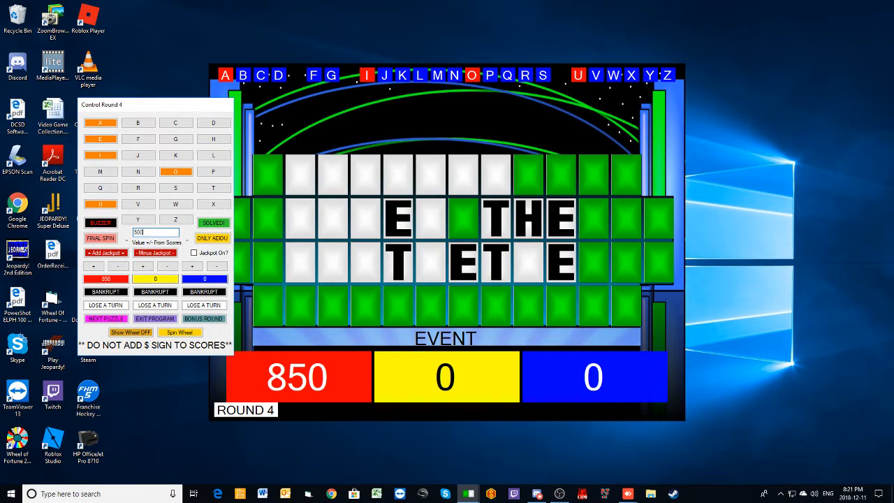
pyautogui.click(139, 187)
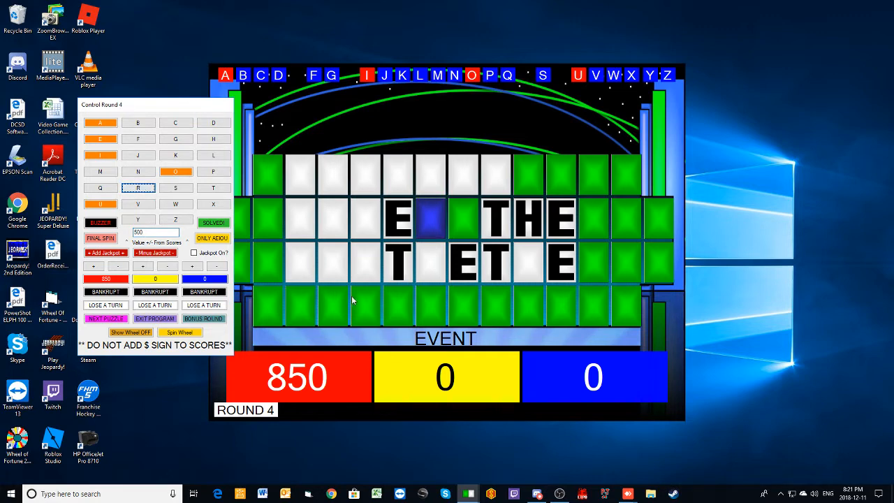
pyautogui.click(138, 188)
pyautogui.write('250')
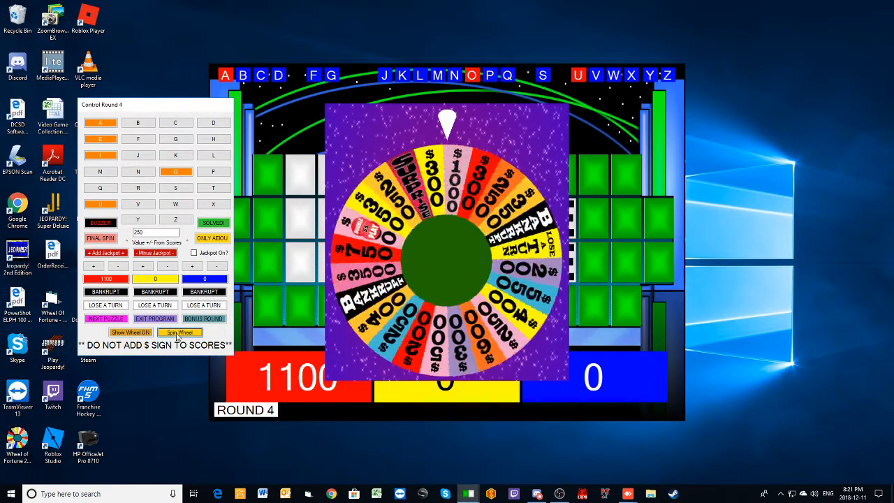
# - Spin the wheel, reveal the N tiles and credit red
pyautogui.click(179, 333)
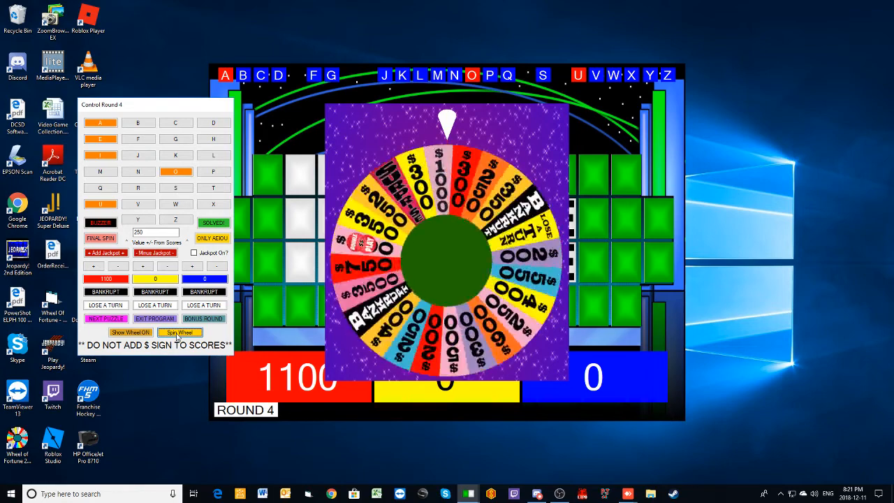
pyautogui.click(179, 332)
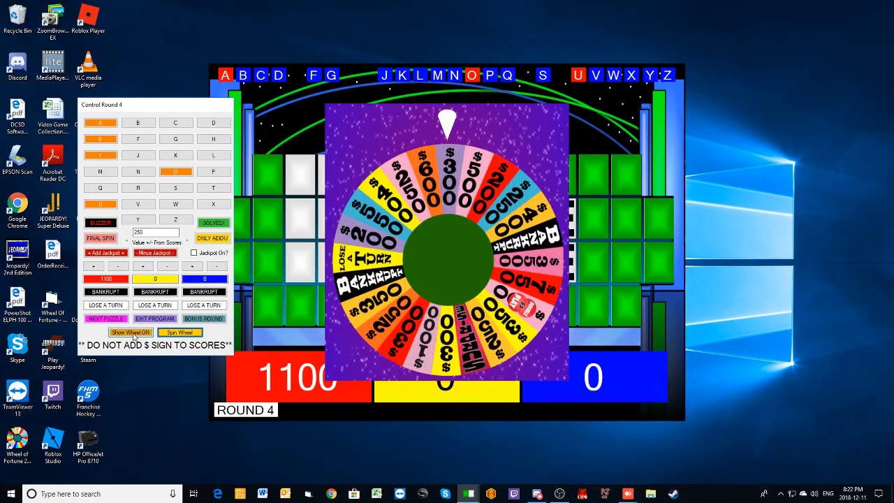
pyautogui.click(130, 333)
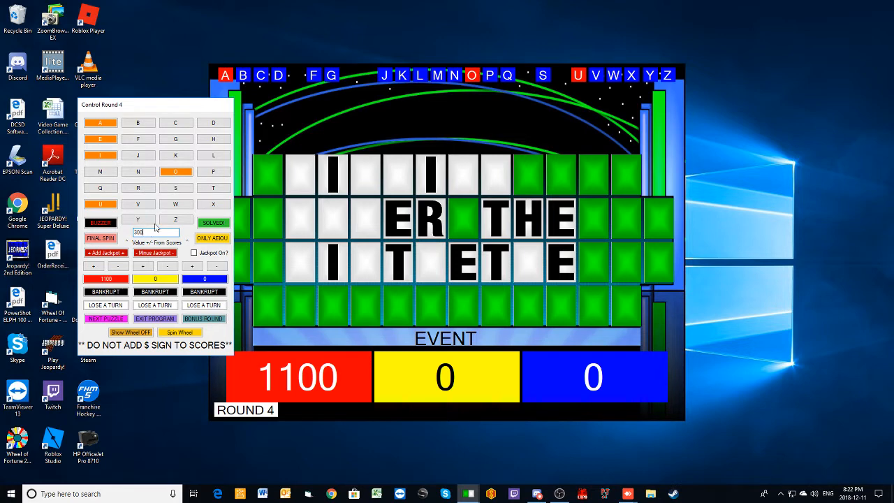
pyautogui.click(138, 172)
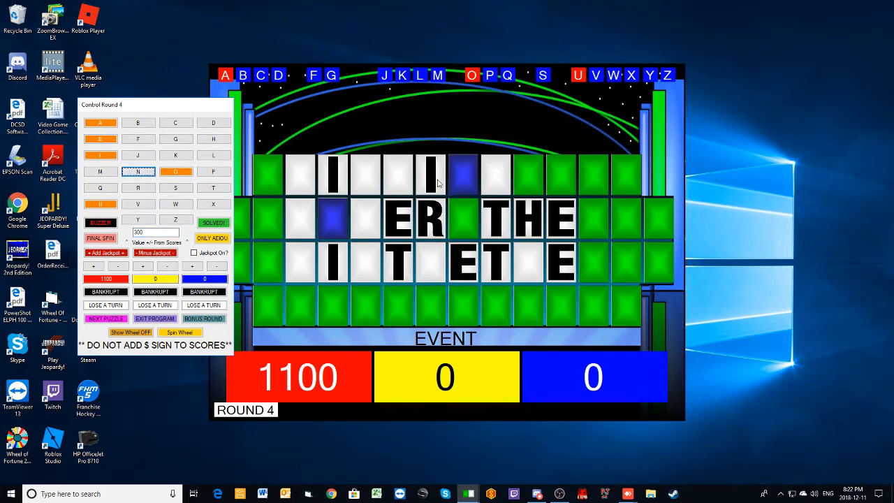
pyautogui.click(139, 170)
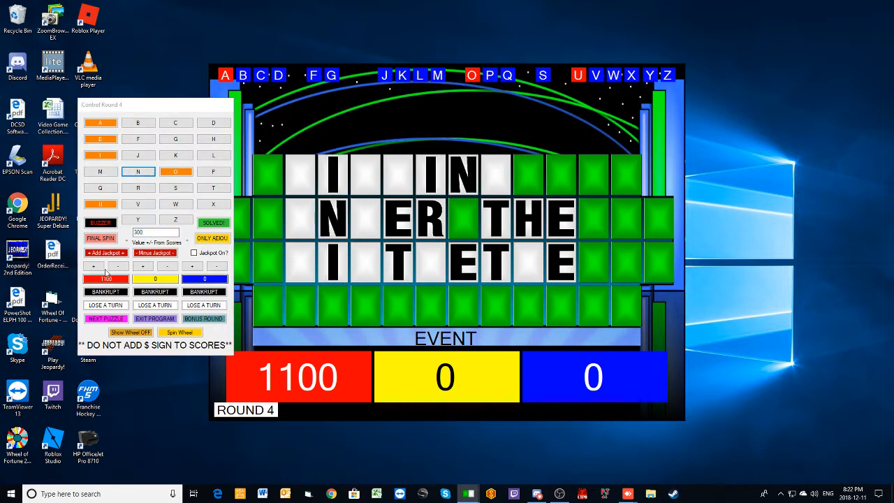
pyautogui.click(95, 266)
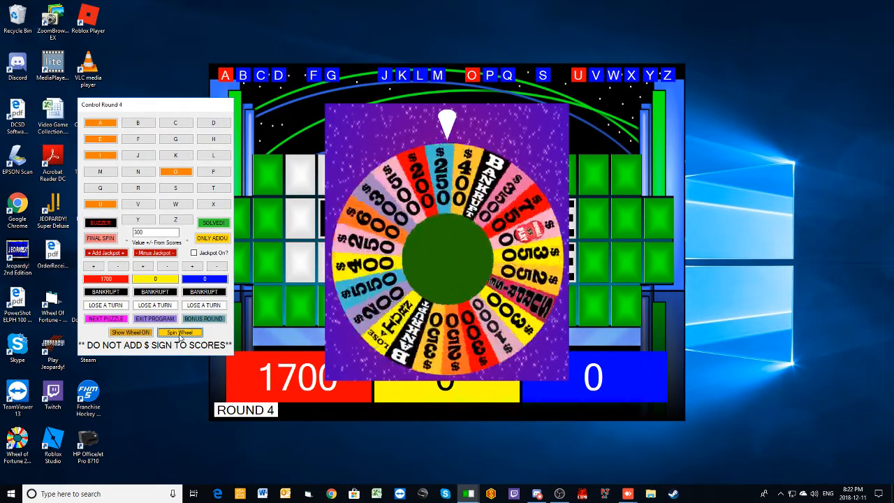
# - Spin again, reveal the G tiles, add the winnings to red, then charge red for a vowel
pyautogui.click(178, 332)
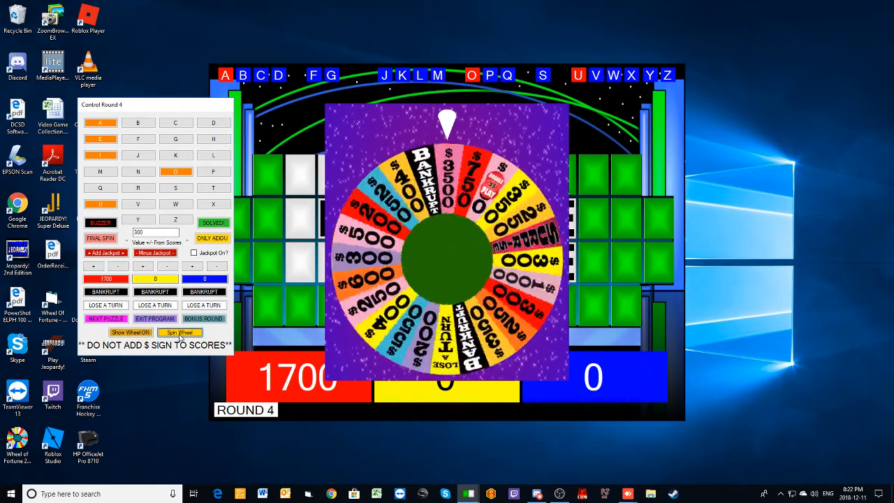
pyautogui.click(180, 333)
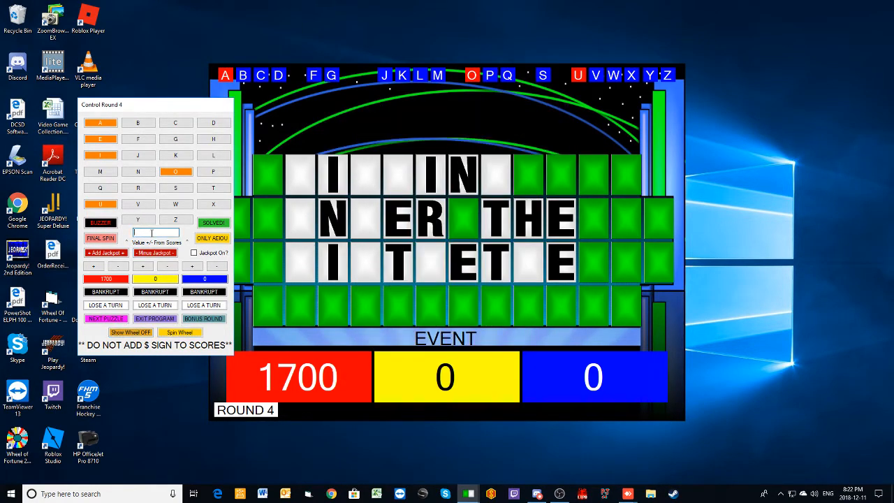
pyautogui.click(176, 138)
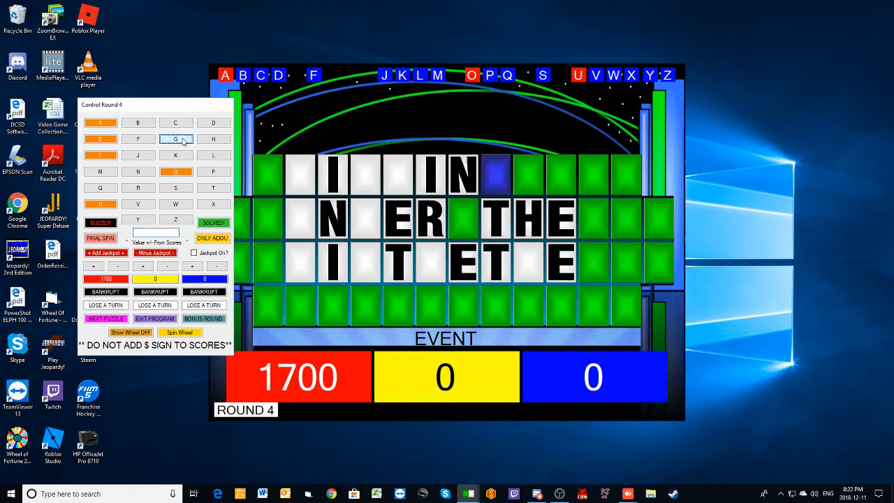
pyautogui.click(176, 138)
pyautogui.write('500')
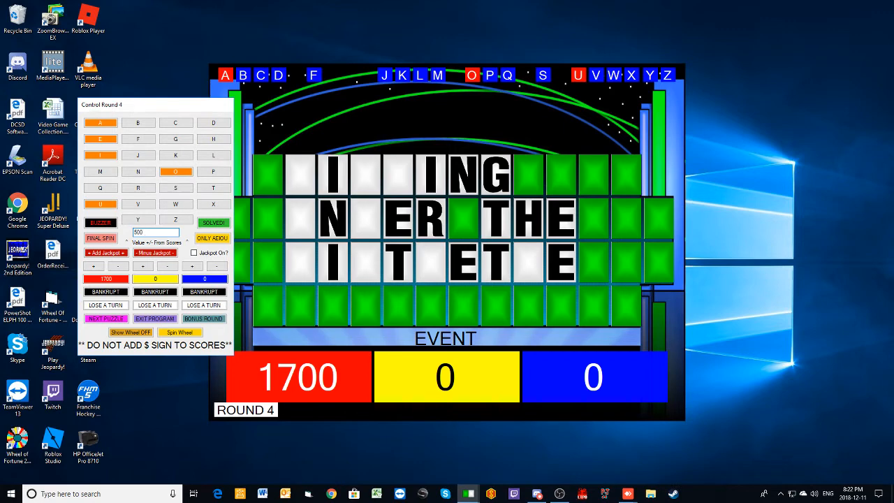
pyautogui.click(106, 266)
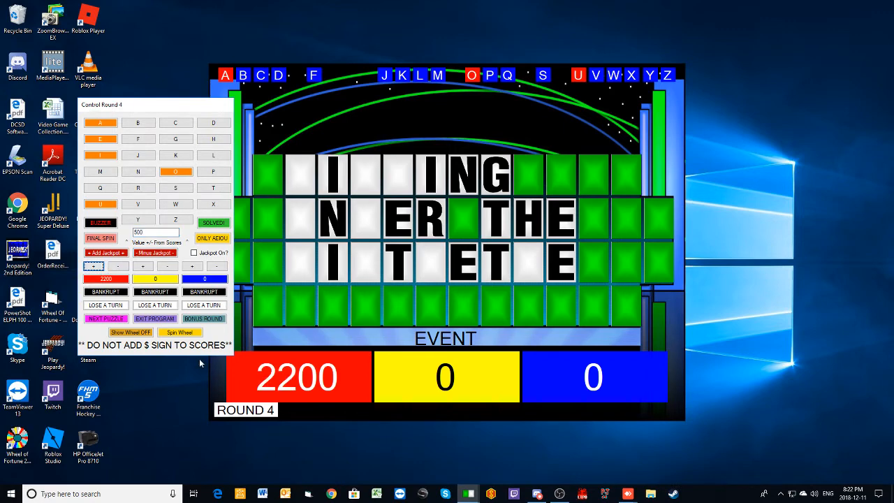
pyautogui.moveTo(192, 380)
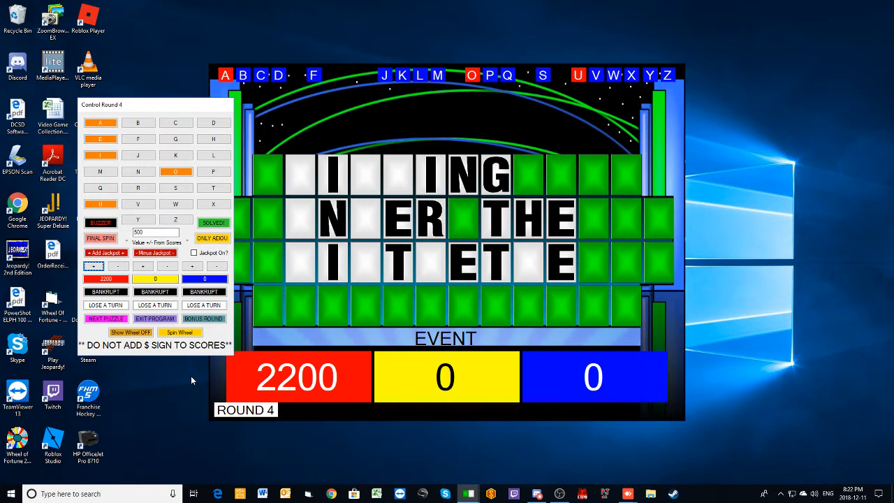
pyautogui.moveTo(159, 369)
pyautogui.write('250')
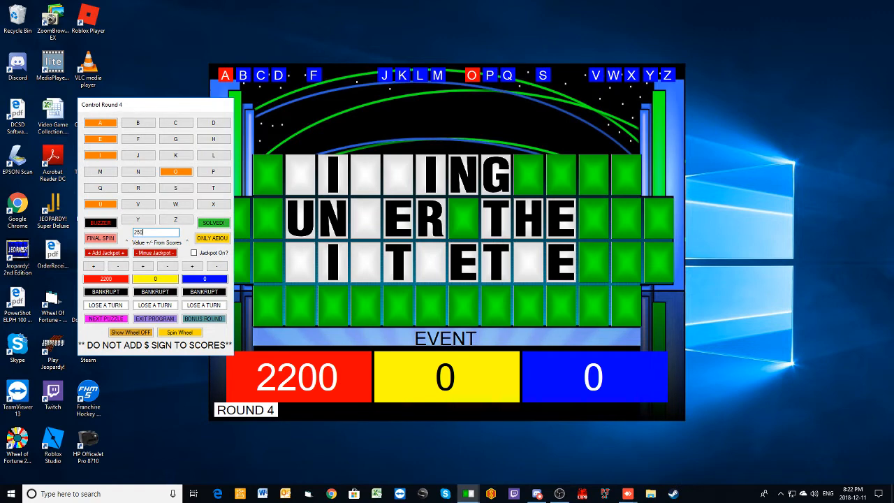
pyautogui.click(117, 266)
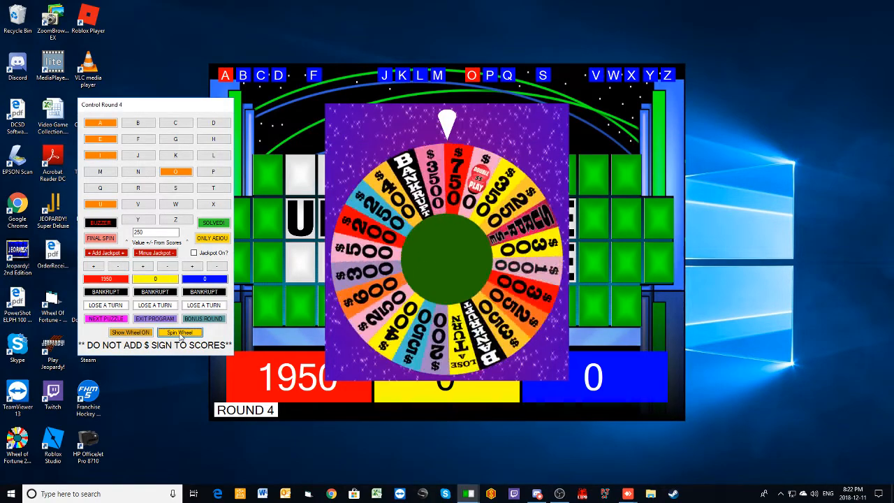
# - Spin, reveal the S tiles for red, then solve the puzzle as KISSING UNDER THE MISTLETOE
pyautogui.click(179, 333)
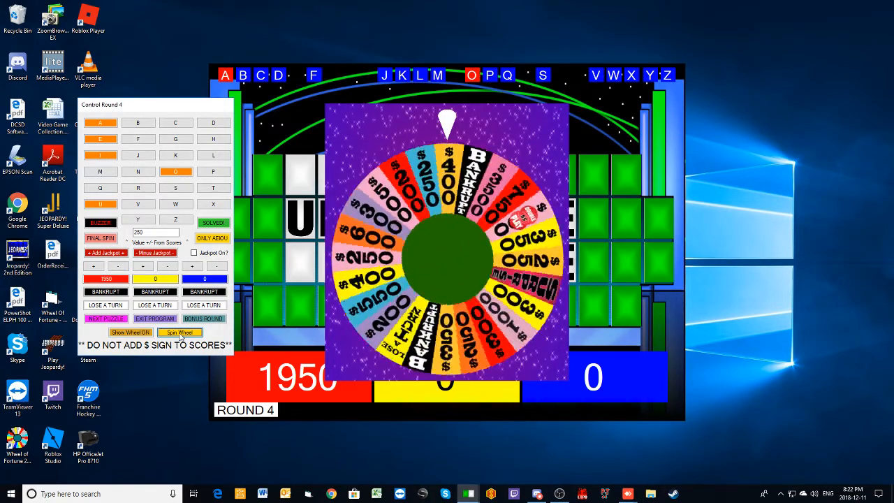
pyautogui.click(130, 333)
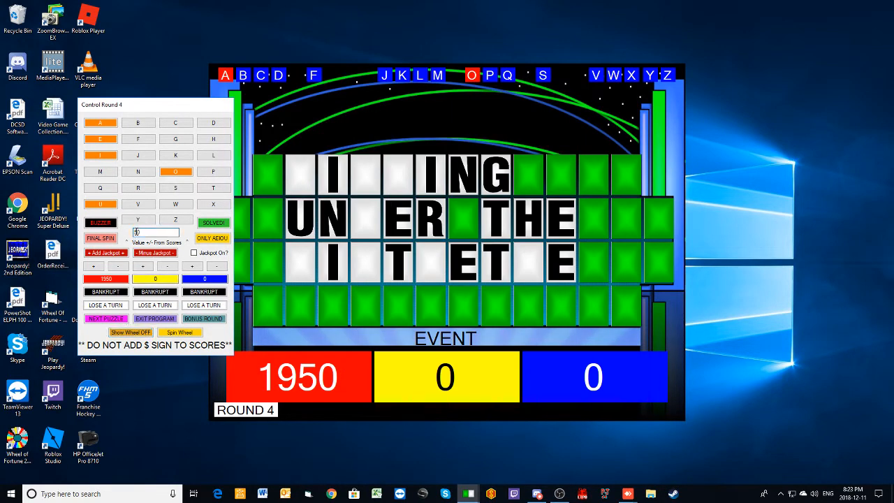
pyautogui.click(176, 187)
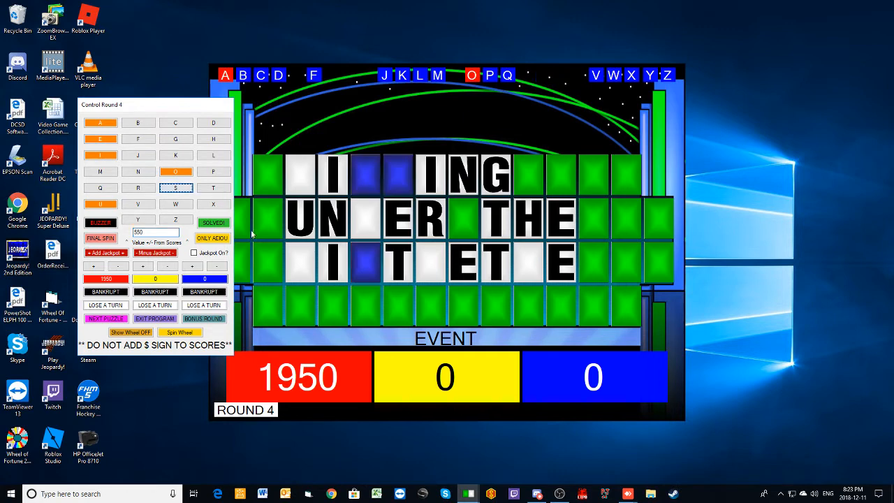
pyautogui.click(176, 188)
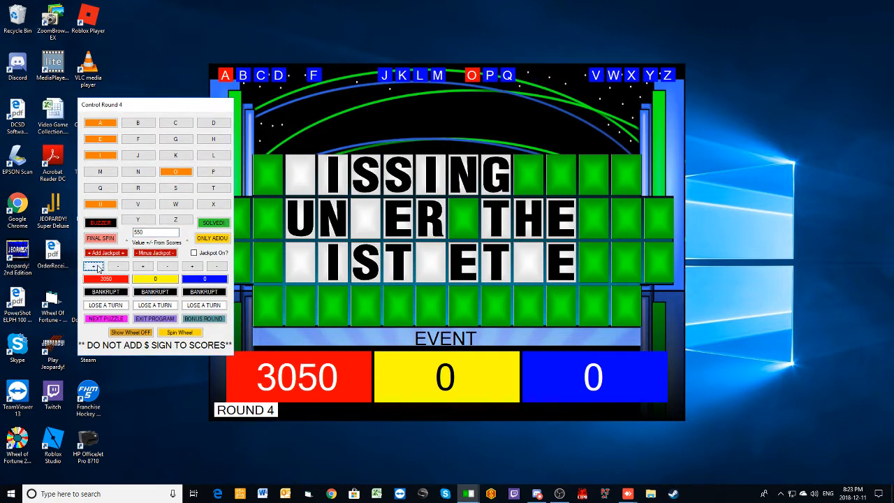
pyautogui.click(106, 251)
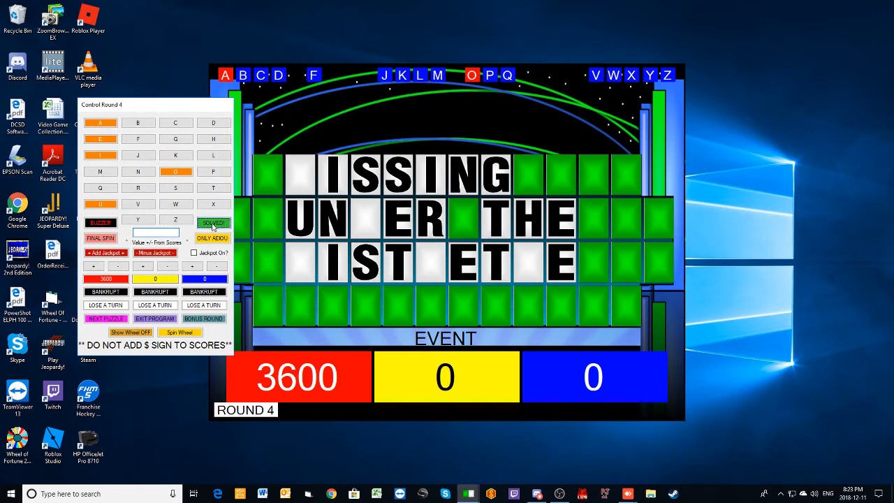
pyautogui.click(213, 222)
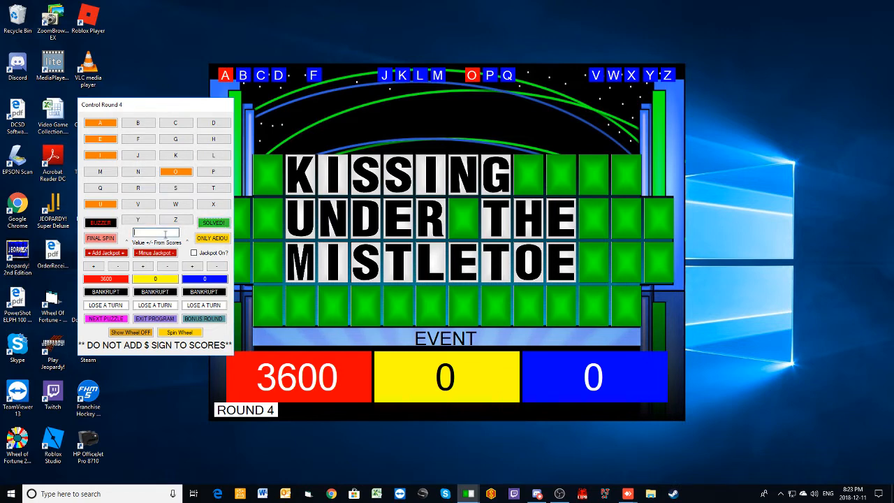
# - Add 1375 to red's score for a 4975 total and advance to the next round
pyautogui.write('1375')
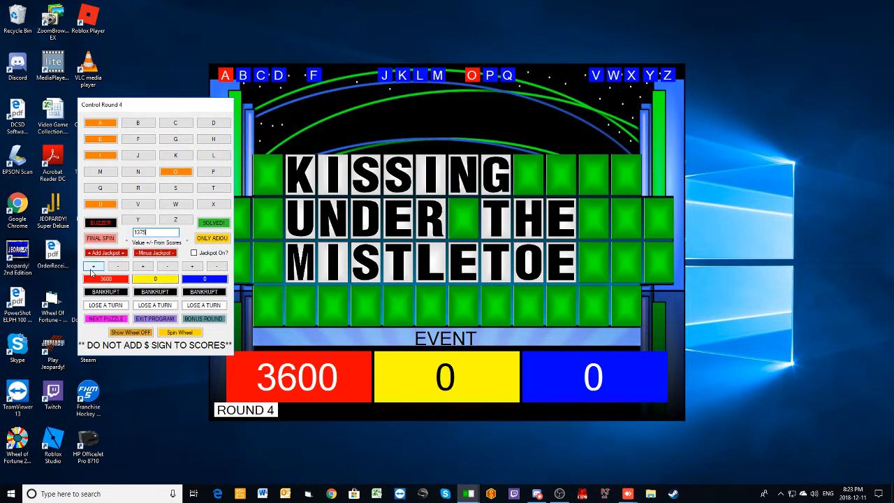
pyautogui.click(106, 251)
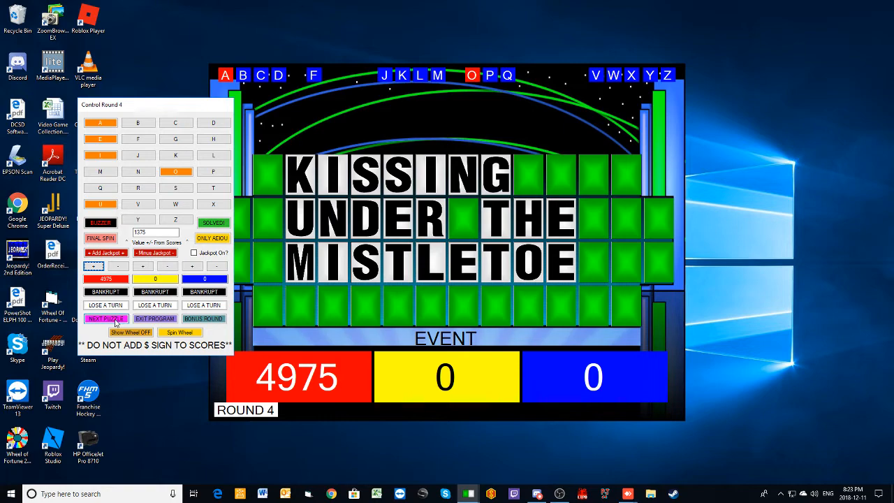
pyautogui.click(105, 318)
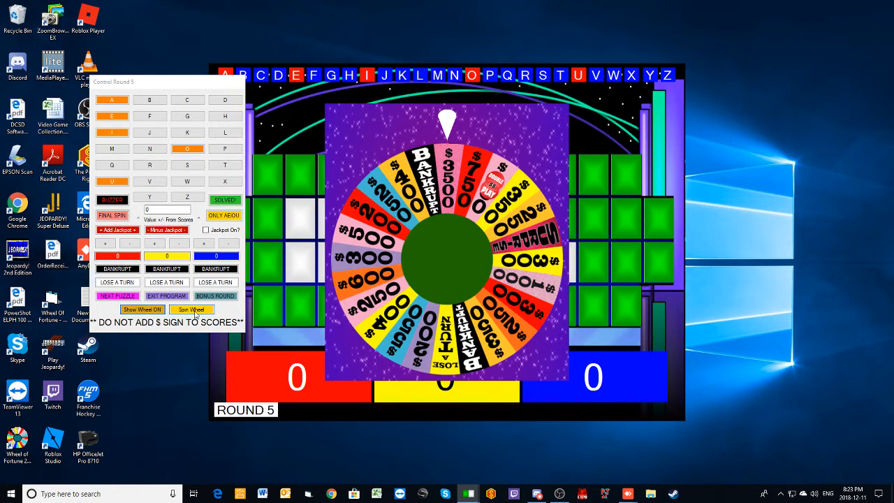
# - Spin the wheel to open Round 5 and bring up the blank FOOD AND DRINK board
pyautogui.click(193, 310)
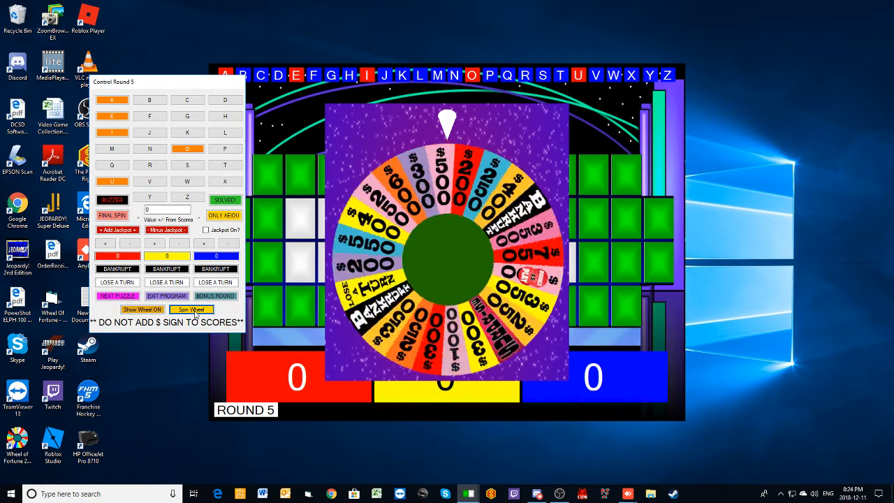
pyautogui.click(192, 311)
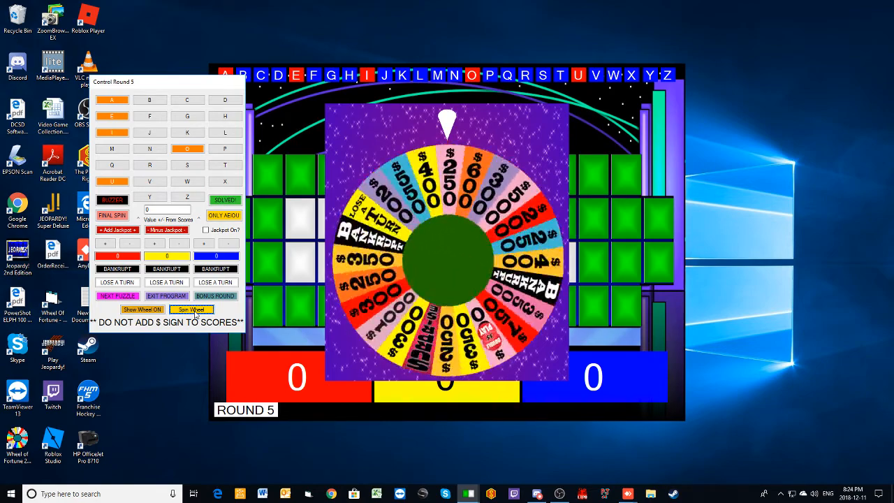
pyautogui.click(192, 310)
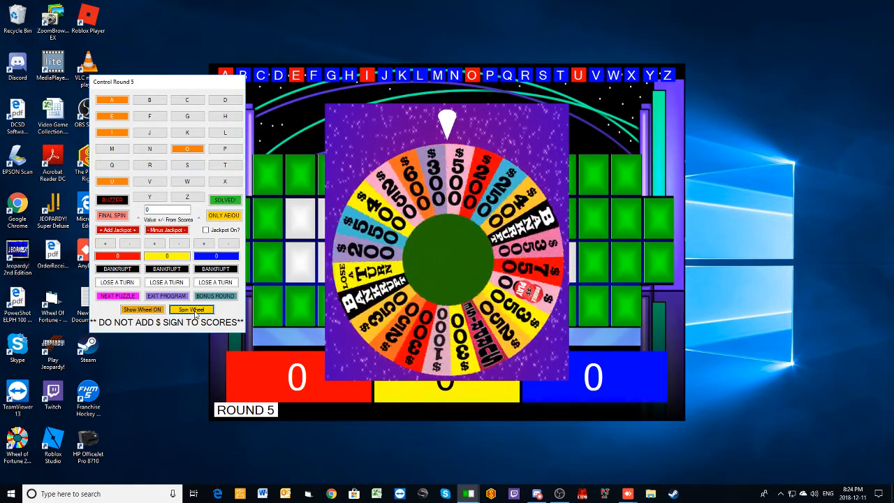
pyautogui.click(143, 310)
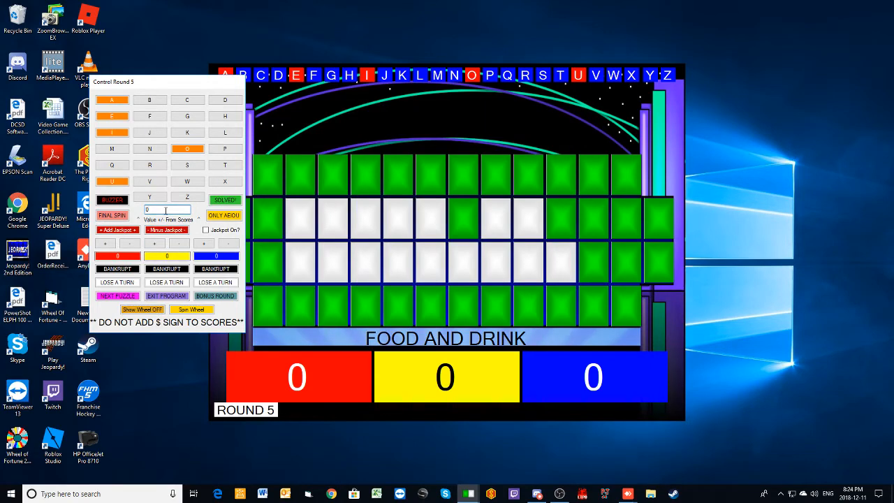
# - At a 350 value, reveal T for blue and R for red, crediting each 350
pyautogui.write('350')
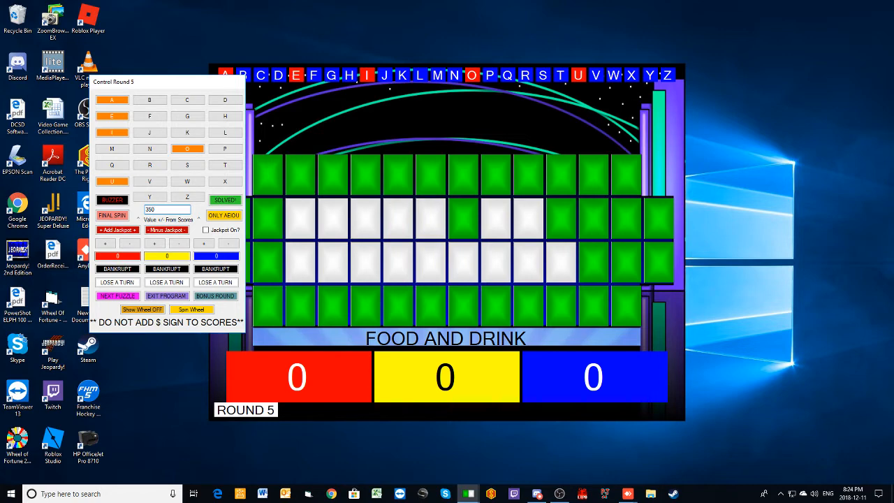
pyautogui.click(149, 148)
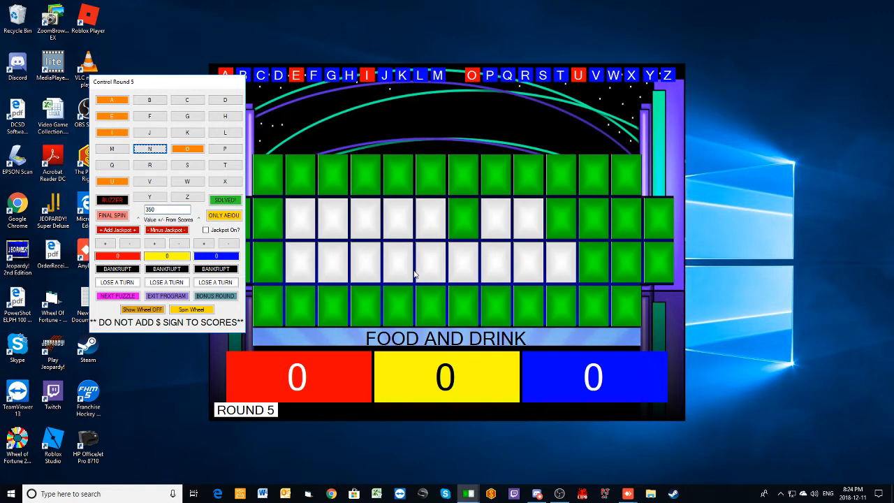
pyautogui.click(225, 165)
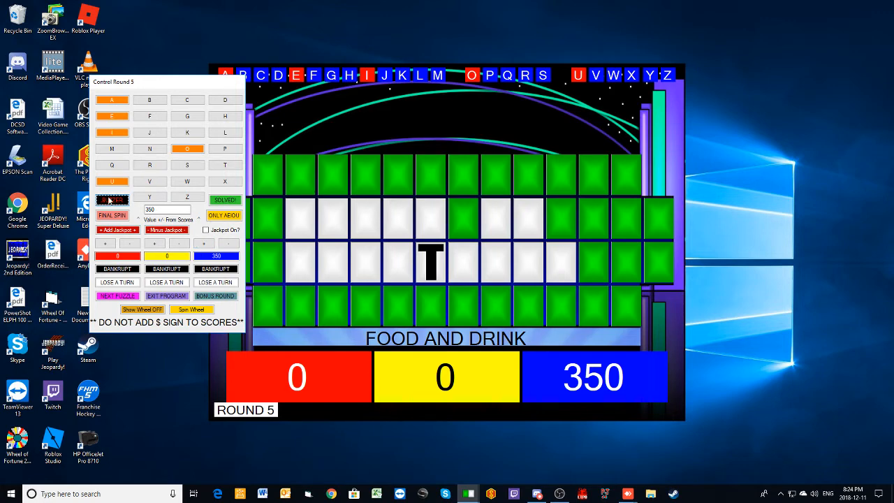
pyautogui.click(149, 165)
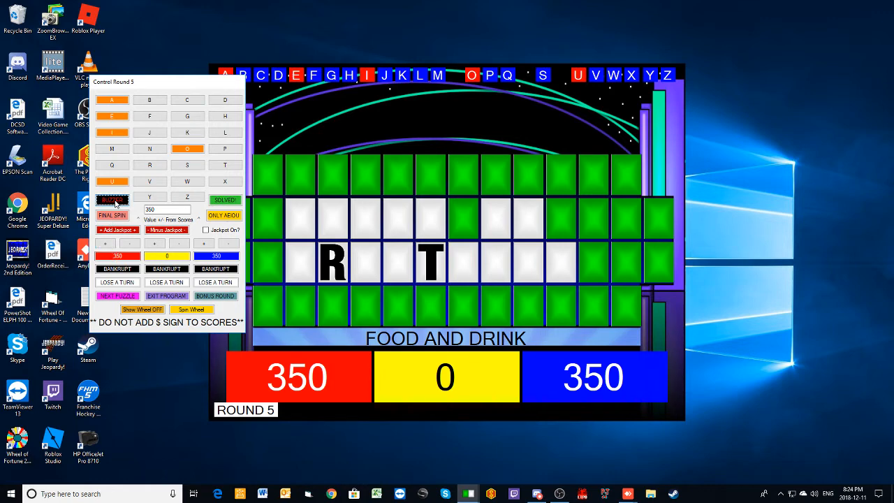
# - Reveal K and credit blue to reach 700, then call the letter C
pyautogui.click(187, 165)
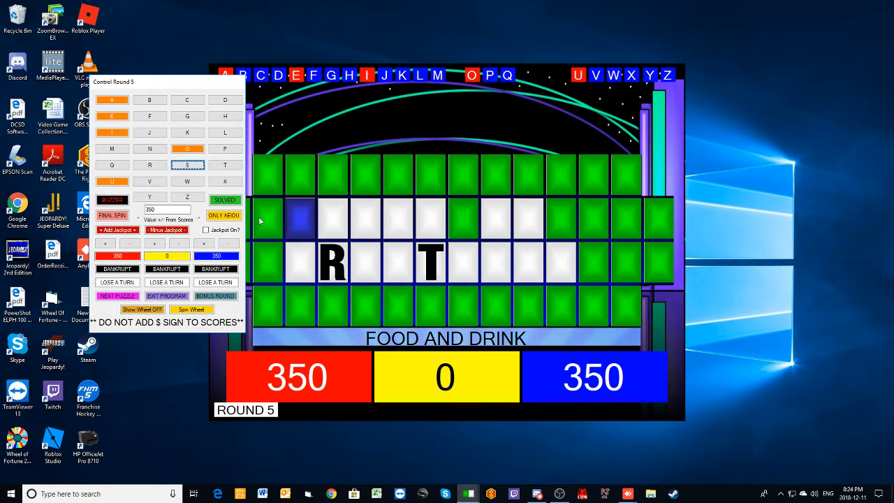
pyautogui.click(187, 165)
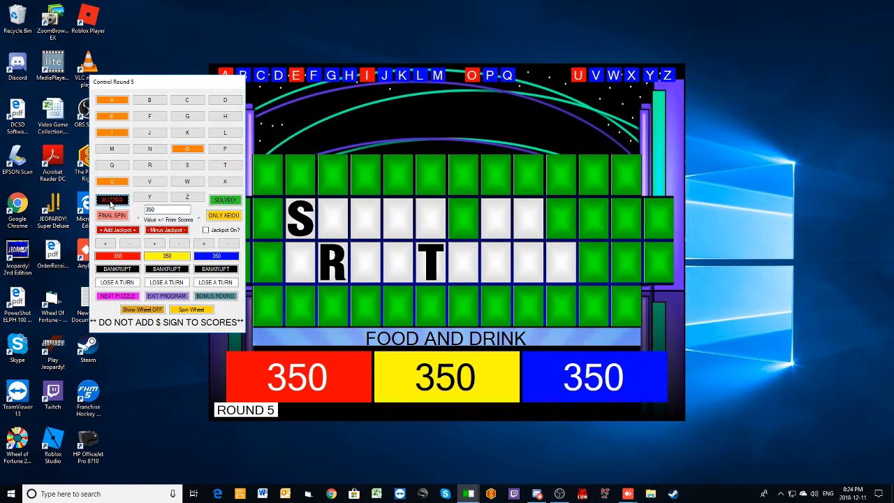
pyautogui.click(187, 133)
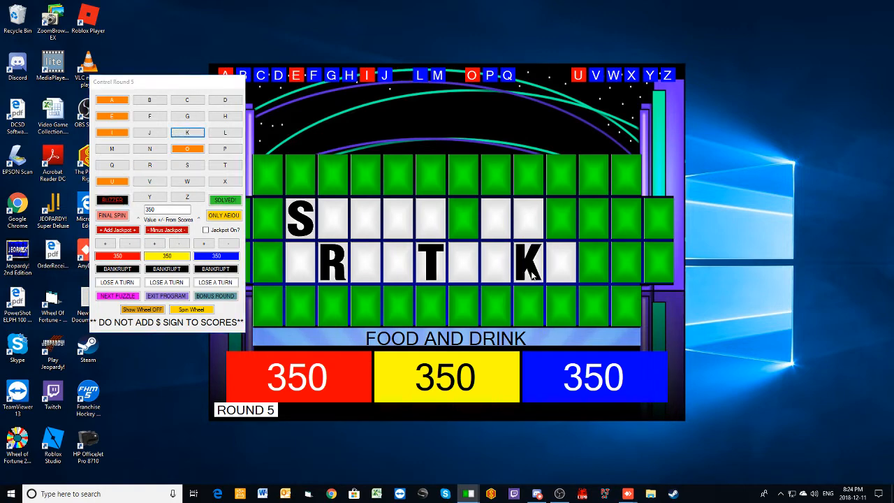
pyautogui.click(204, 243)
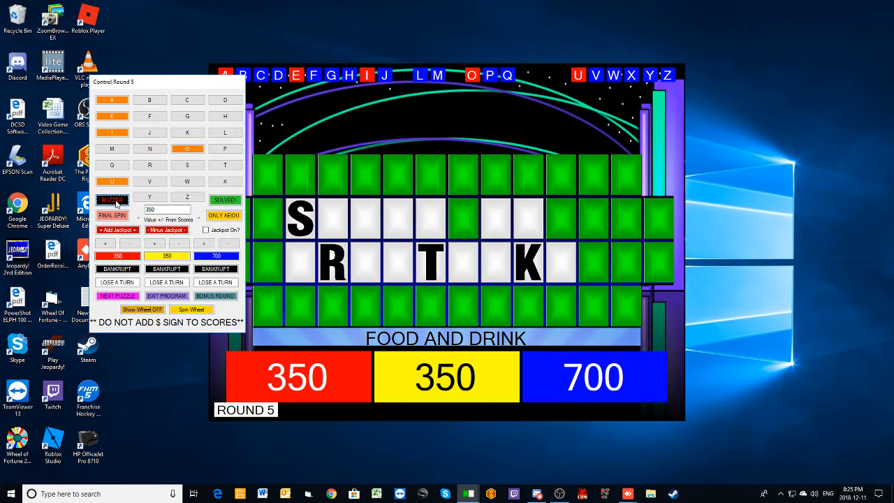
pyautogui.click(112, 201)
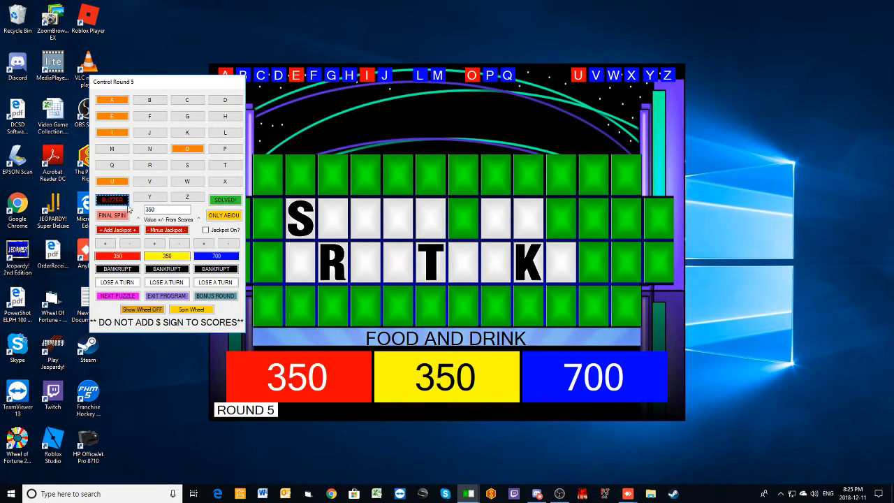
pyautogui.click(187, 101)
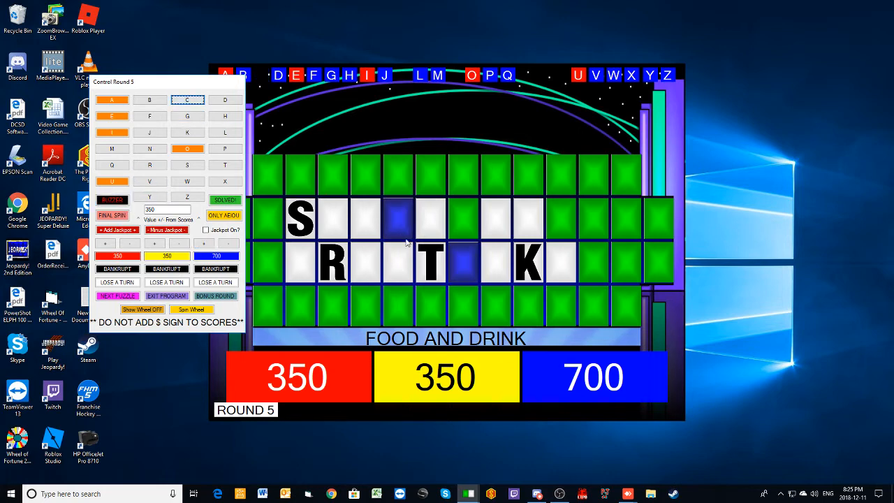
# - Reveal the C tiles and the A for red, then the F credited to blue
pyautogui.click(187, 100)
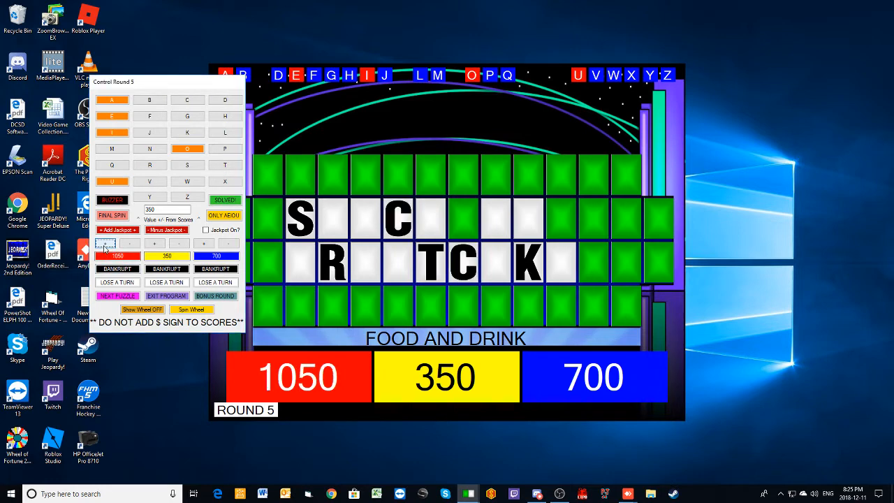
pyautogui.click(111, 200)
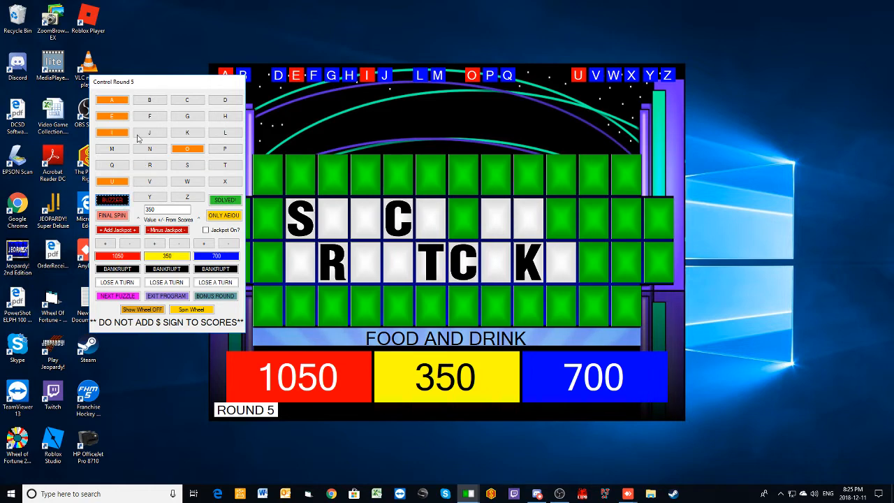
pyautogui.click(112, 99)
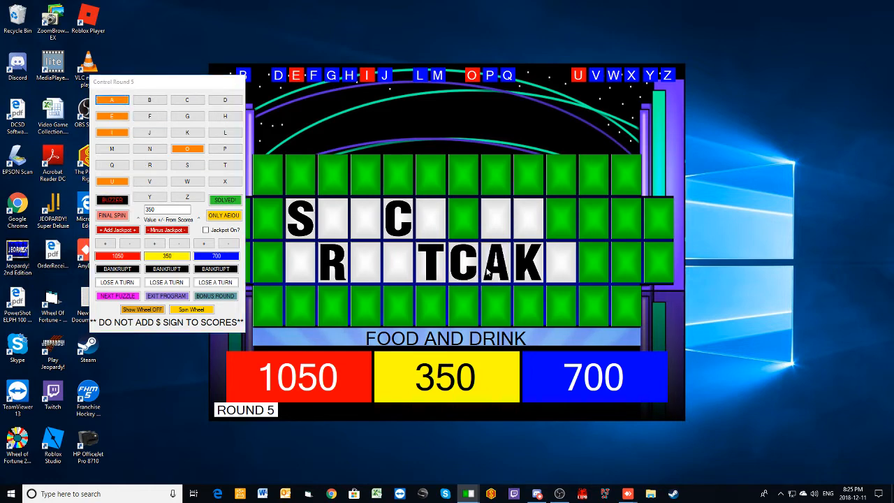
pyautogui.moveTo(342, 334)
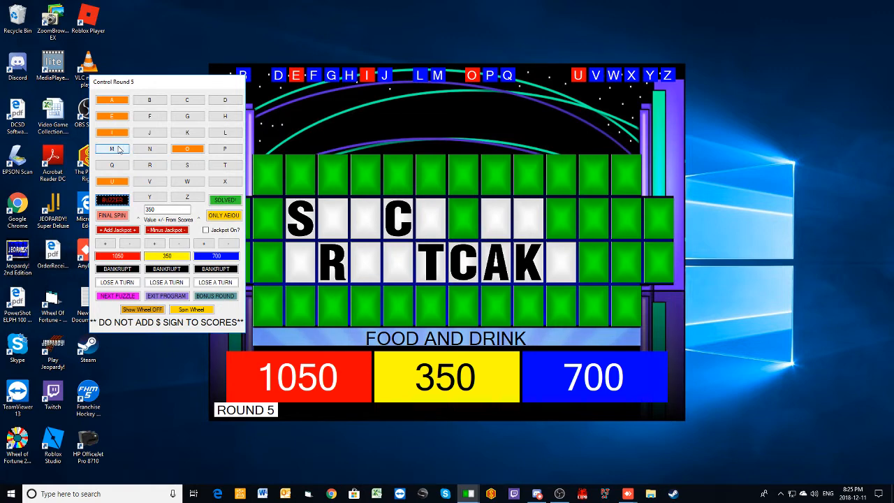
pyautogui.click(149, 115)
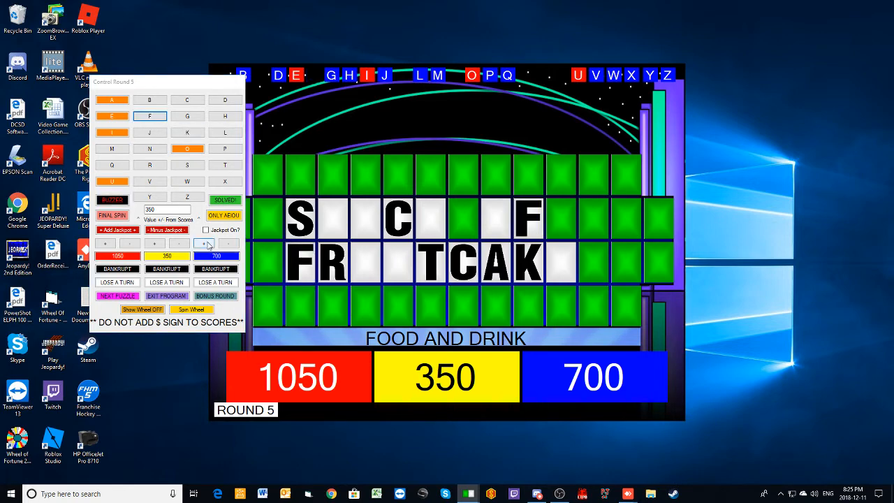
pyautogui.click(204, 243)
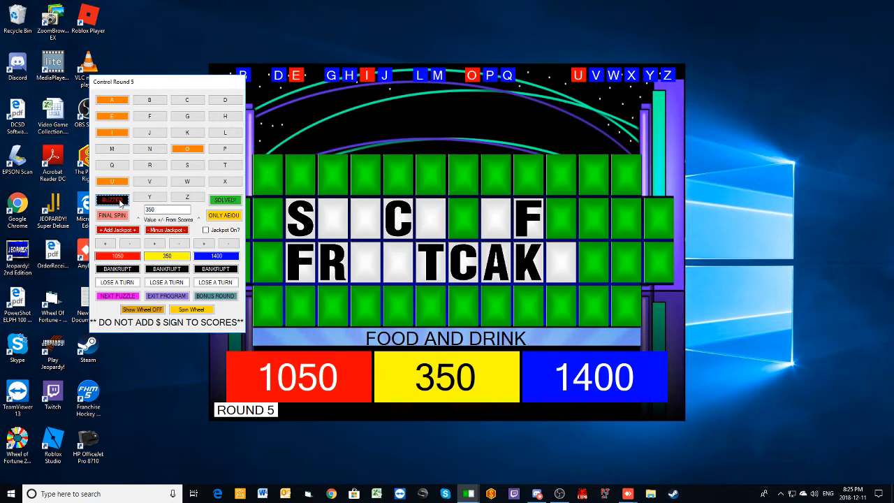
# - Reveal the L tile and mark the FOOD AND DRINK puzzle solved as SLICE OF FRUITCAKE
pyautogui.click(225, 132)
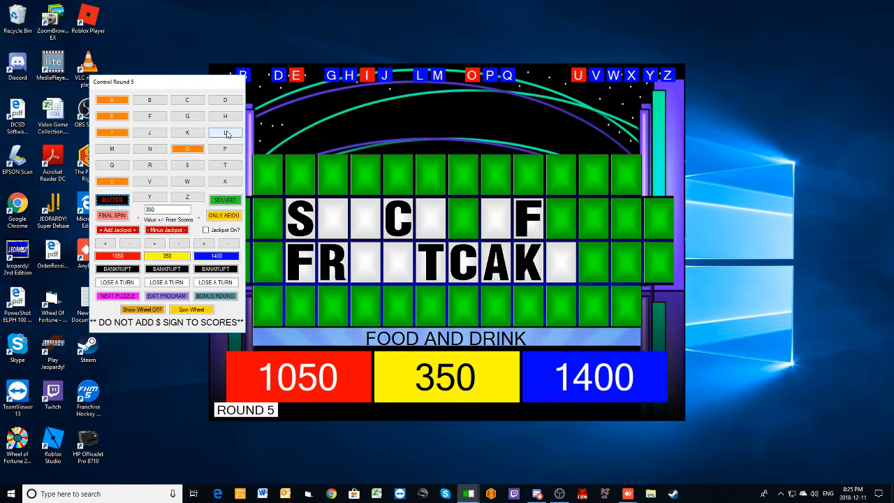
pyautogui.click(225, 133)
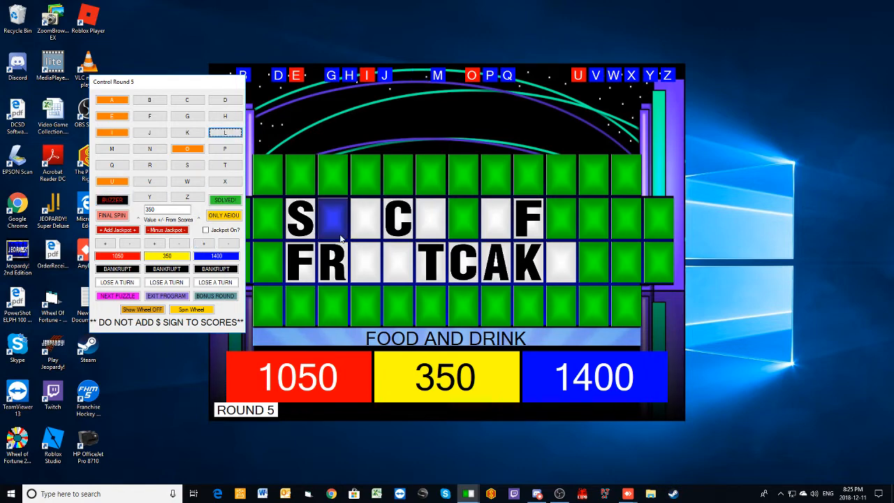
pyautogui.click(225, 132)
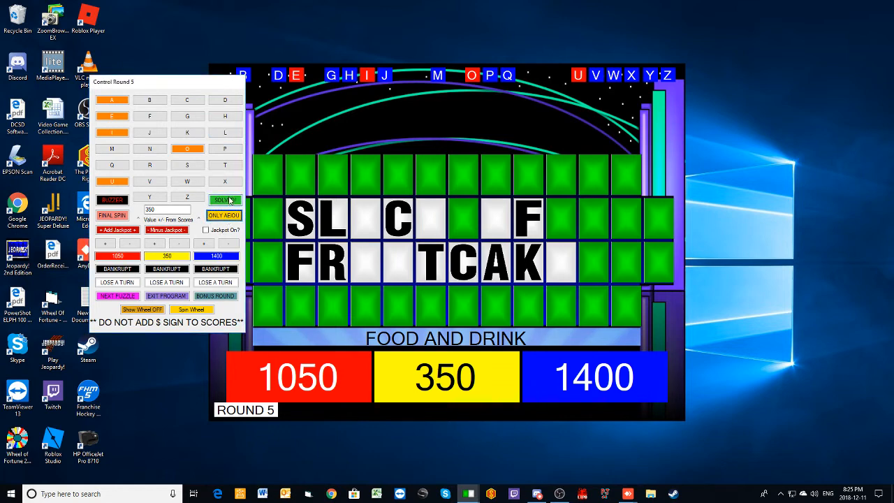
pyautogui.click(224, 199)
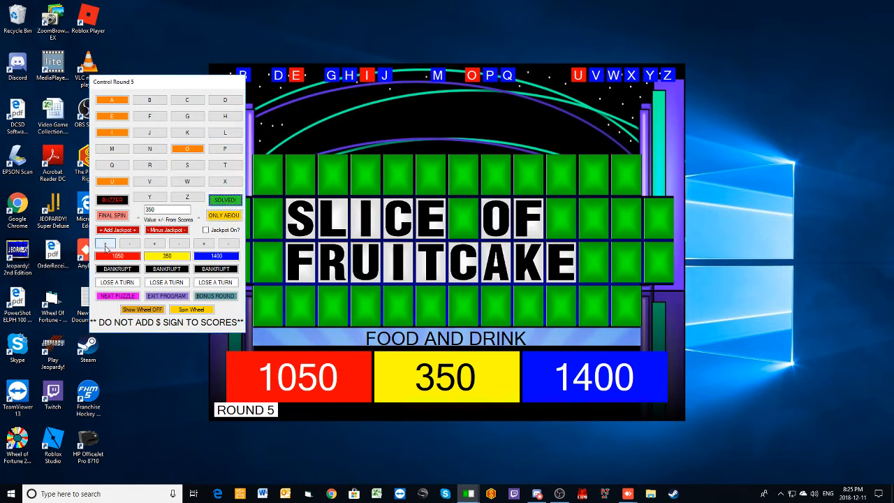
# - Add the round prize to bring red to 6375, then launch the CHARACTER bonus round
pyautogui.click(106, 243)
pyautogui.write('4975')
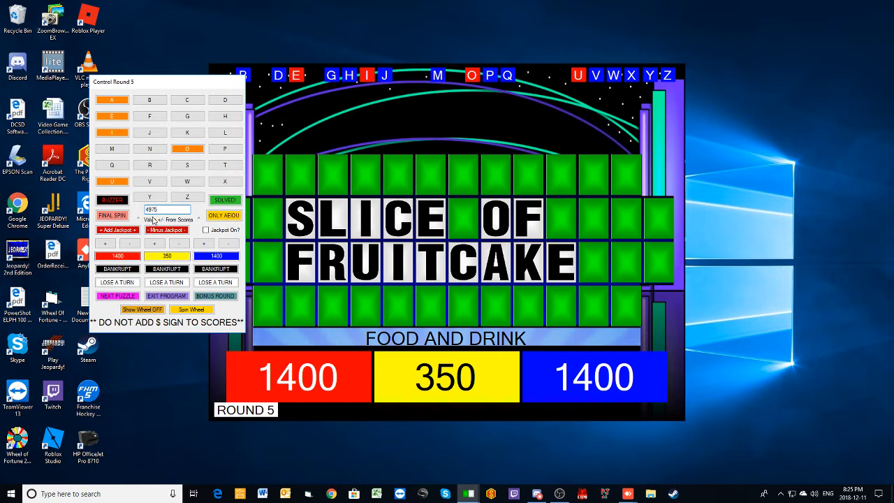
pyautogui.click(117, 229)
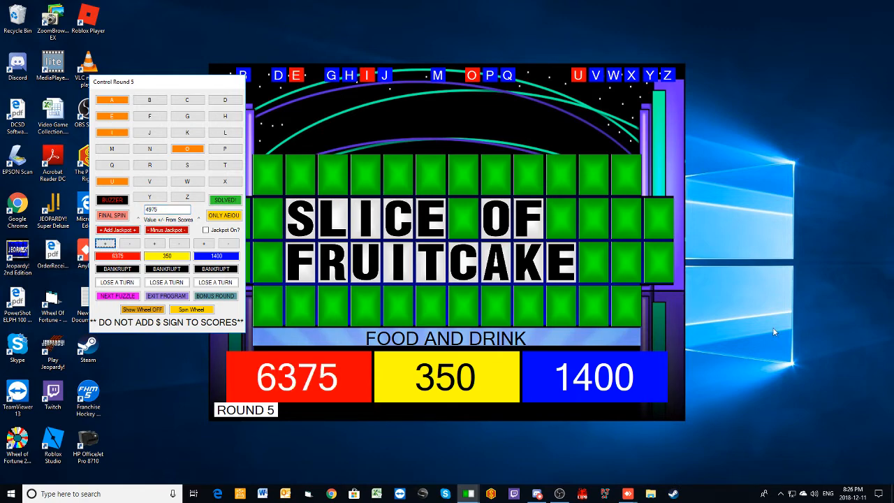
pyautogui.moveTo(781, 335)
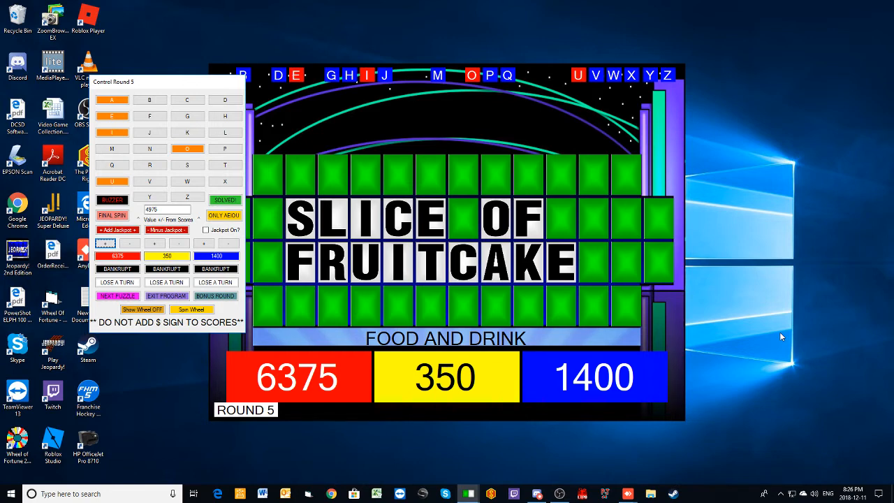
pyautogui.moveTo(799, 361)
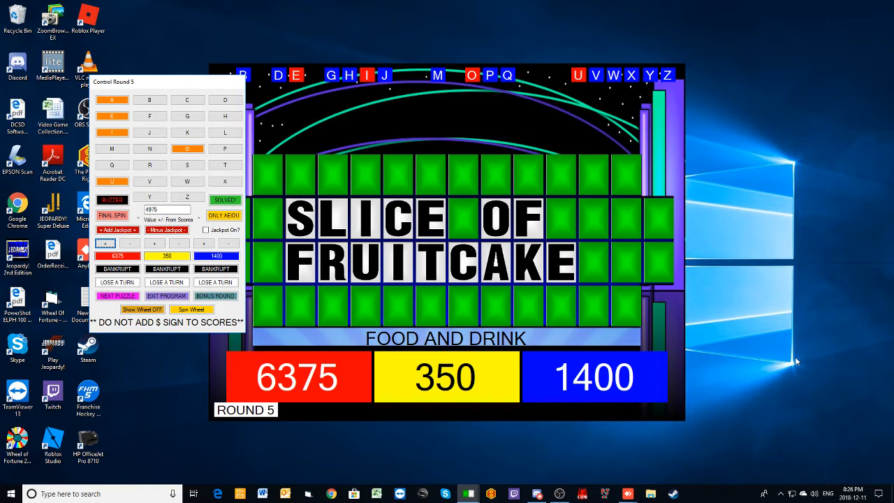
pyautogui.moveTo(783, 377)
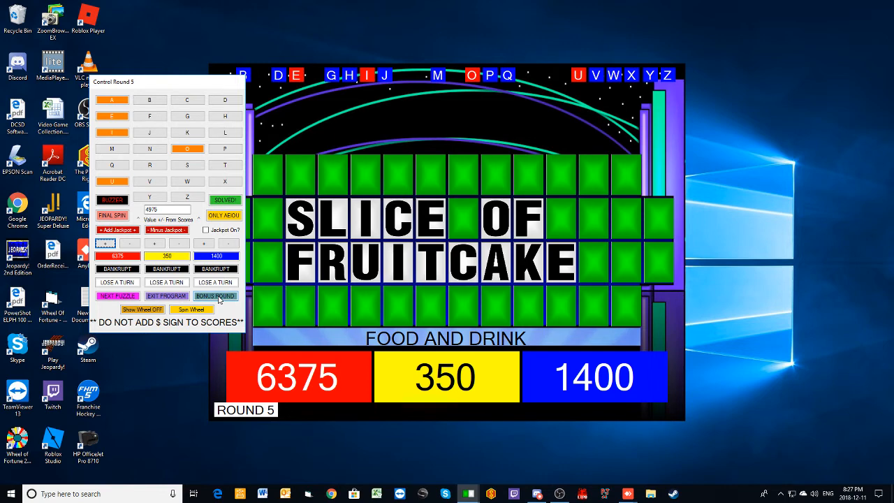
pyautogui.click(215, 296)
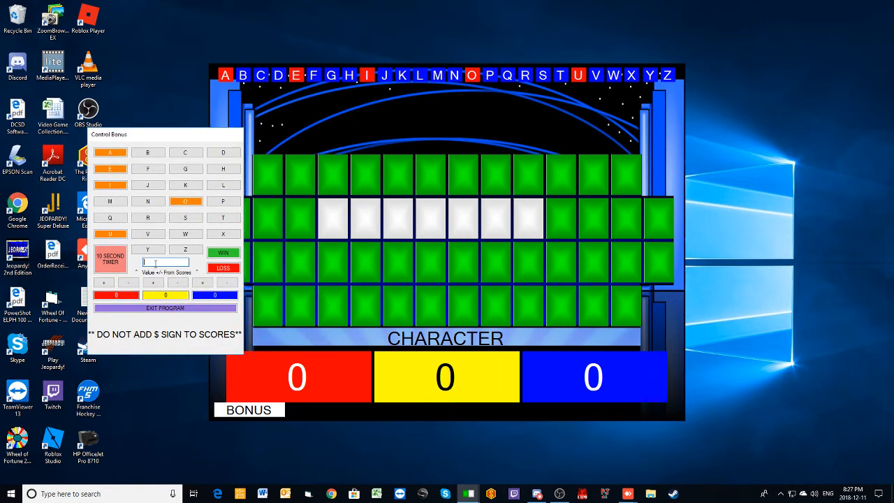
# - Carry red's 6375 into the bonus and reveal chosen letters so the puzzle reads R_DOLPH
pyautogui.write('6375')
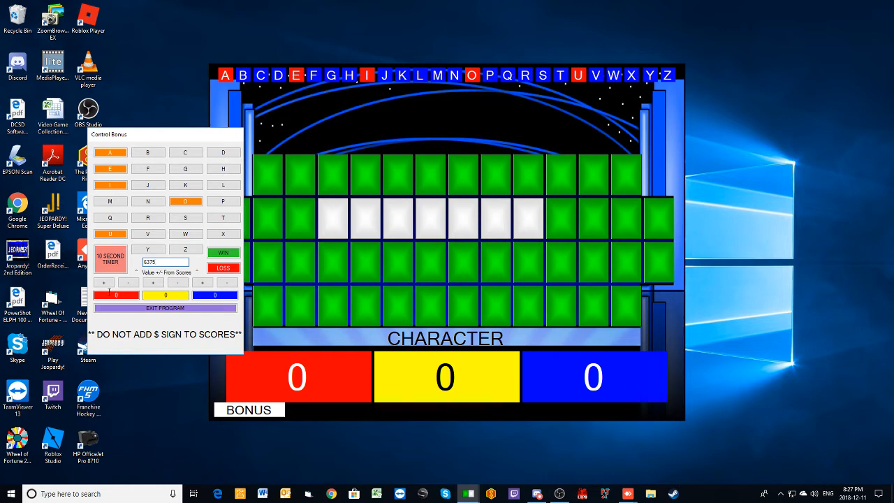
pyautogui.click(148, 218)
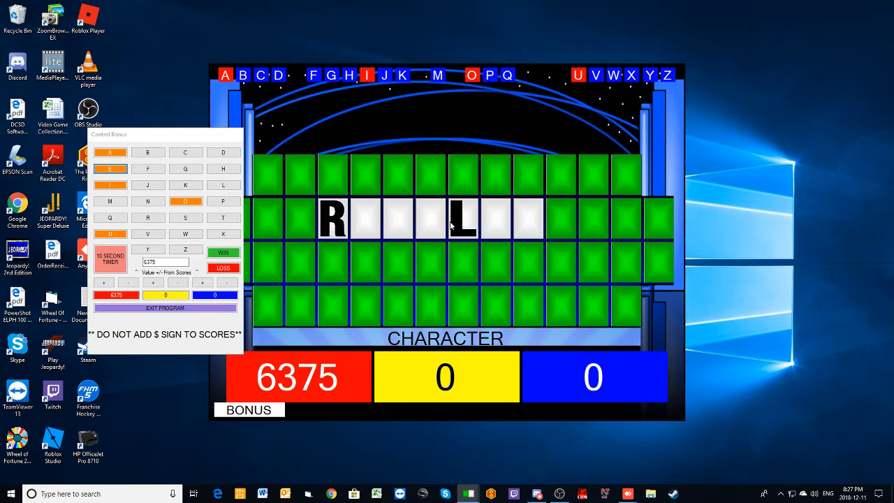
pyautogui.click(224, 153)
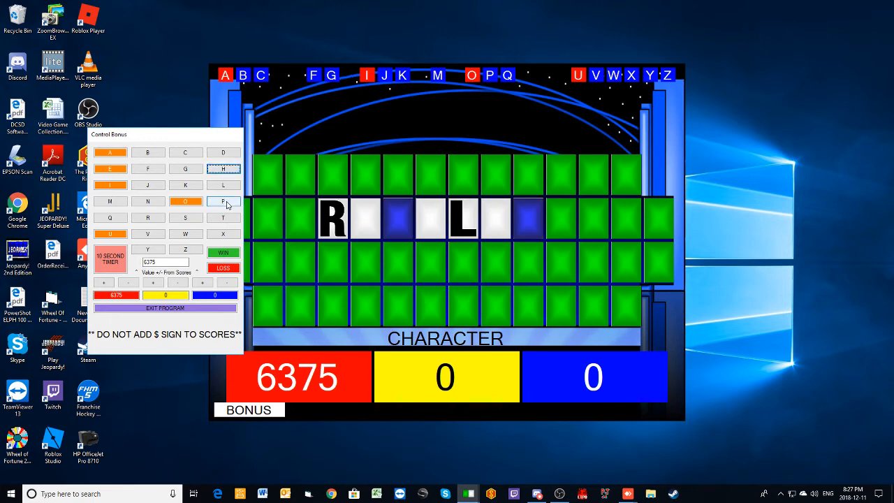
pyautogui.click(224, 201)
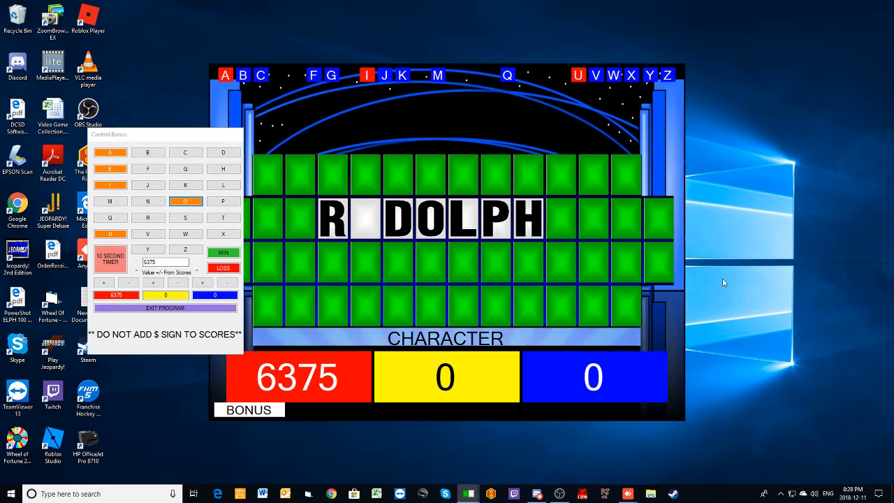
pyautogui.moveTo(762, 289)
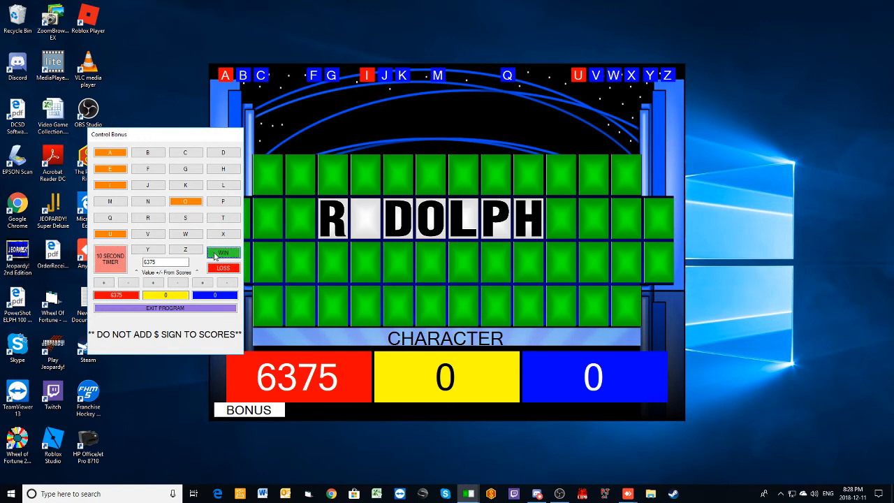
# - Mark the bonus solved as RUDOLPH and start entering the 34500 prize for red
pyautogui.click(109, 234)
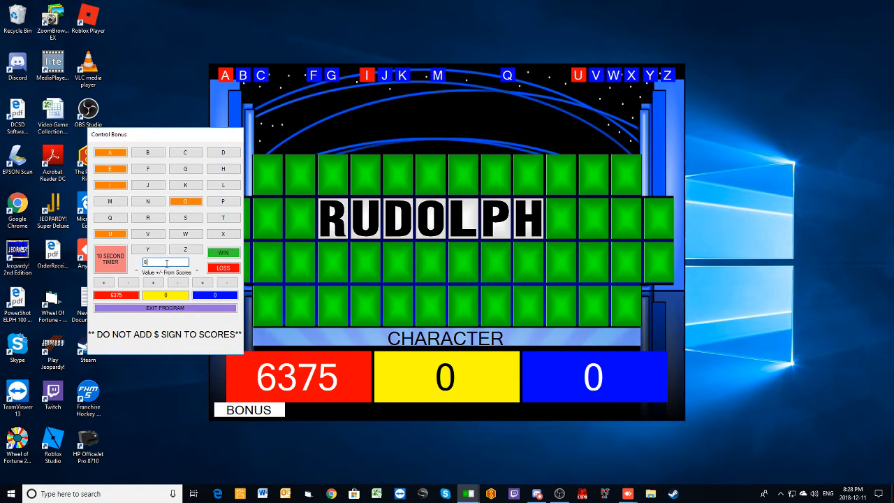
pyautogui.write('34500')
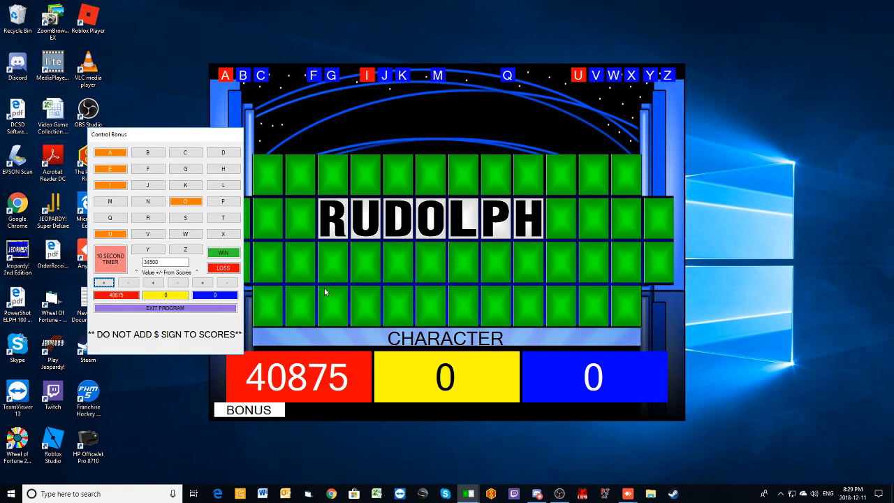
pyautogui.moveTo(830, 368)
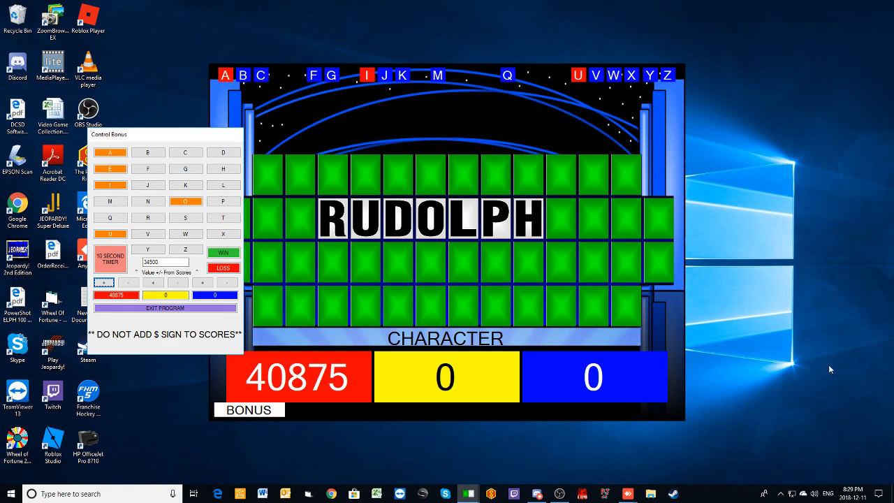